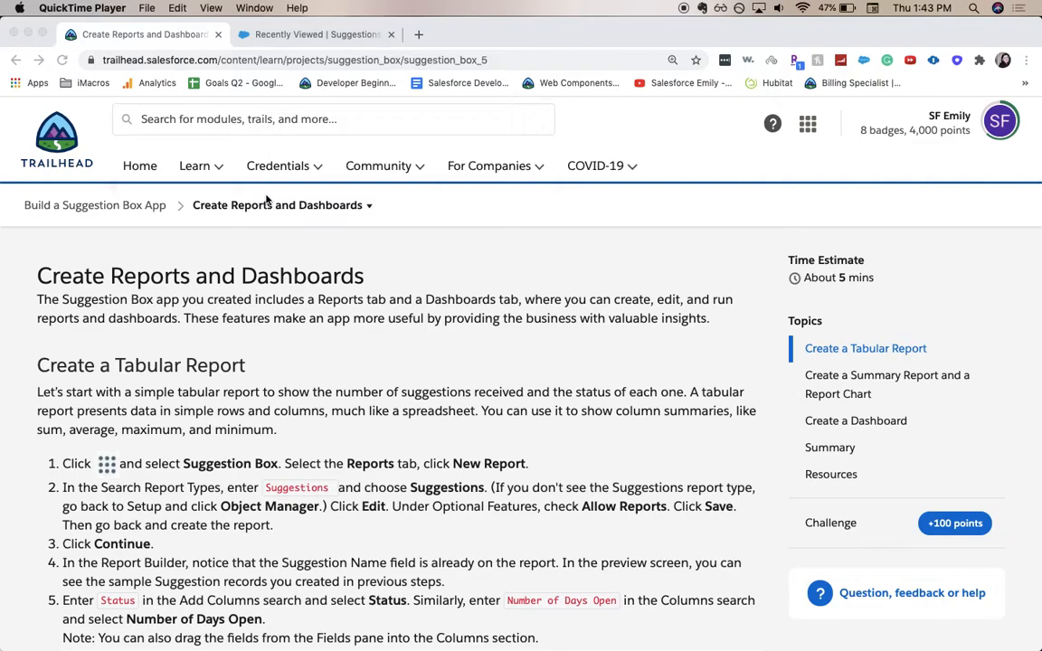
pyautogui.moveTo(382, 246)
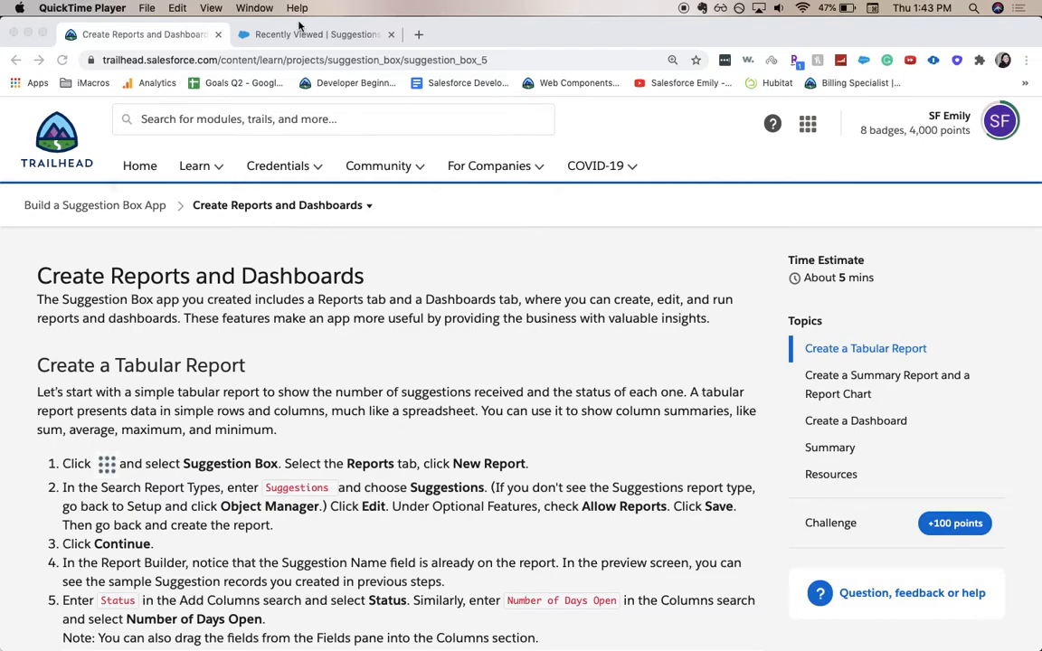
# Step: Switch to the Salesforce org and go to the Reports home of the Suggestion Box app
pyautogui.click(315, 34)
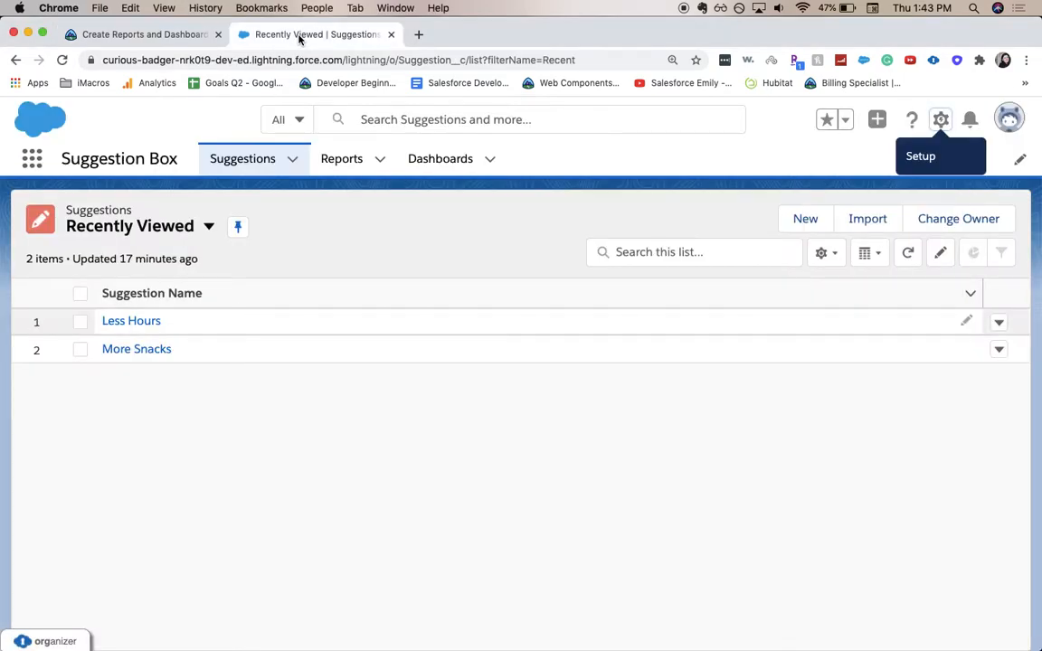
pyautogui.moveTo(167, 177)
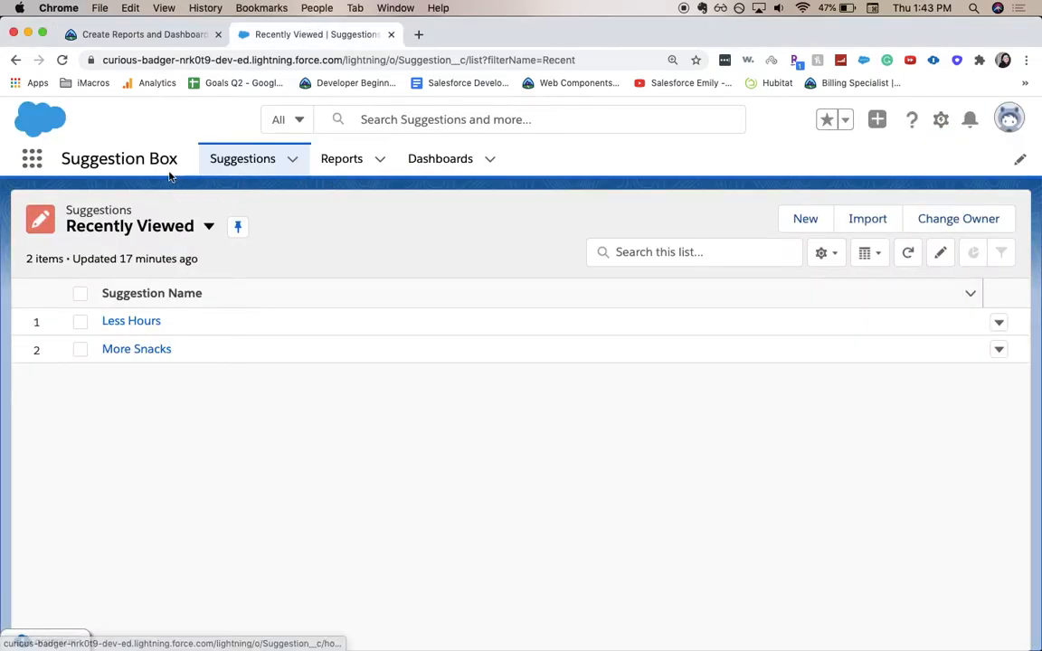
pyautogui.moveTo(760, 179)
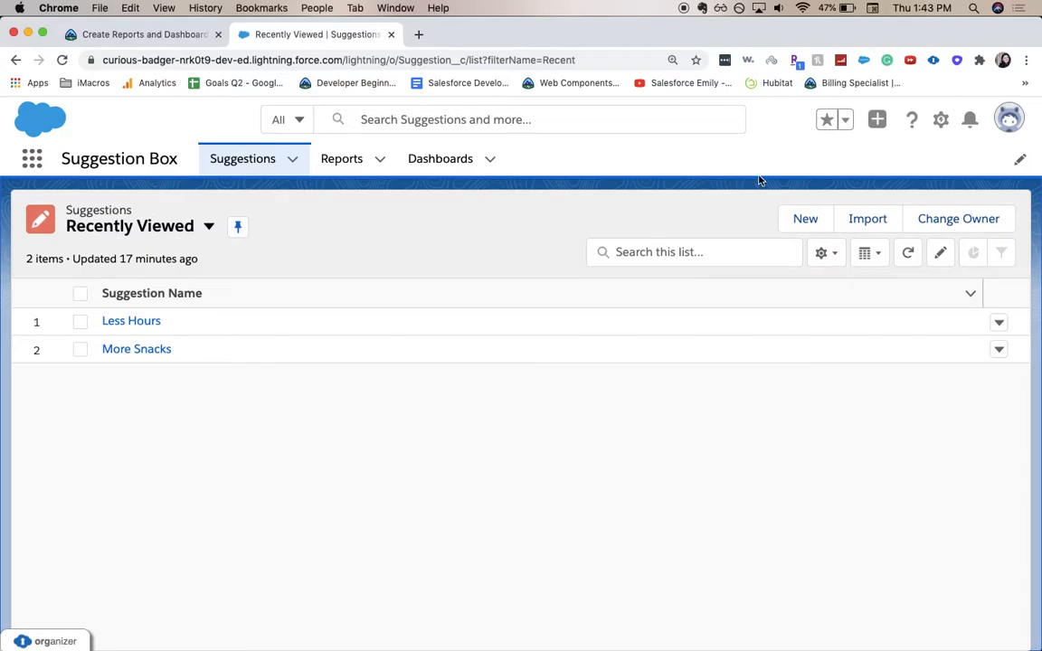
pyautogui.moveTo(188, 152)
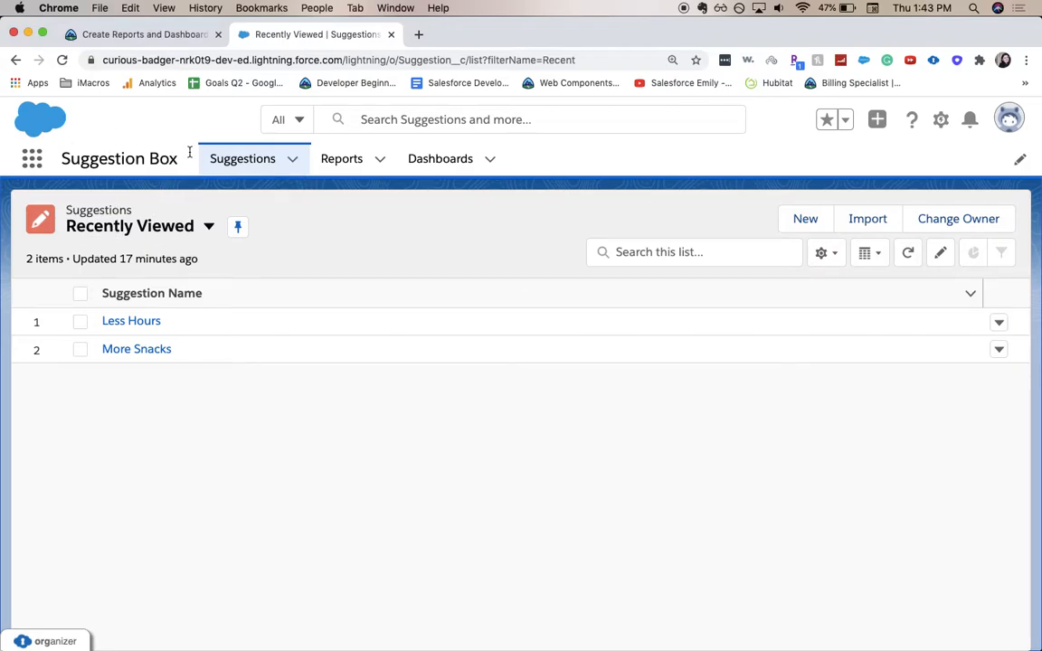
pyautogui.click(340, 159)
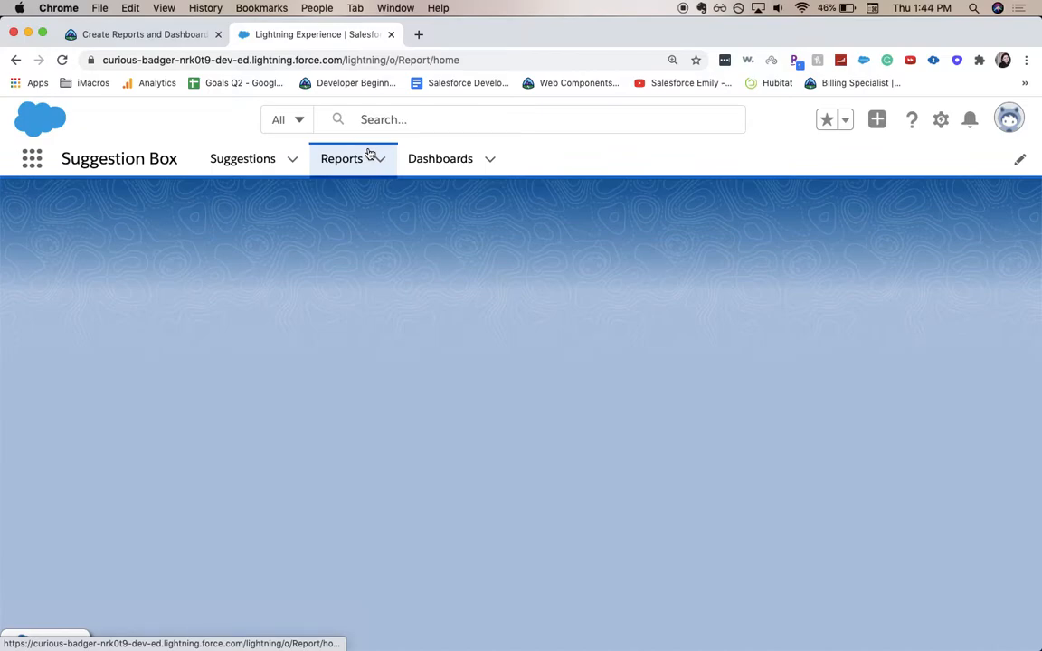
pyautogui.click(340, 159)
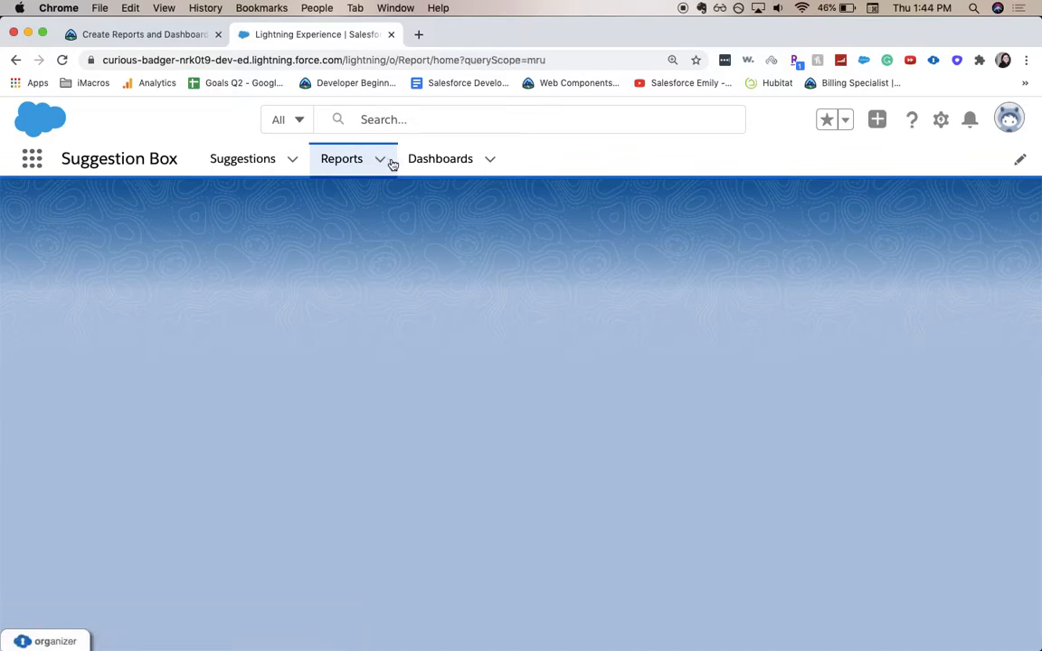
pyautogui.click(340, 159)
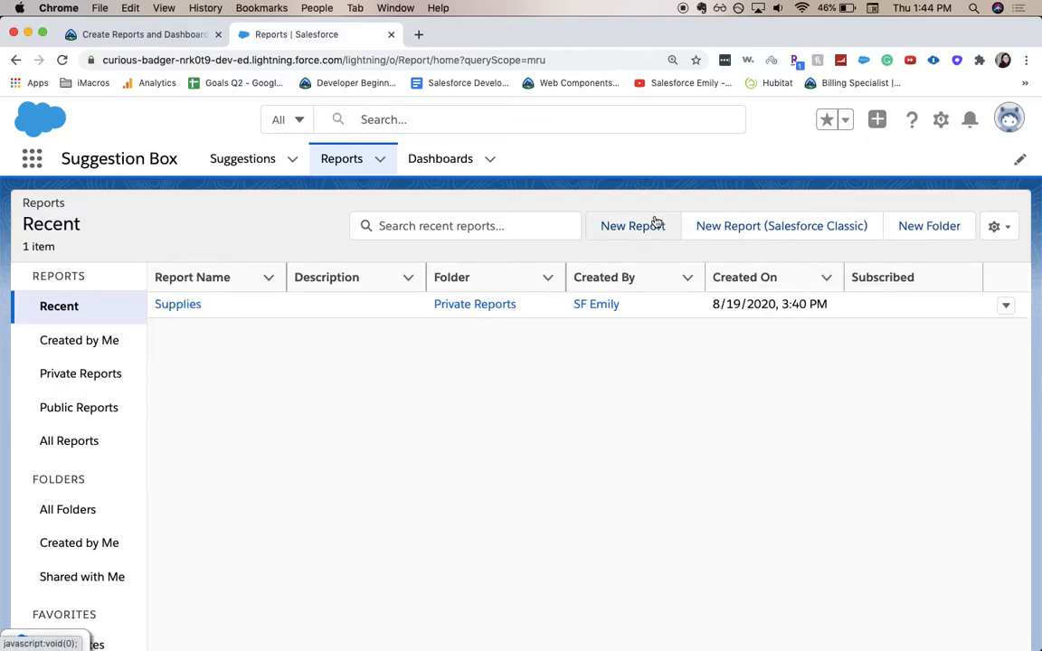
# Step: Create a new report on the Suggestions report type, found by searching 'su'
pyautogui.click(633, 225)
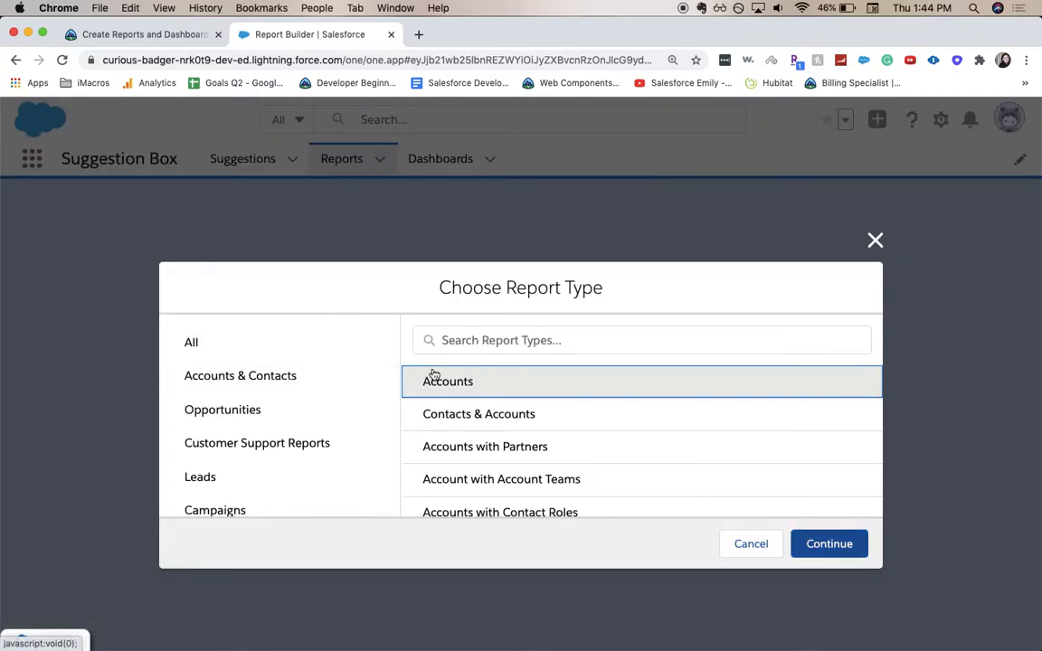
pyautogui.write('su')
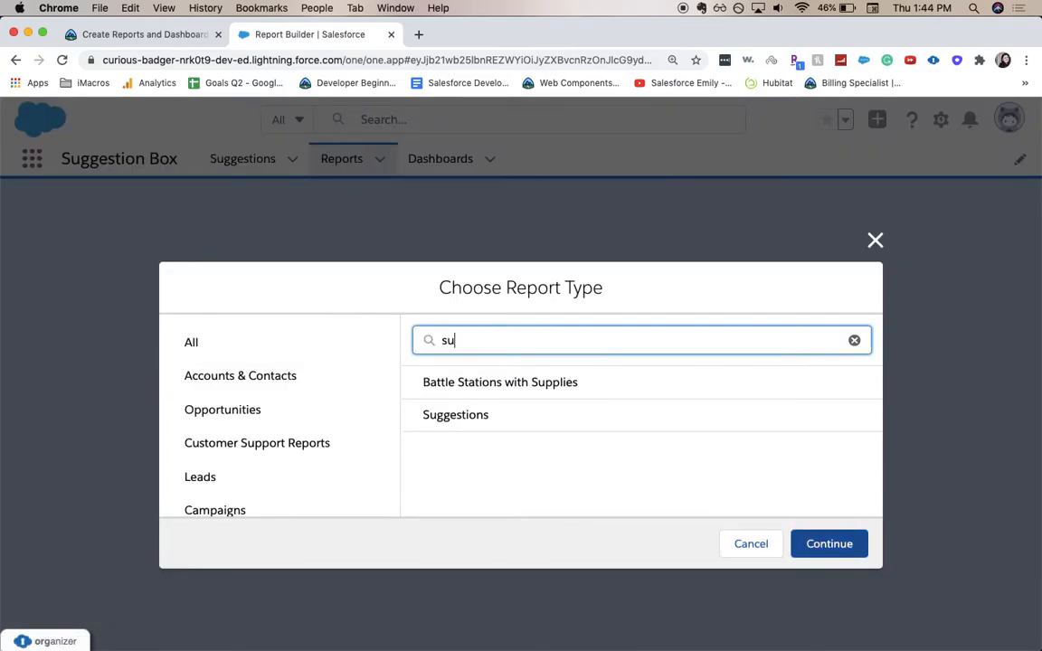
pyautogui.moveTo(488, 415)
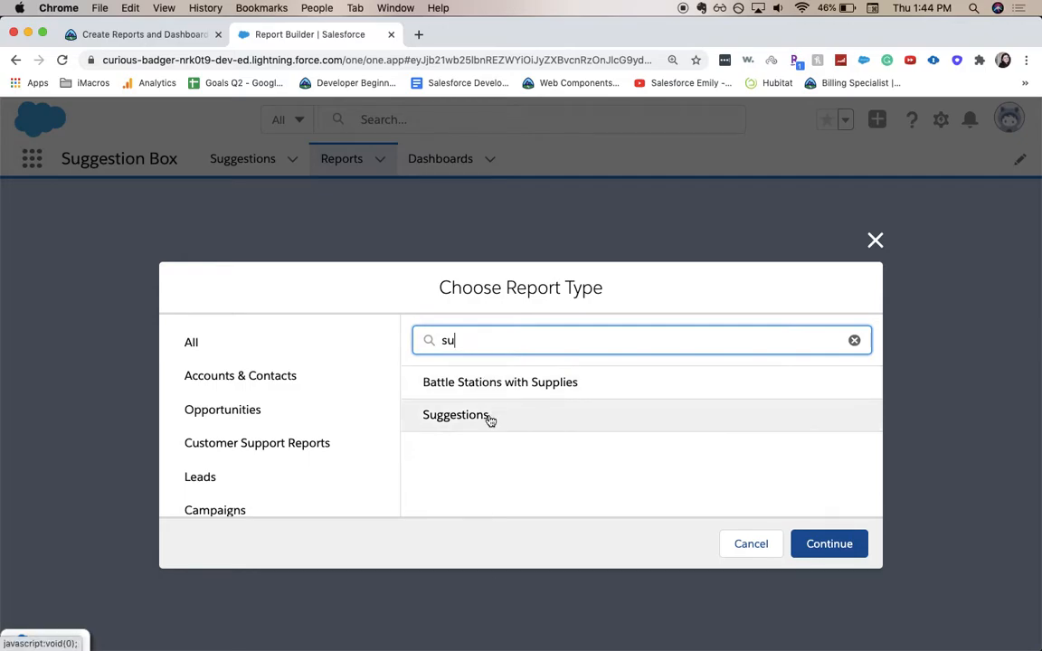
pyautogui.click(456, 415)
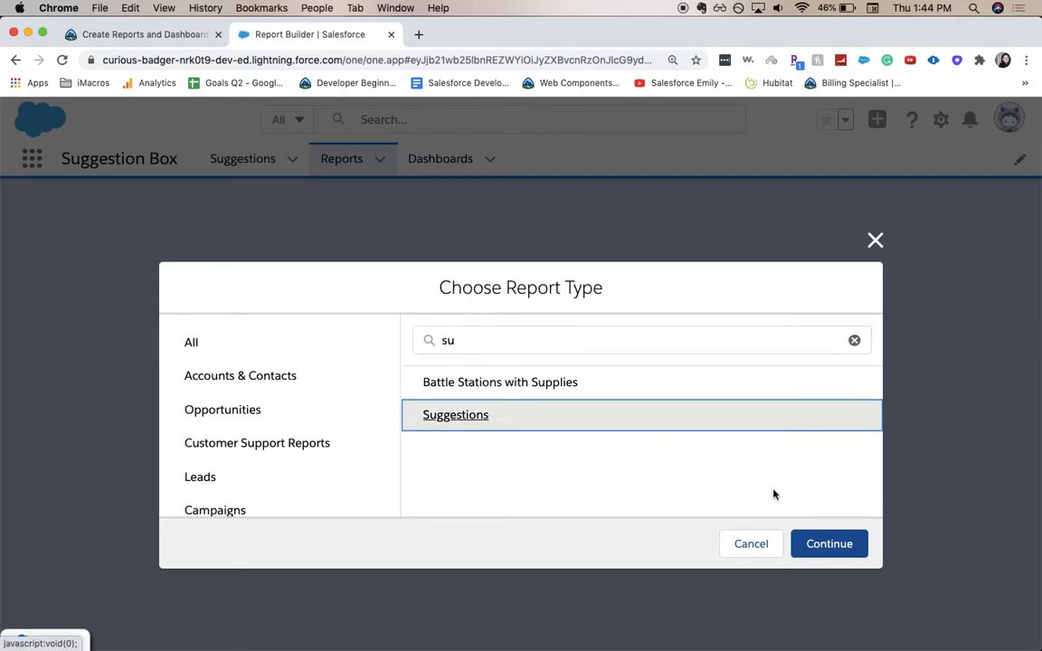
pyautogui.click(829, 543)
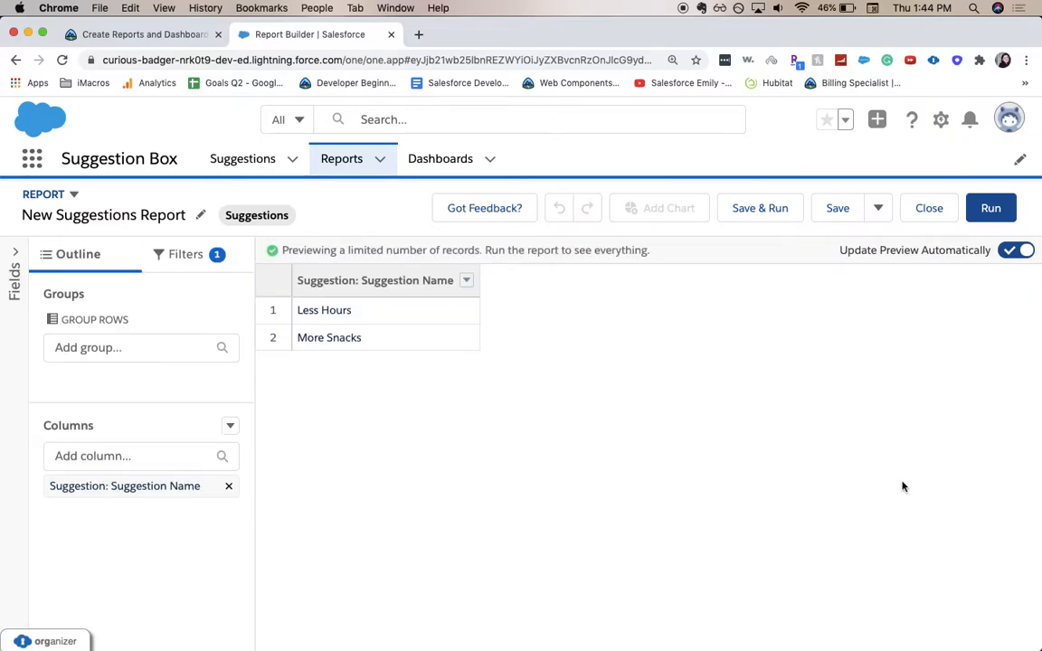
pyautogui.moveTo(452, 351)
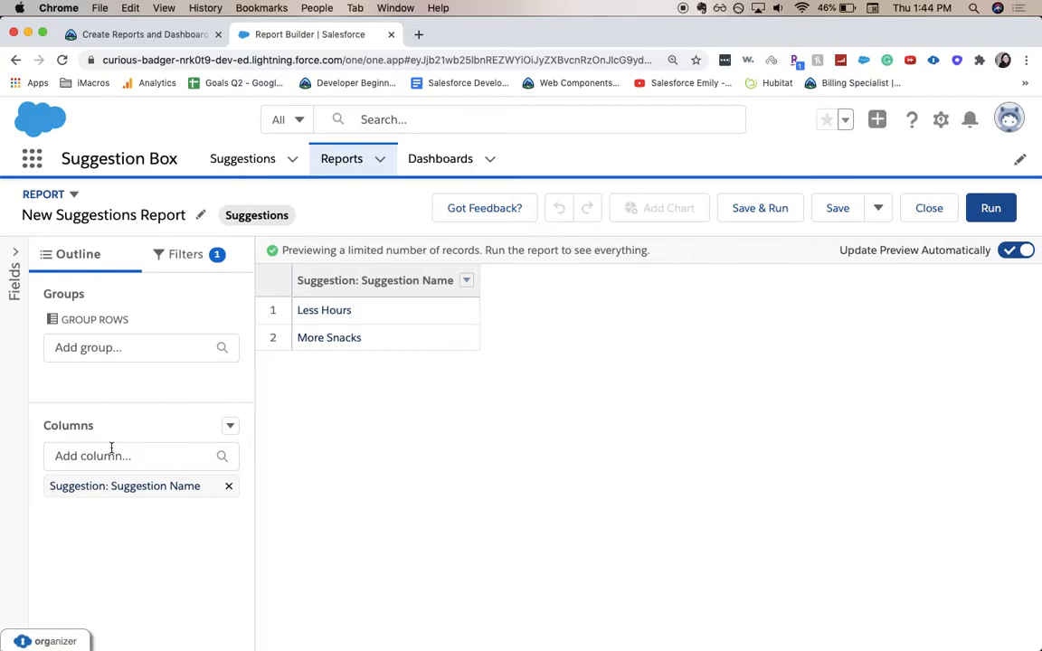
# Step: Add Status and Number of Days Open as report columns via the Add column search
pyautogui.click(141, 456)
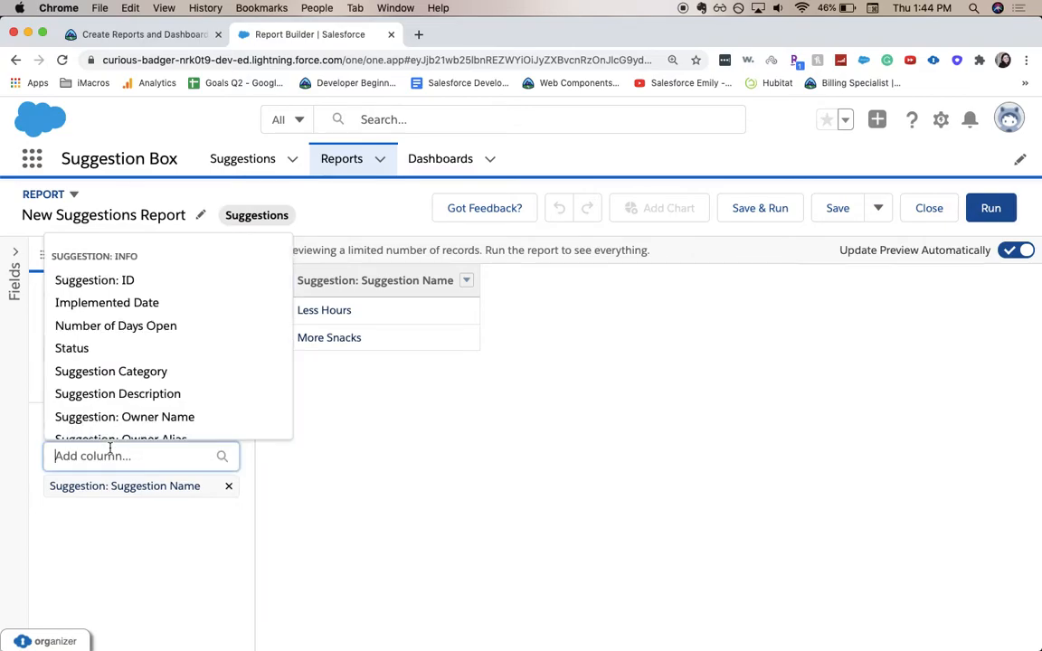
pyautogui.write('st')
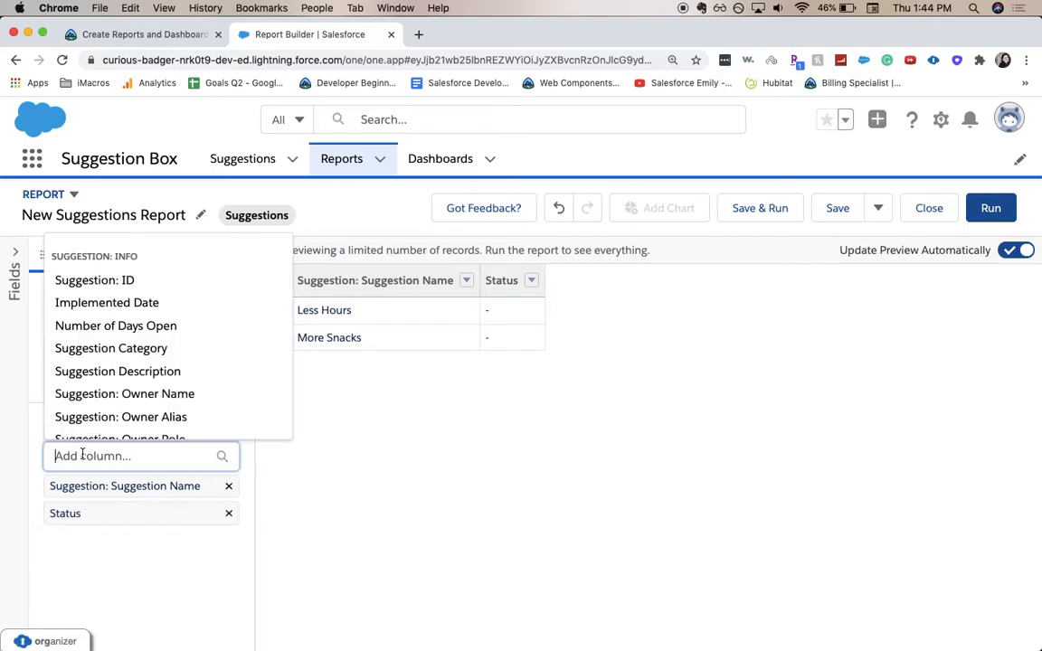
pyautogui.write('nob')
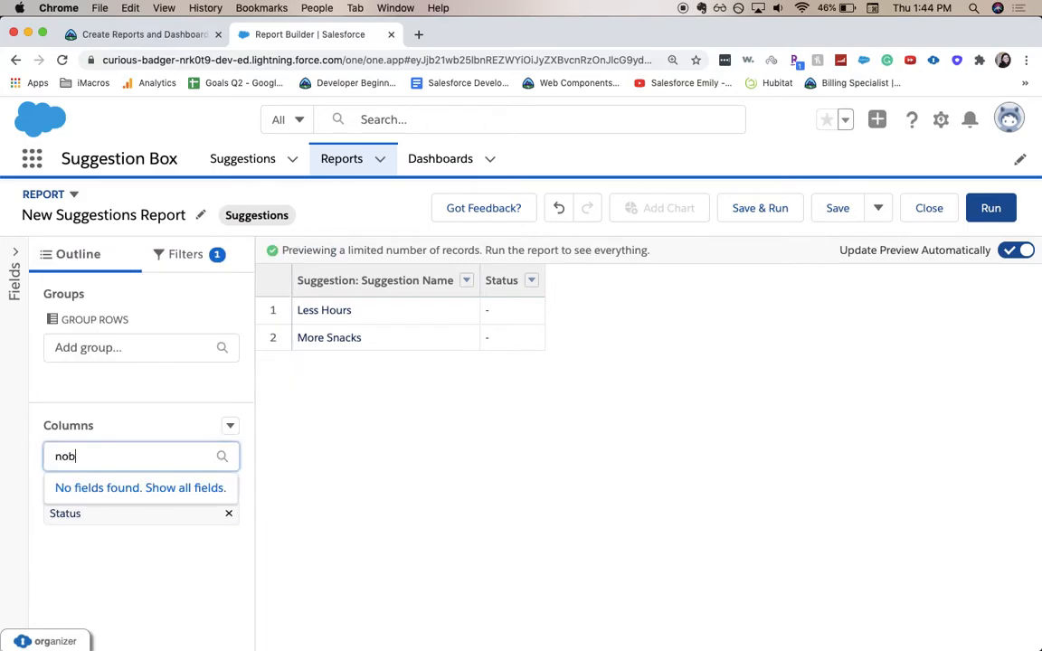
pyautogui.press('Backspace')
pyautogui.write('num')
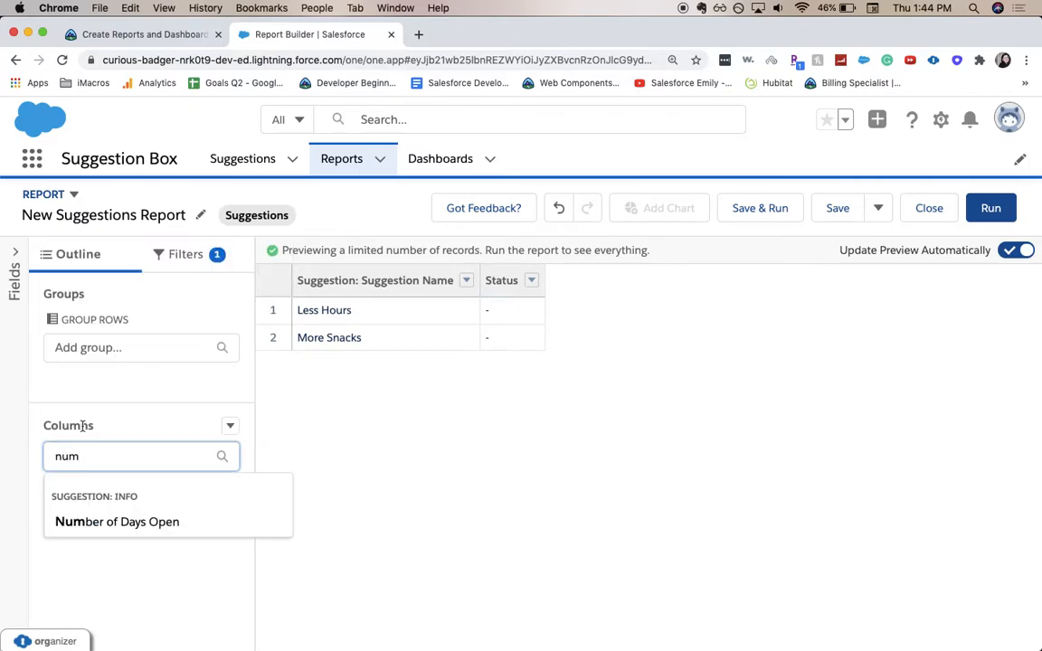
pyautogui.click(116, 521)
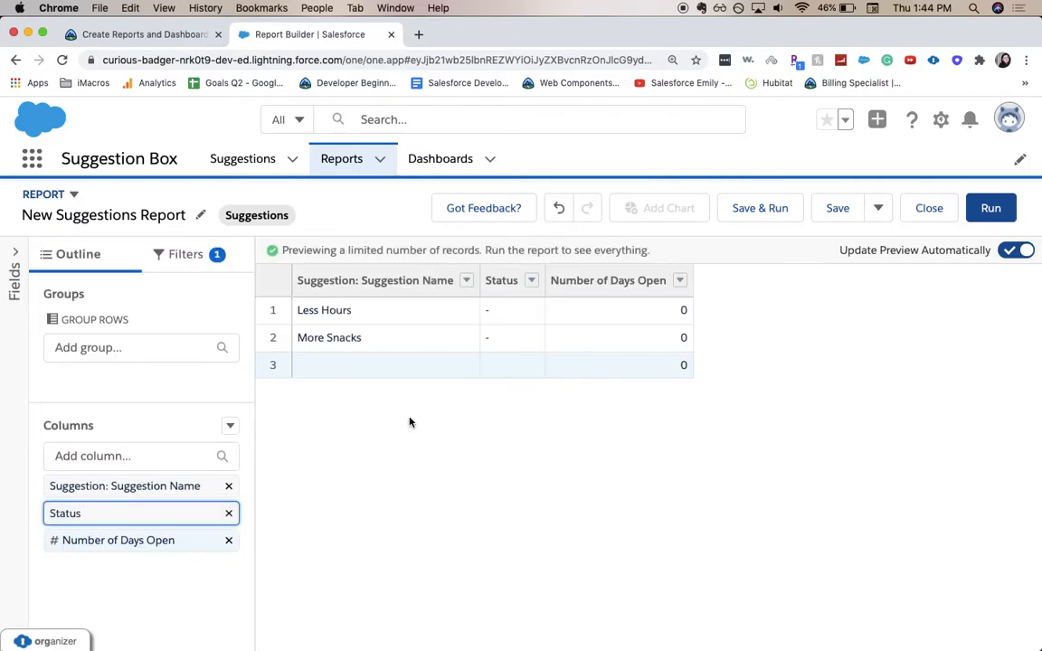
pyautogui.moveTo(395, 525)
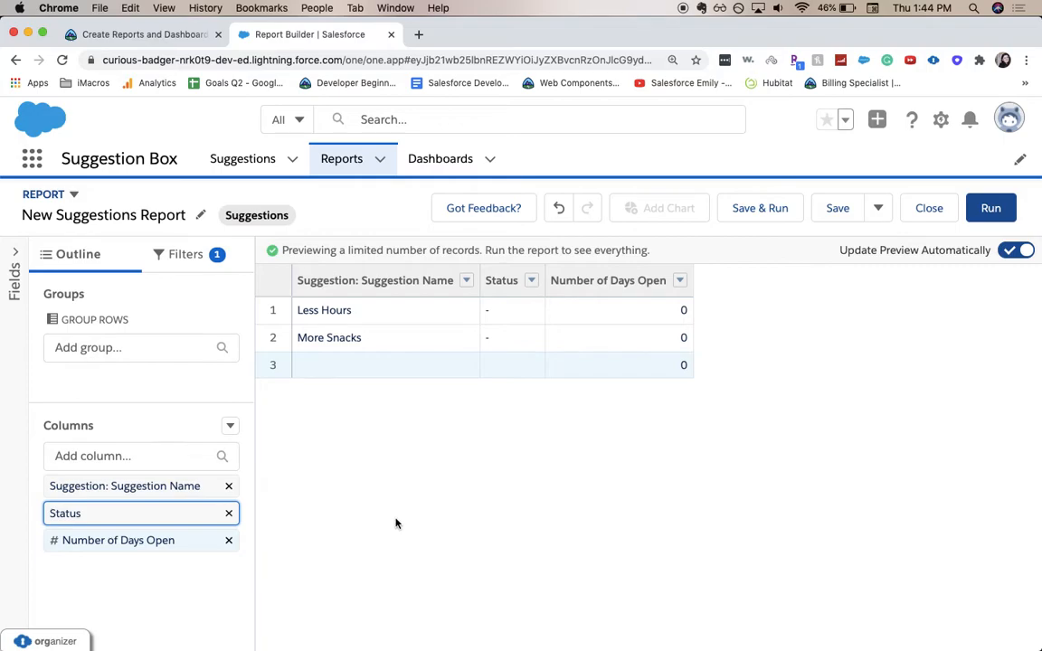
pyautogui.moveTo(311, 503)
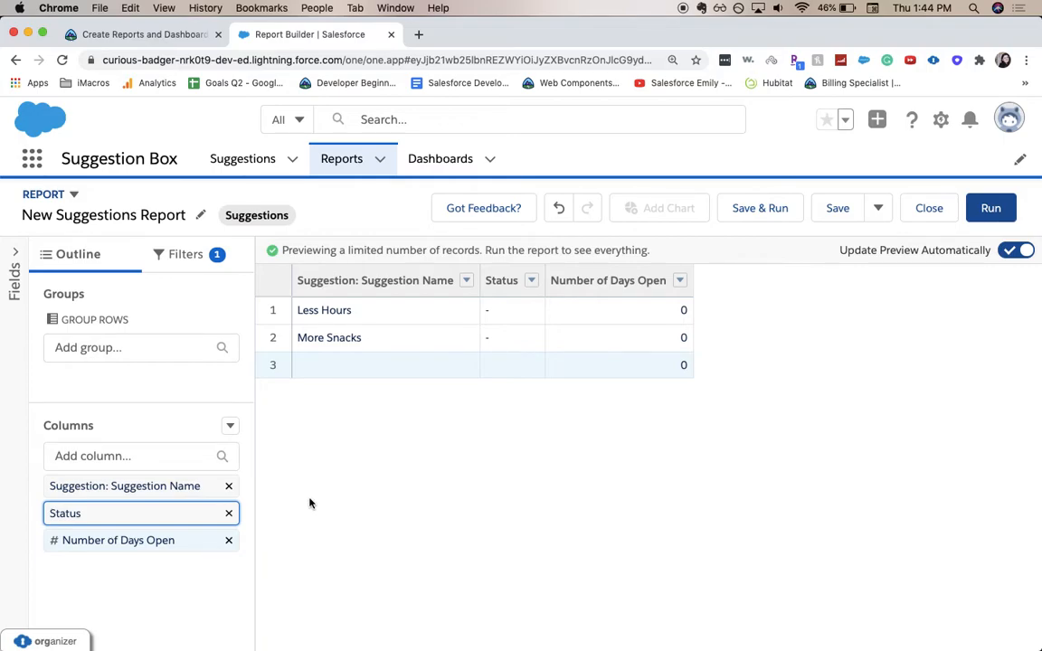
pyautogui.moveTo(189, 384)
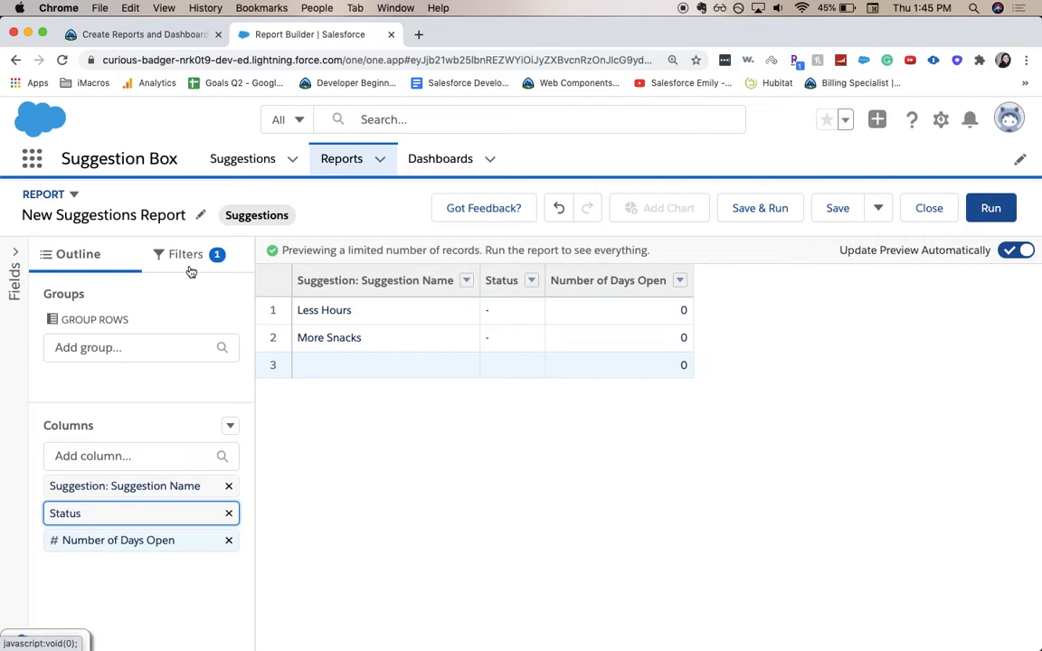
# Step: Add a filter Status equals Implemented and apply it to the report
pyautogui.click(185, 253)
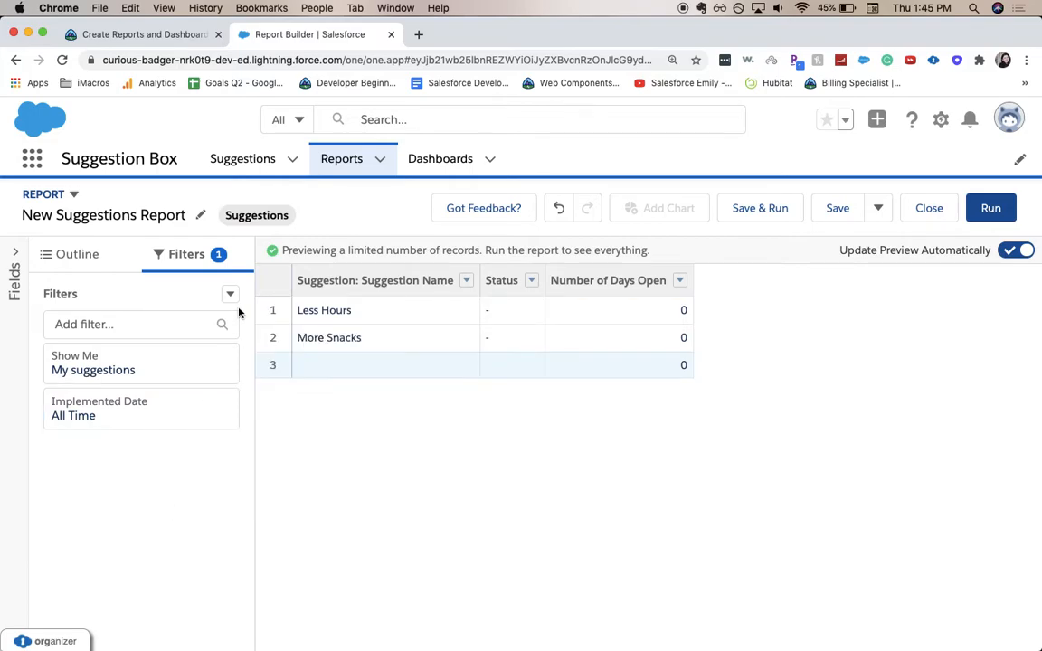
pyautogui.write('s')
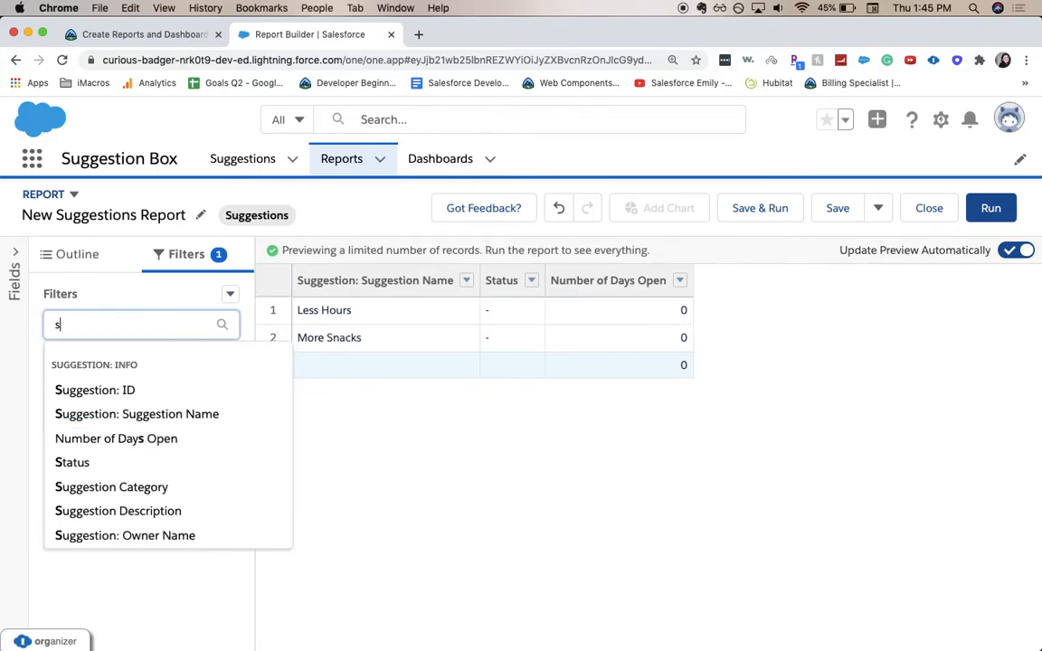
pyautogui.write('ta')
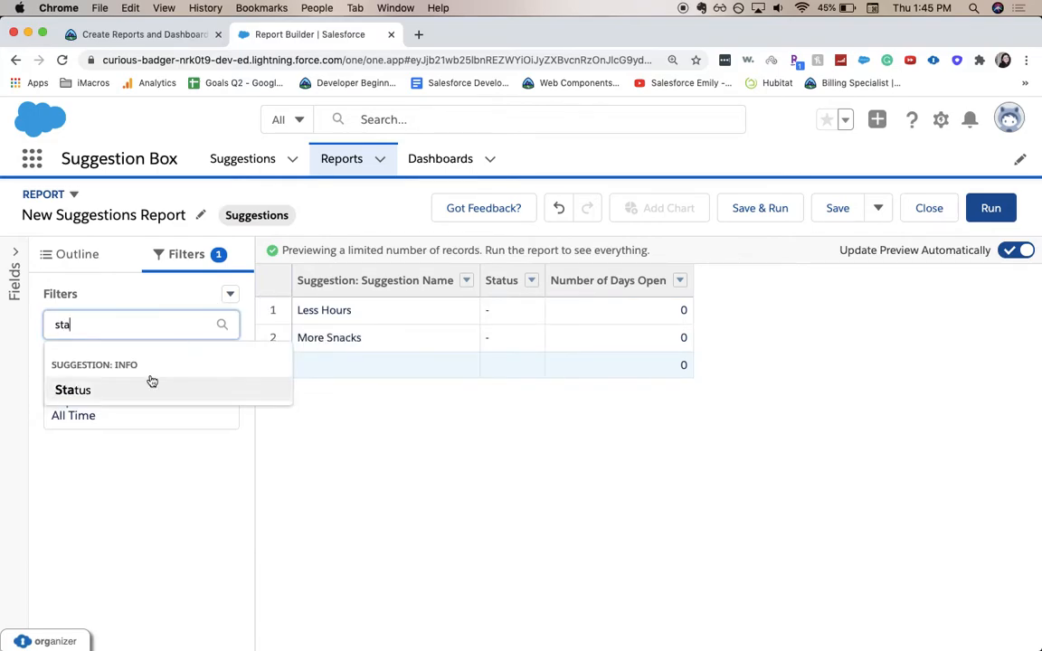
pyautogui.click(72, 391)
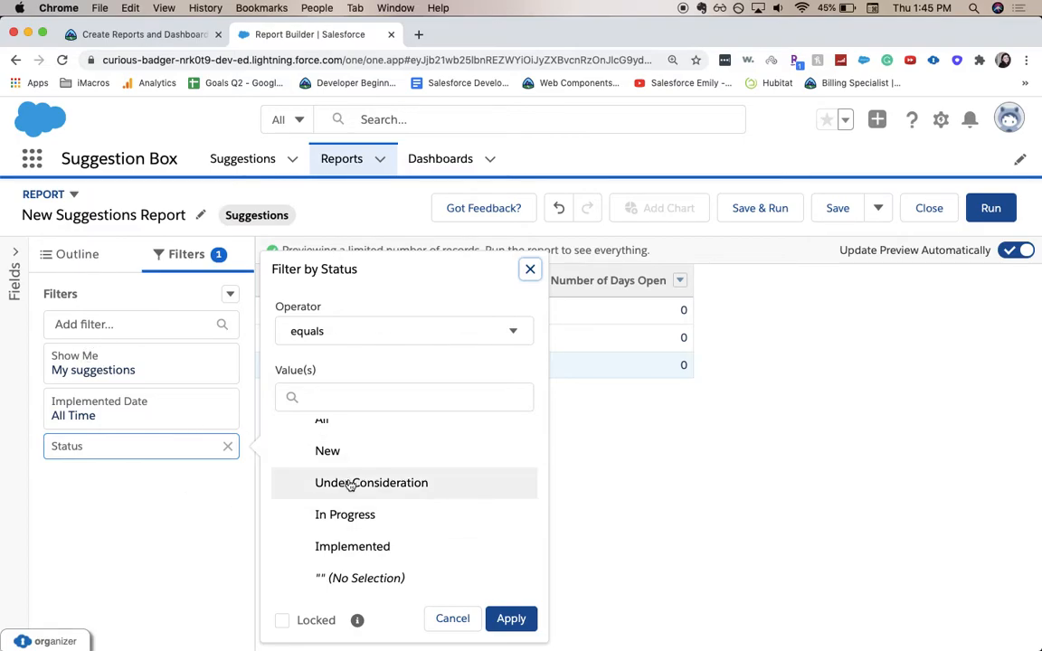
pyautogui.click(351, 546)
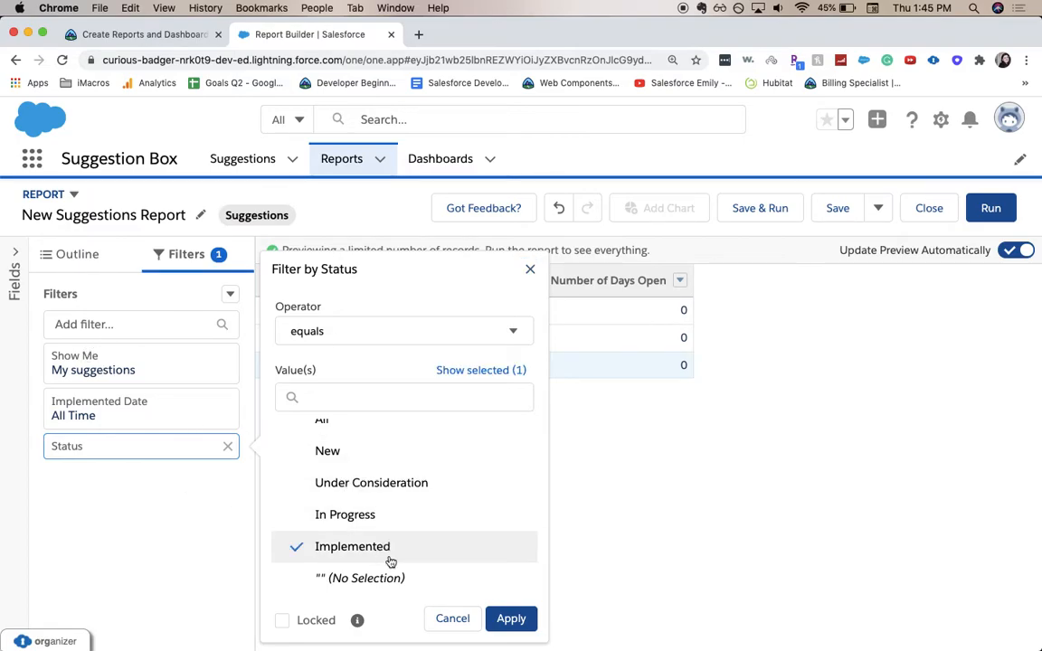
pyautogui.click(510, 618)
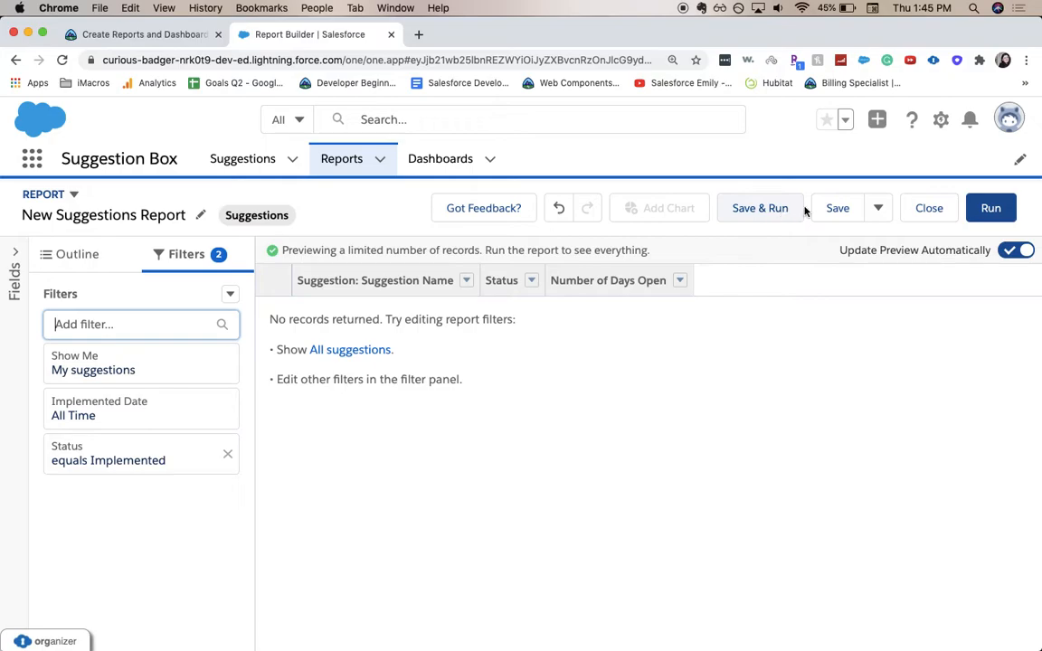
# Step: Name the report 'Suggestions: Status of Open Suggestions' in the save dialog
pyautogui.click(836, 206)
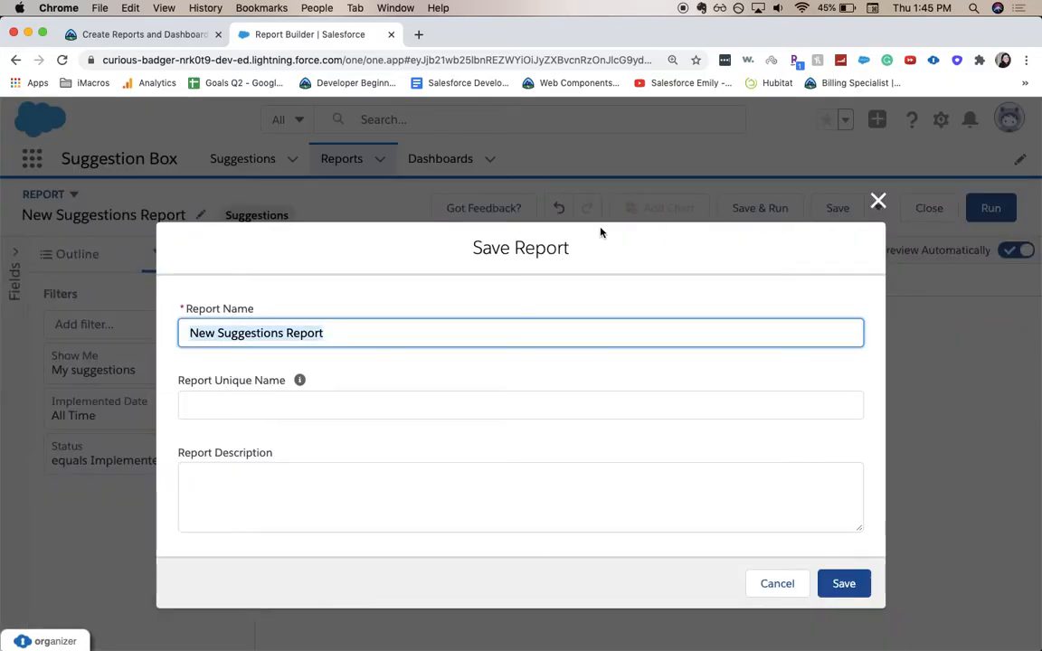
pyautogui.write('Su')
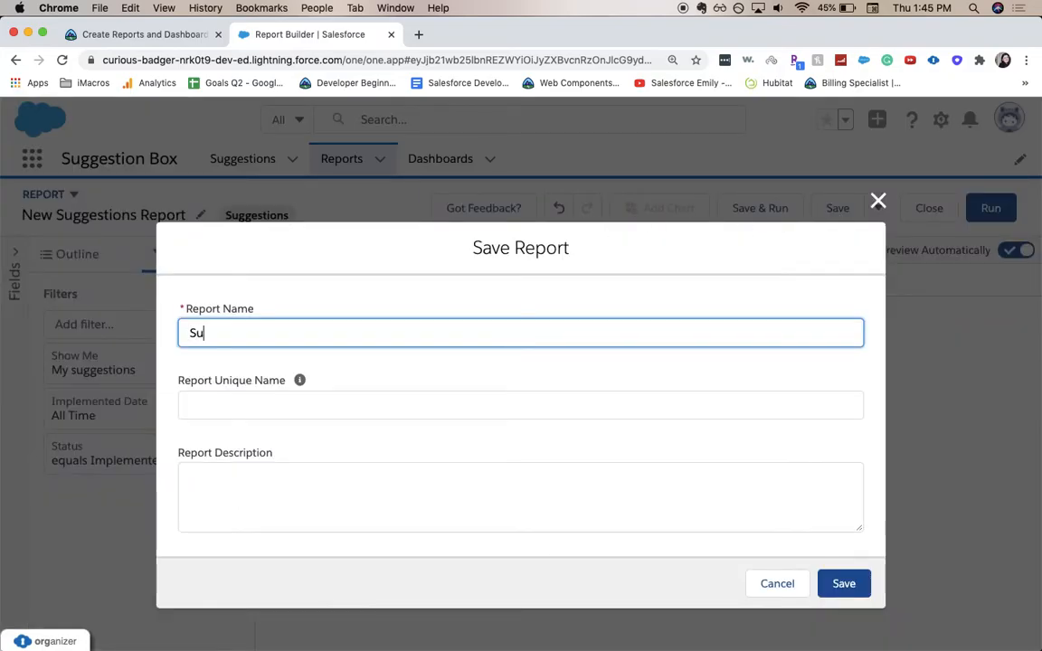
pyautogui.write('ggestion')
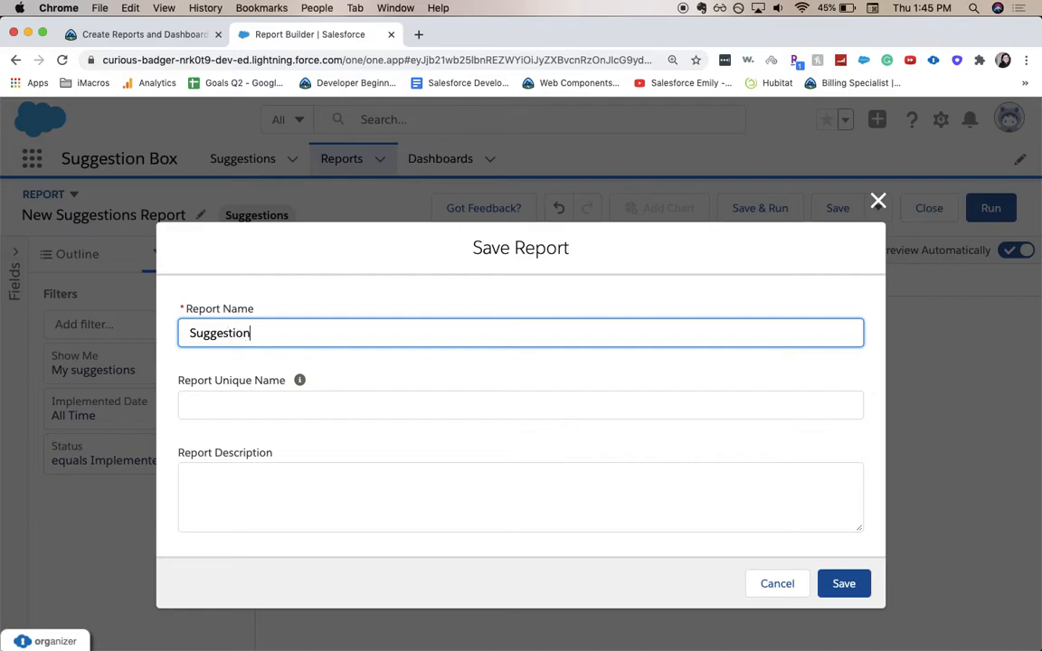
pyautogui.write('s')
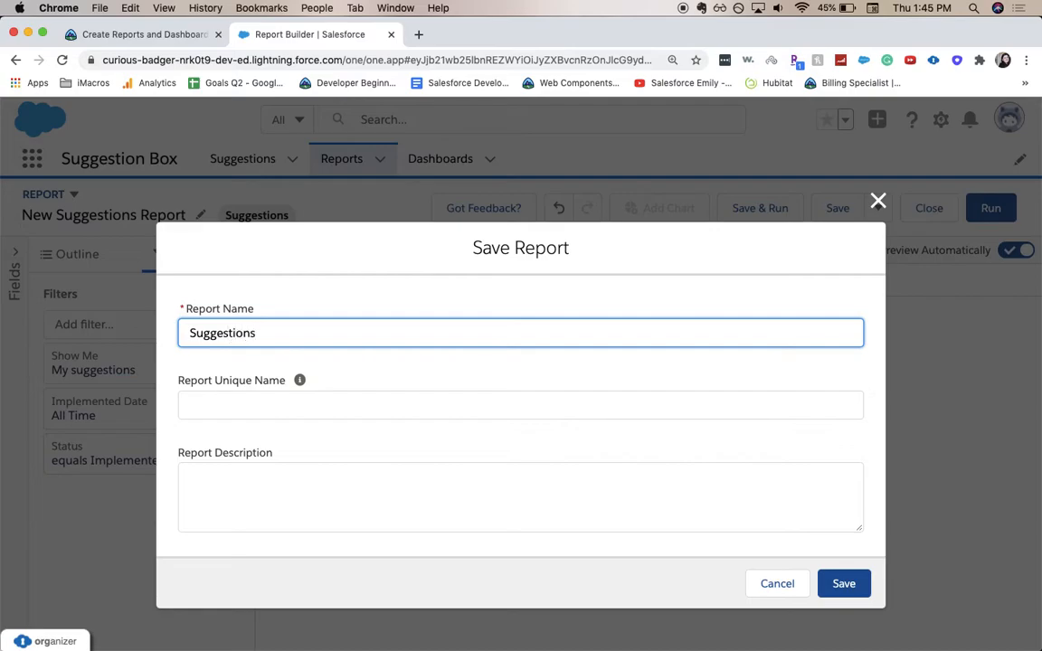
pyautogui.write(': Status of Op')
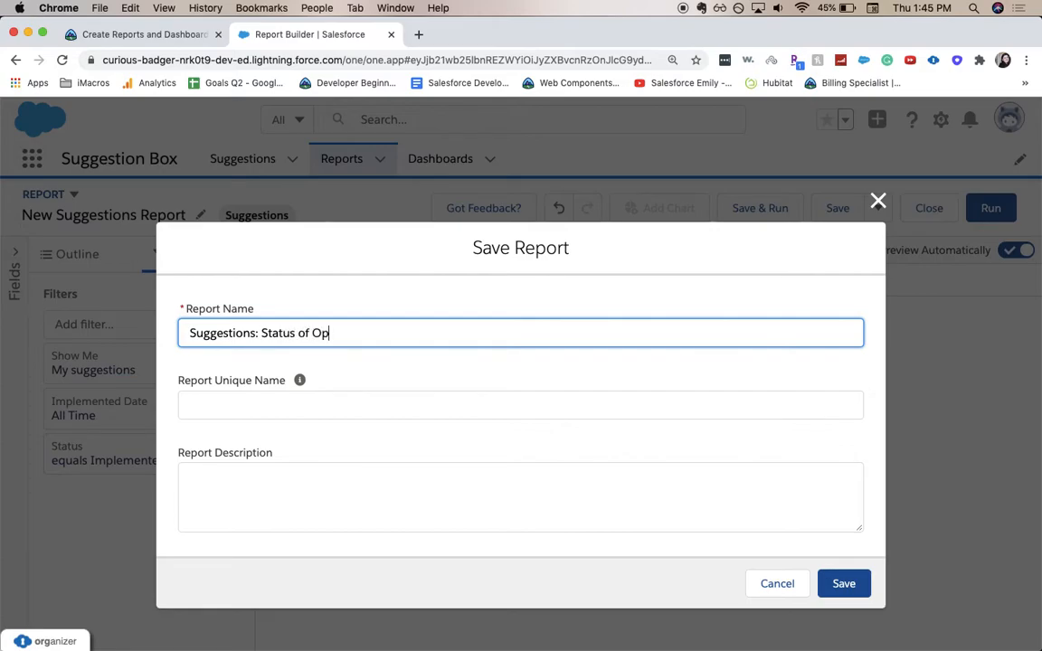
pyautogui.write('en Suggestion')
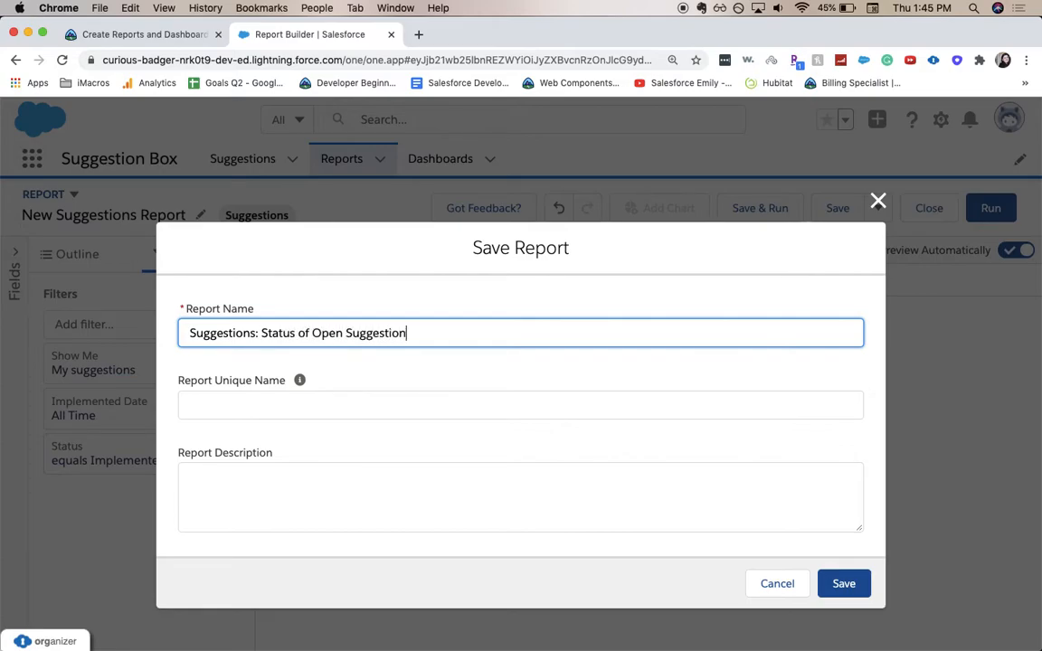
pyautogui.write('s')
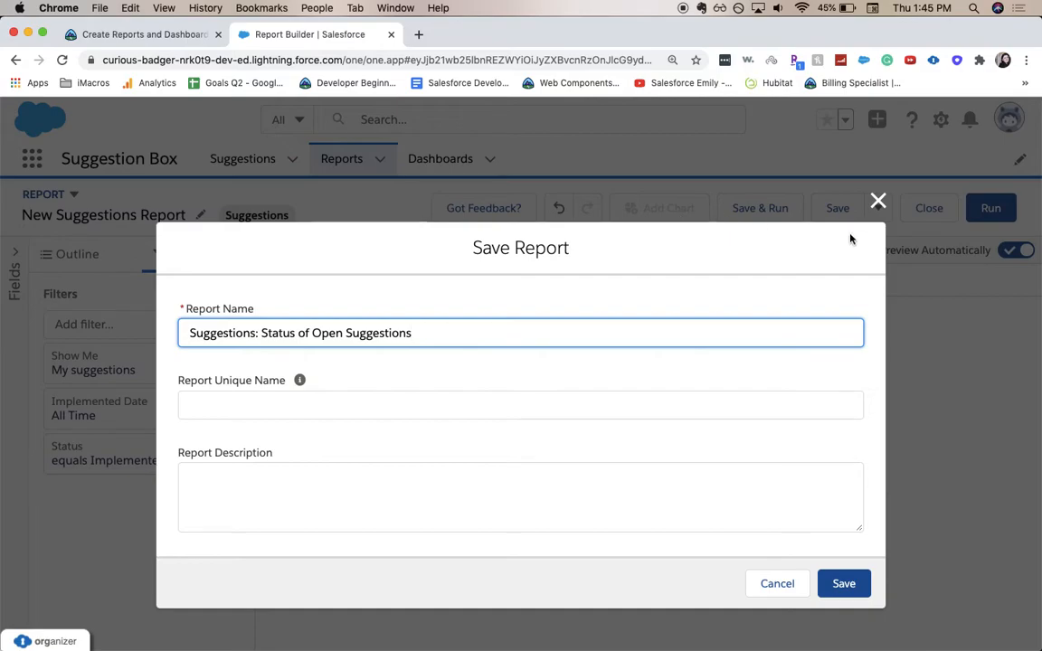
# Step: Choose the Public Reports folder and save the report there
pyautogui.scroll(-3)
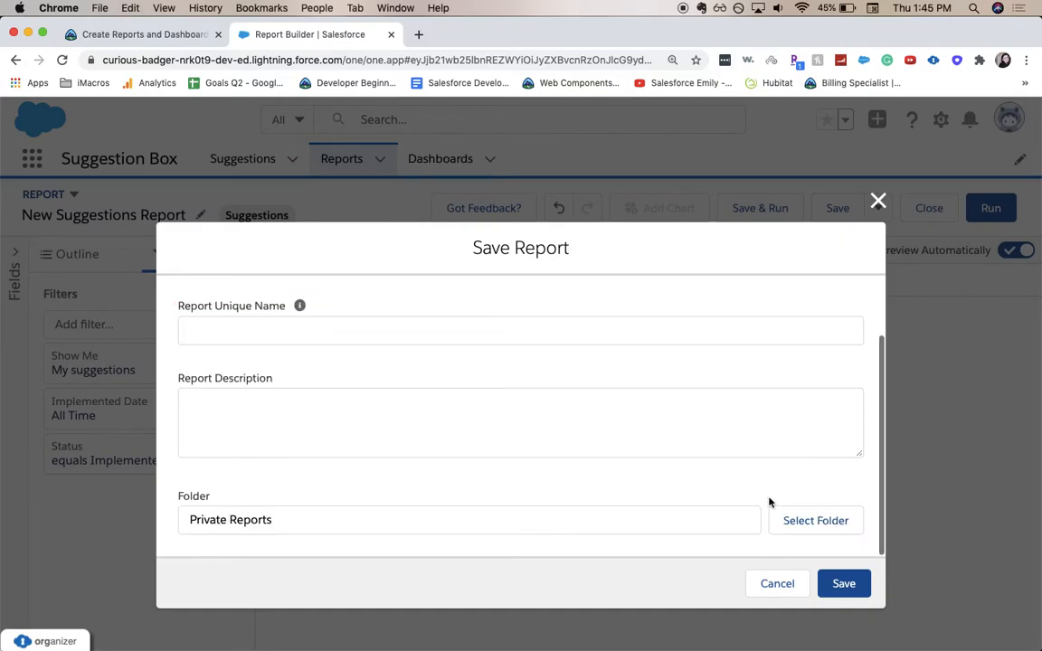
pyautogui.click(815, 521)
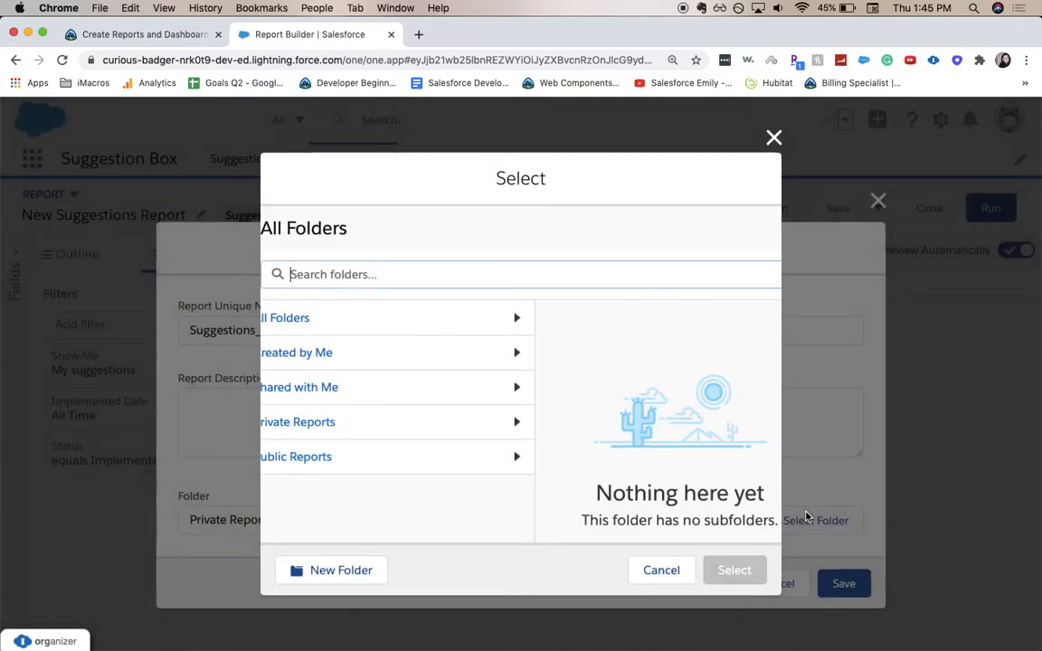
pyautogui.click(662, 570)
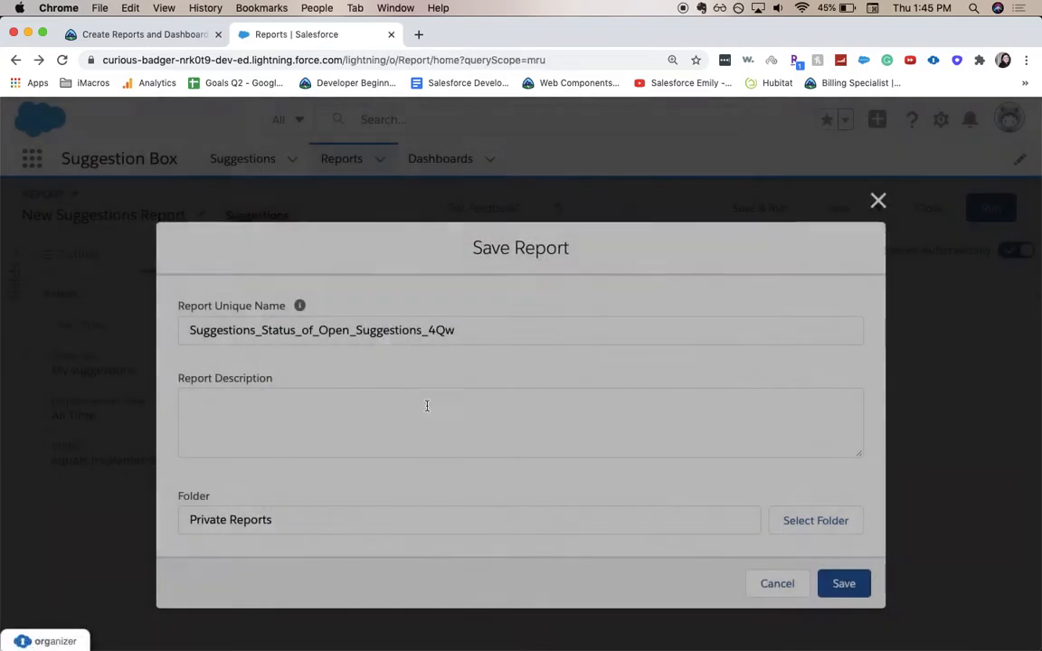
pyautogui.click(815, 521)
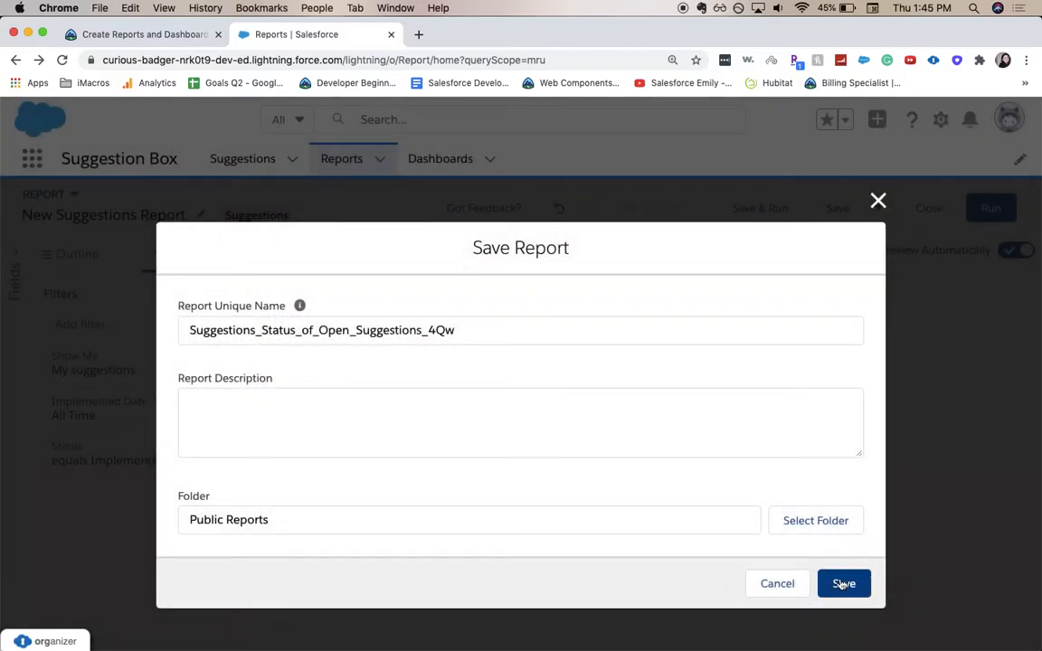
pyautogui.click(843, 582)
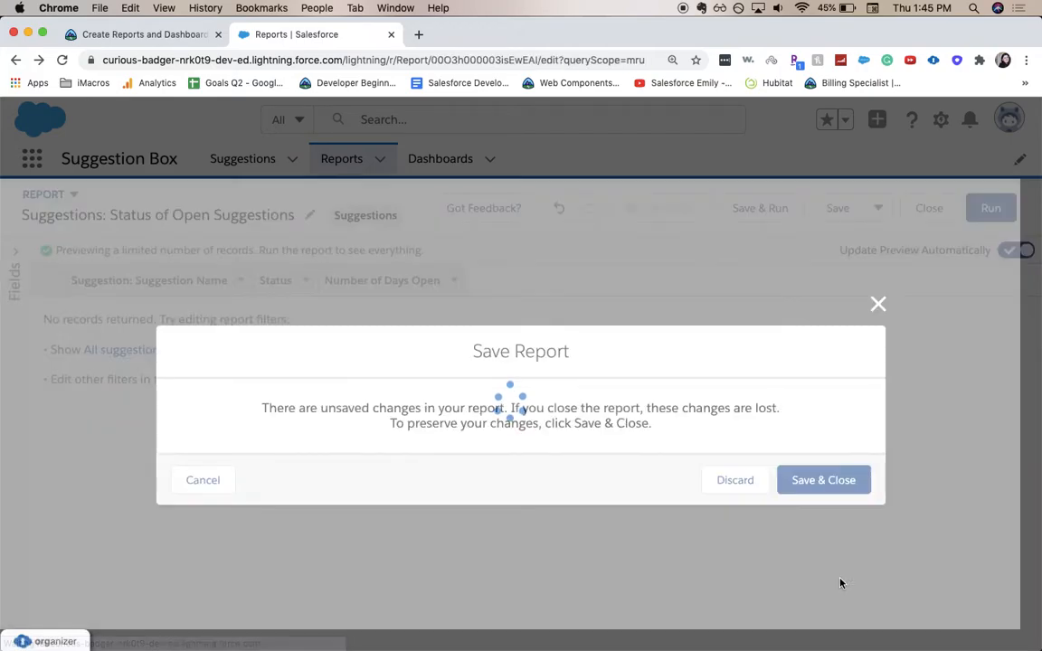
# Step: Confirm the save and reopen the Status filter's settings in the Filters panel
pyautogui.click(822, 479)
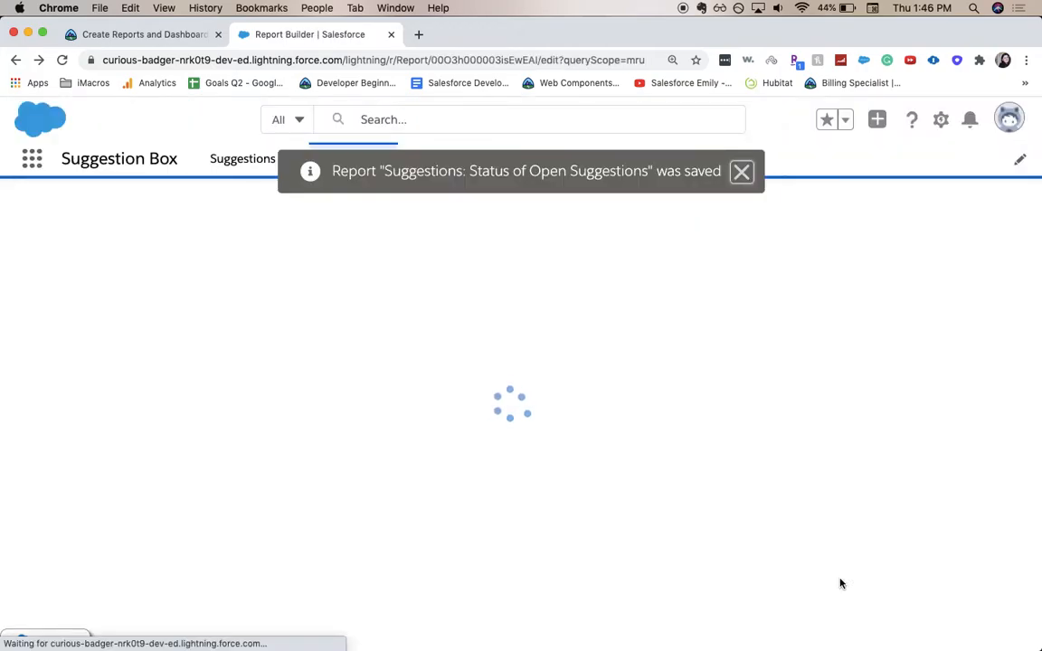
pyautogui.moveTo(722, 477)
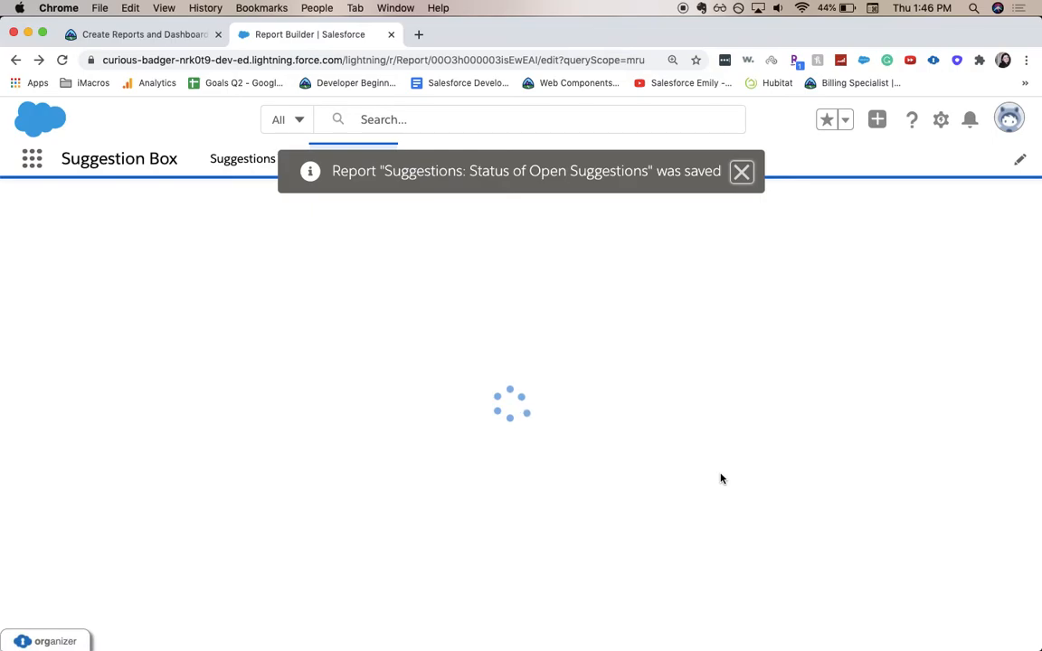
pyautogui.moveTo(739, 334)
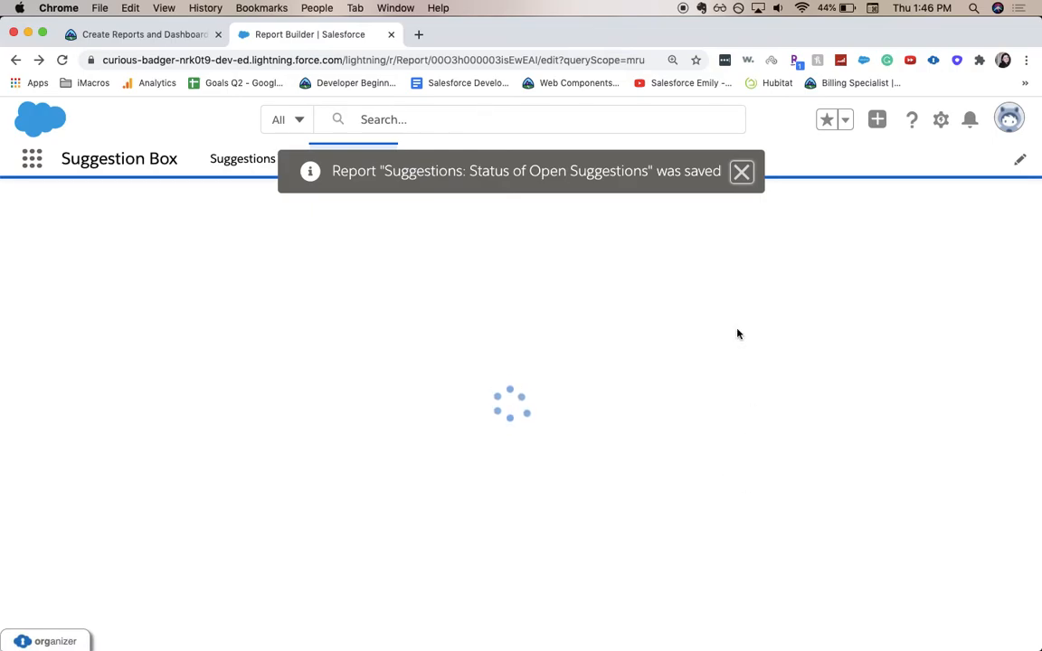
pyautogui.click(742, 171)
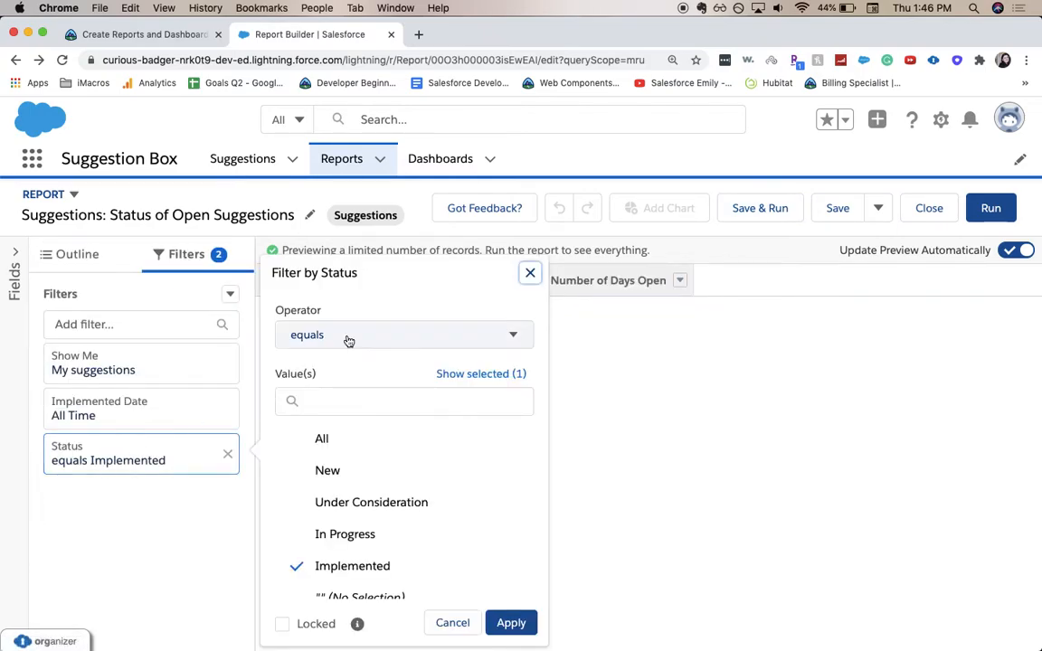
# Step: Change the Status filter to not equal to Implemented, then save and run the report
pyautogui.click(403, 334)
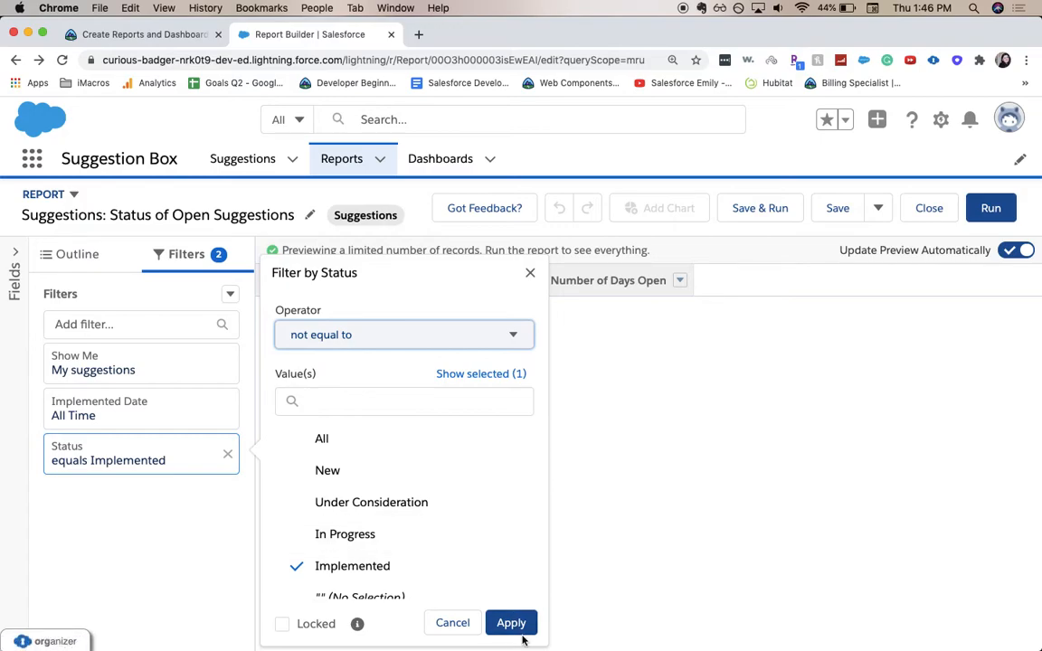
pyautogui.click(511, 622)
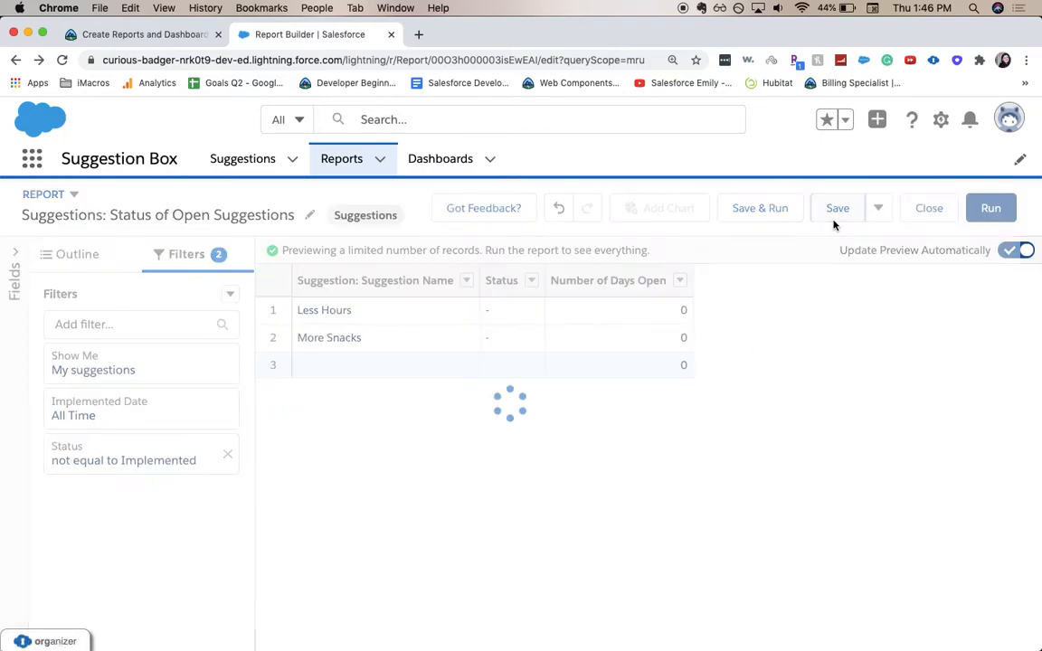
pyautogui.click(835, 208)
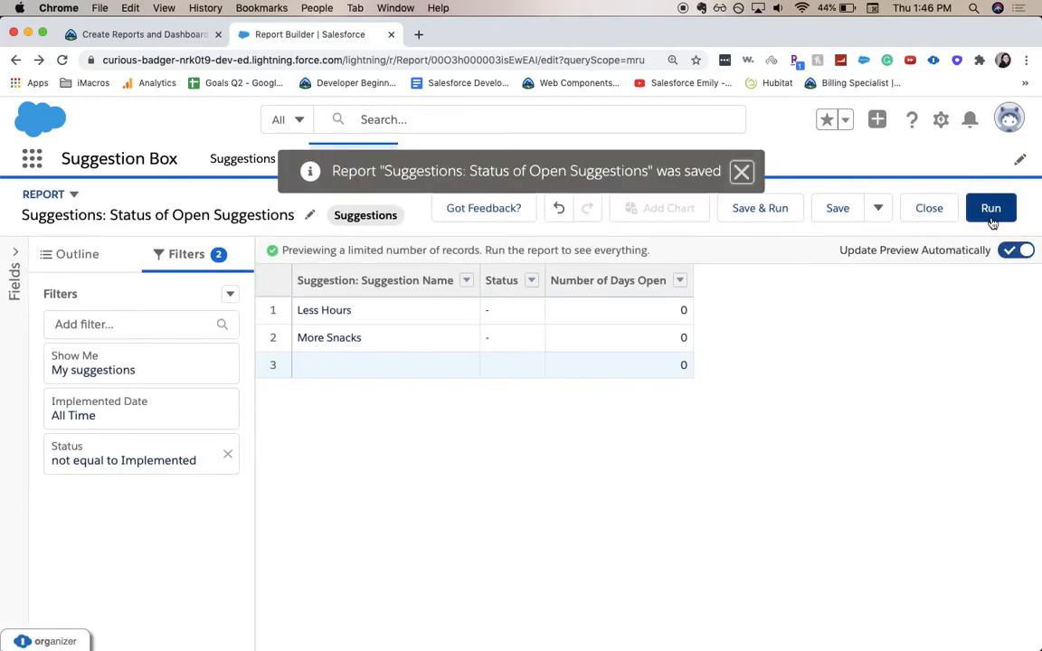
pyautogui.click(991, 208)
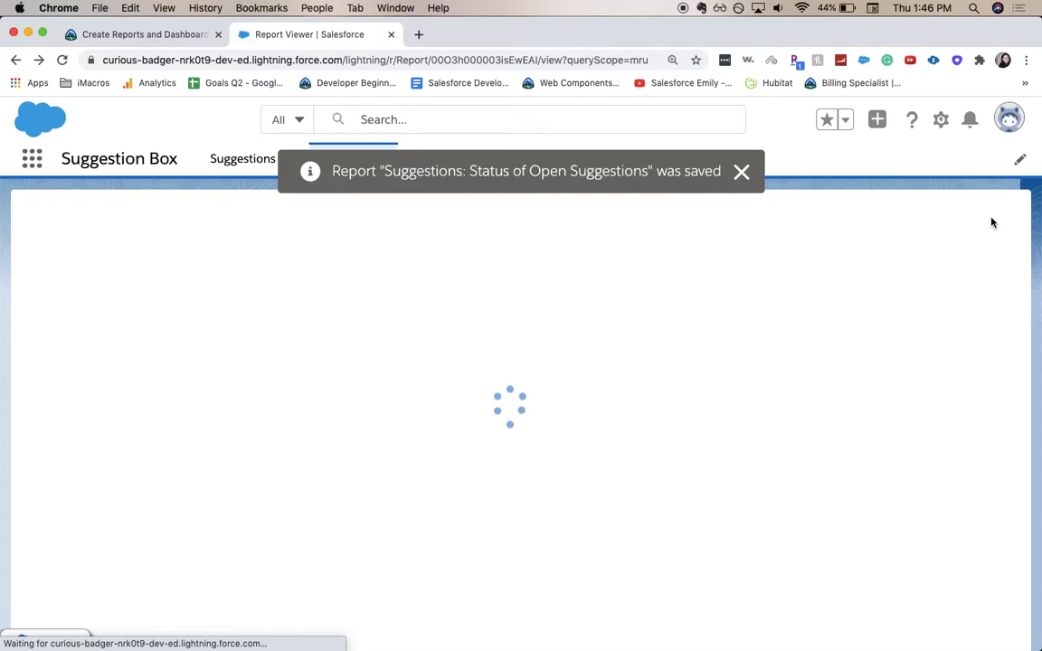
pyautogui.click(741, 172)
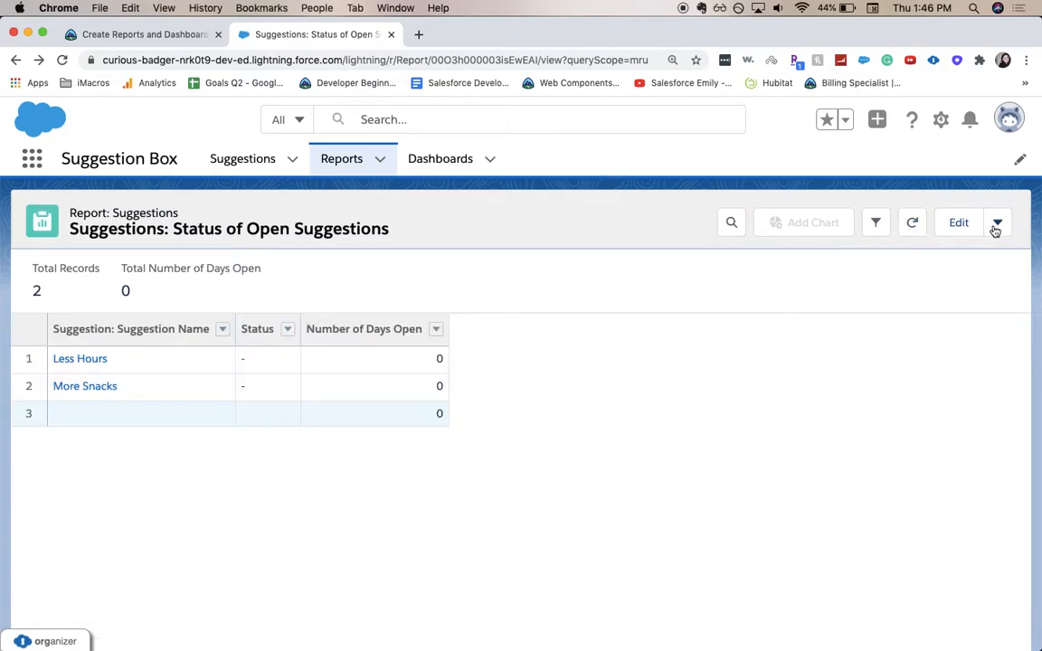
# Step: Save a copy of the report as 'Suggestions: By Status' in Public Reports
pyautogui.click(997, 220)
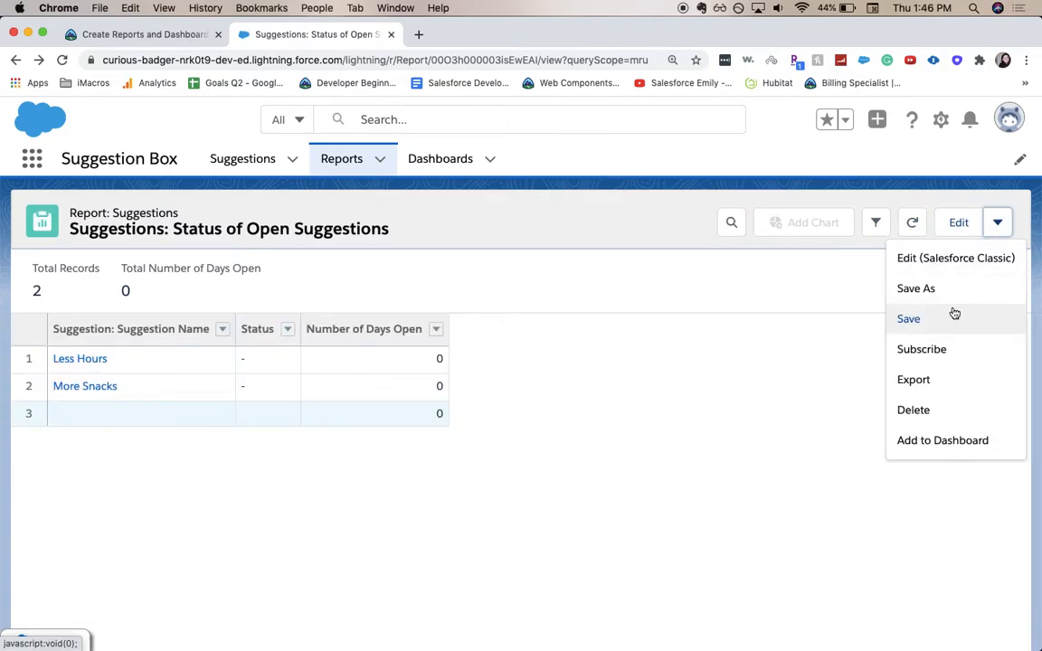
pyautogui.click(916, 288)
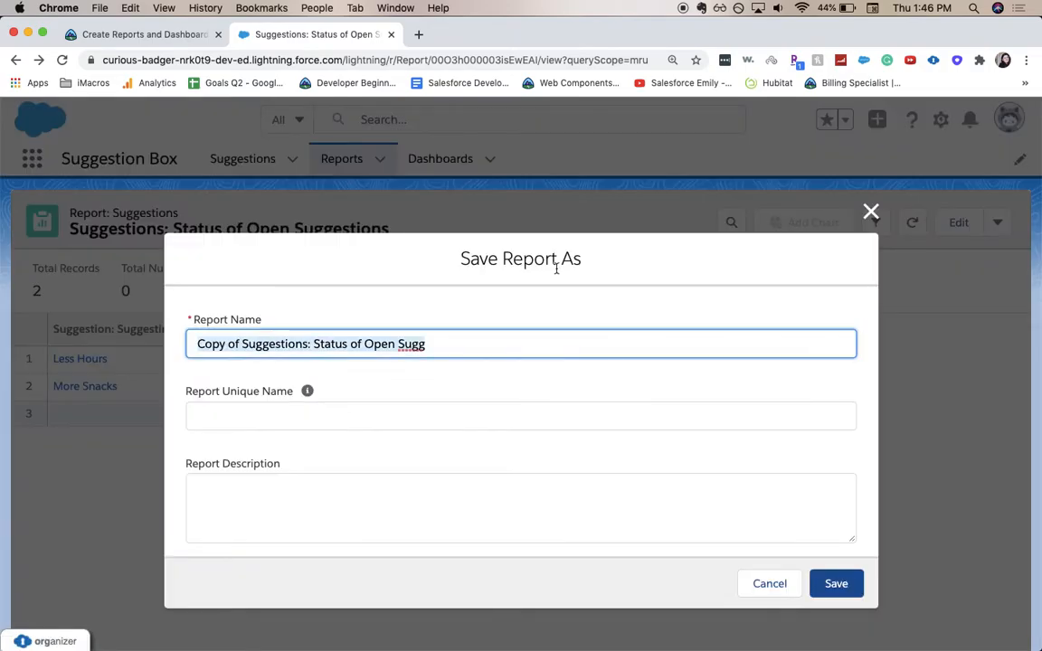
pyautogui.write('S')
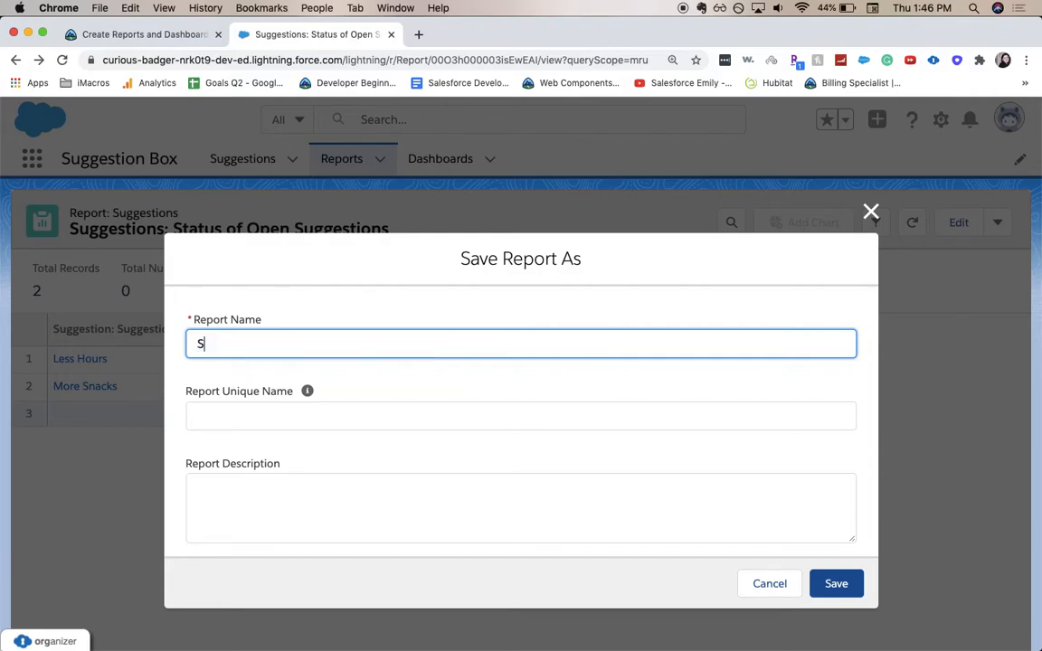
pyautogui.write('uggestion')
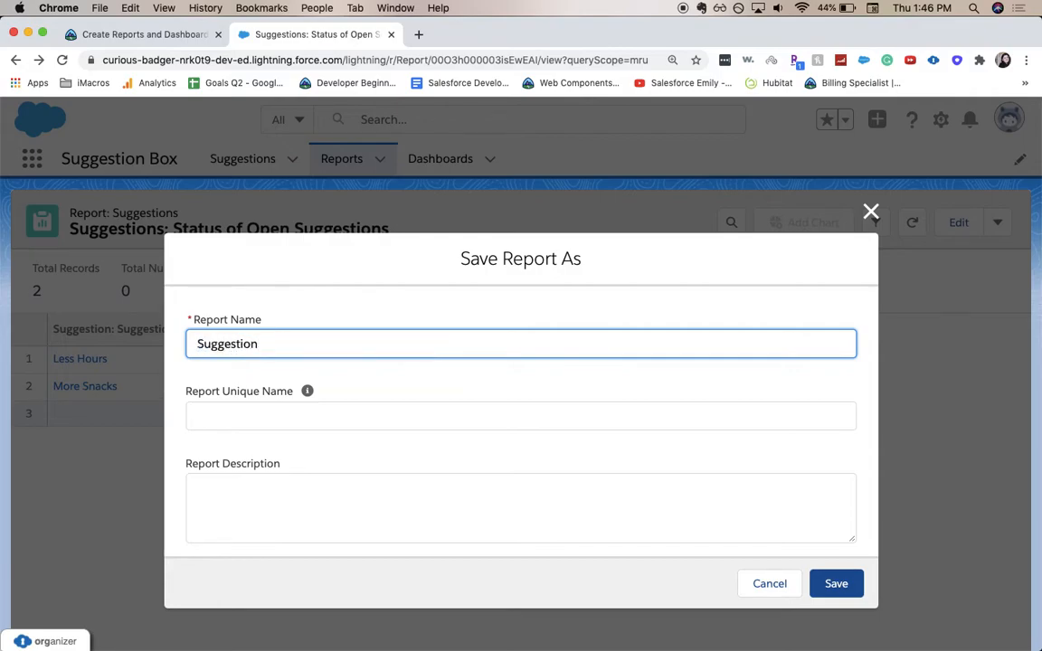
pyautogui.write('s')
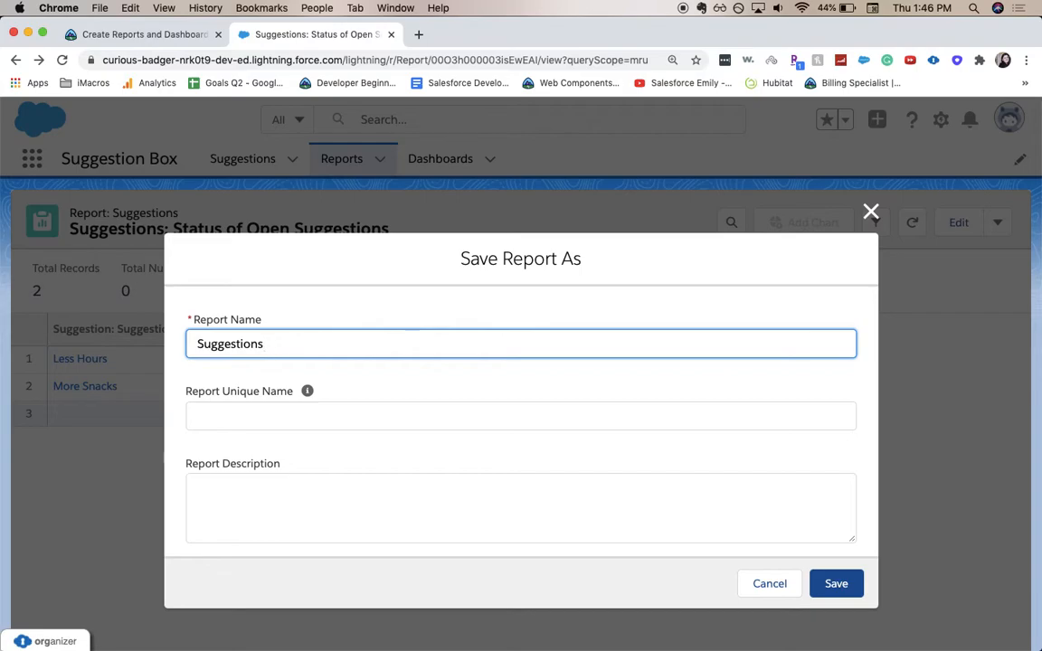
pyautogui.write(':')
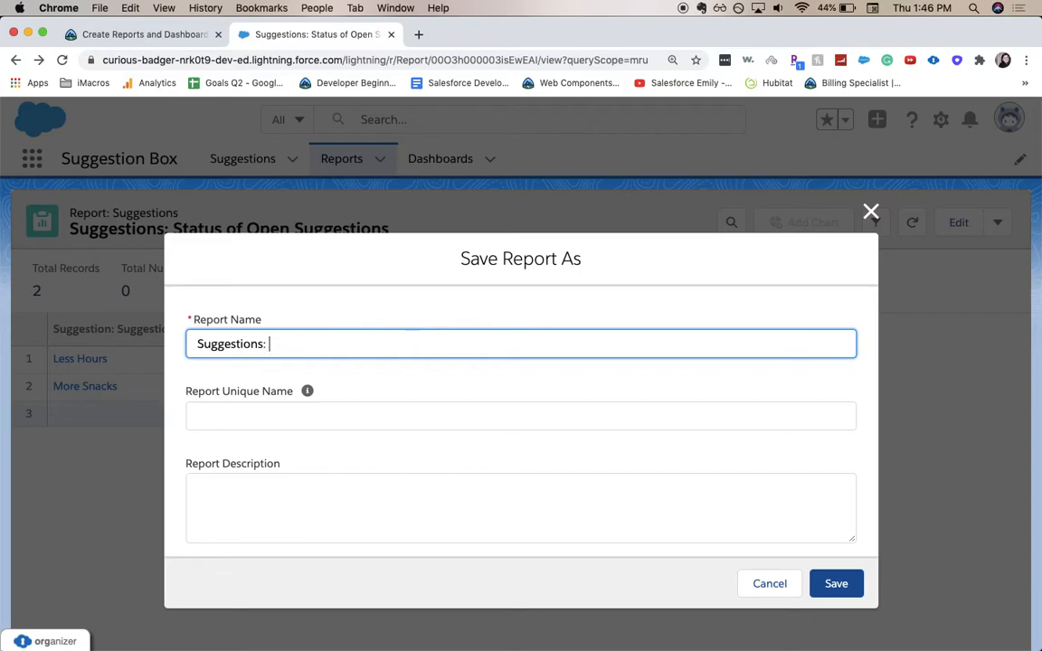
pyautogui.write('By Status')
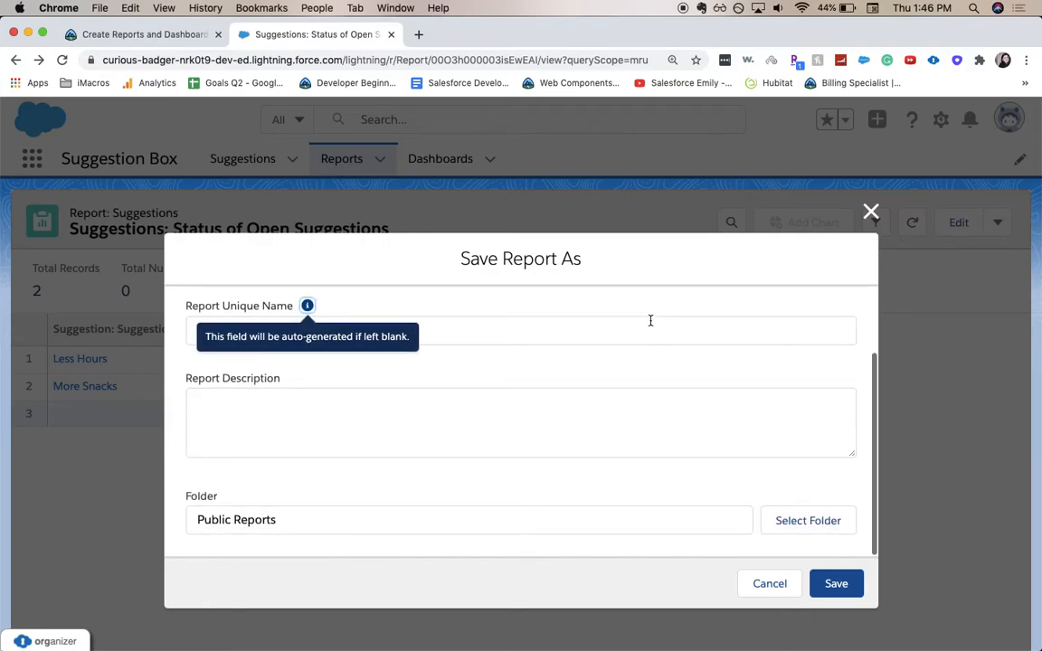
pyautogui.moveTo(359, 503)
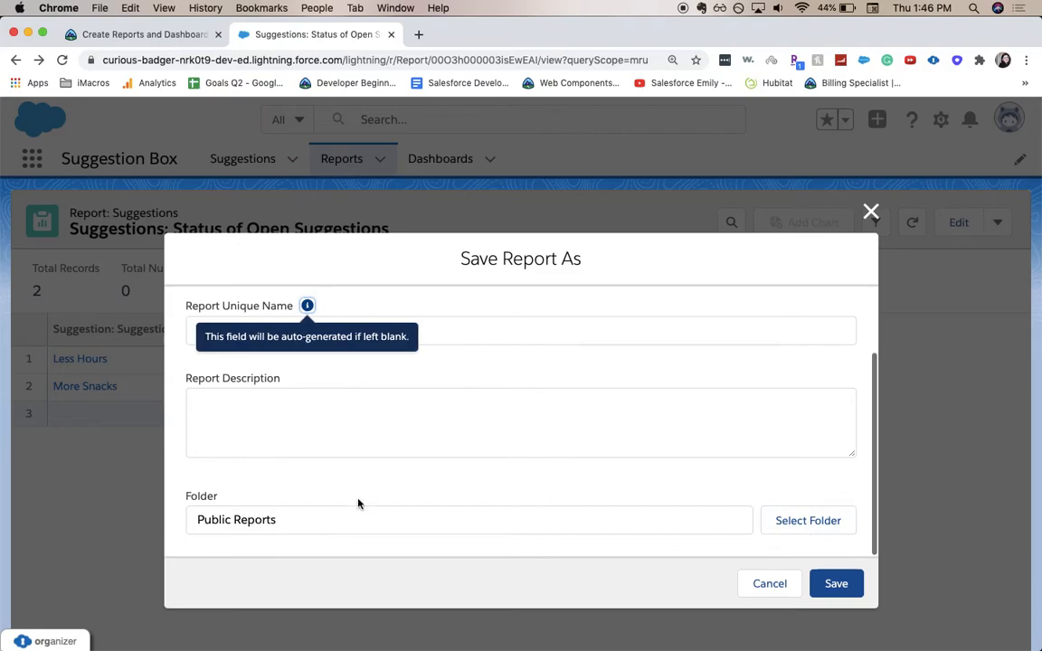
pyautogui.click(836, 583)
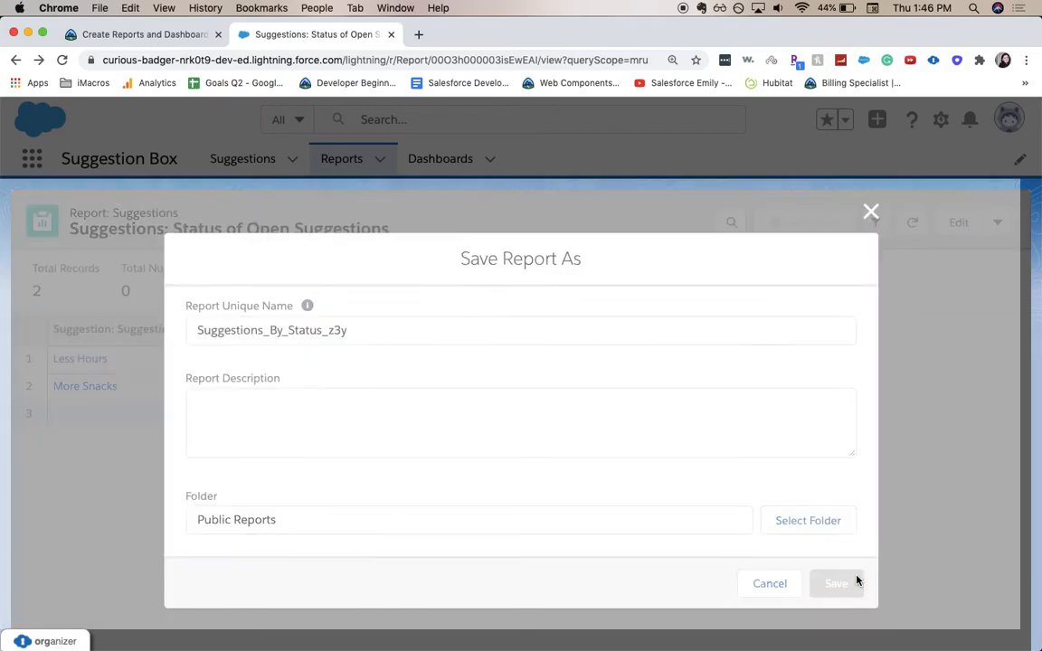
pyautogui.click(836, 583)
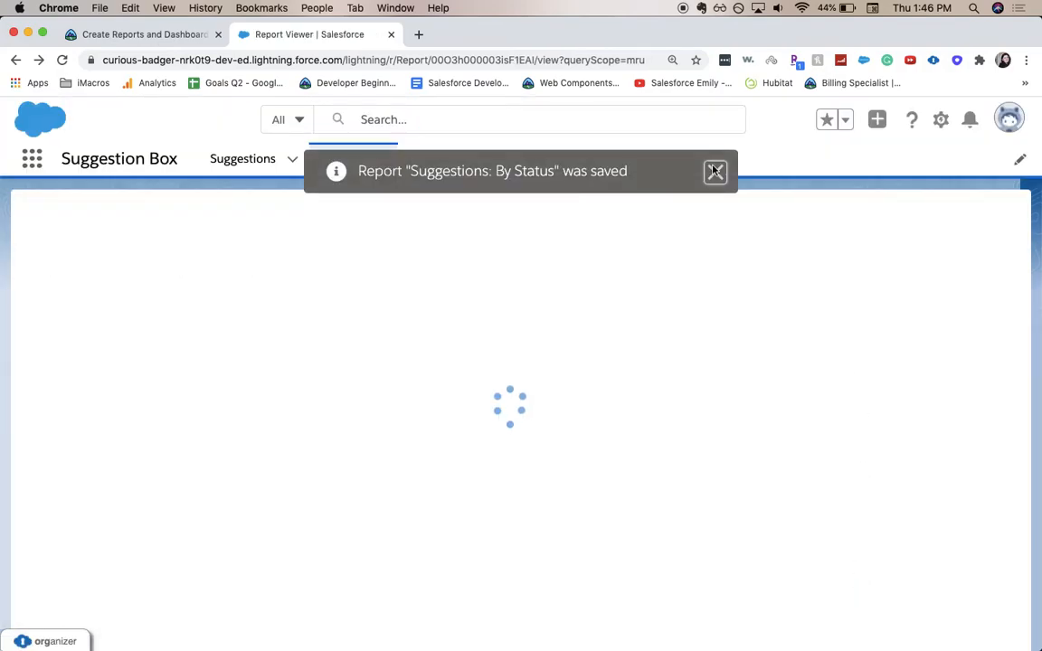
pyautogui.click(715, 172)
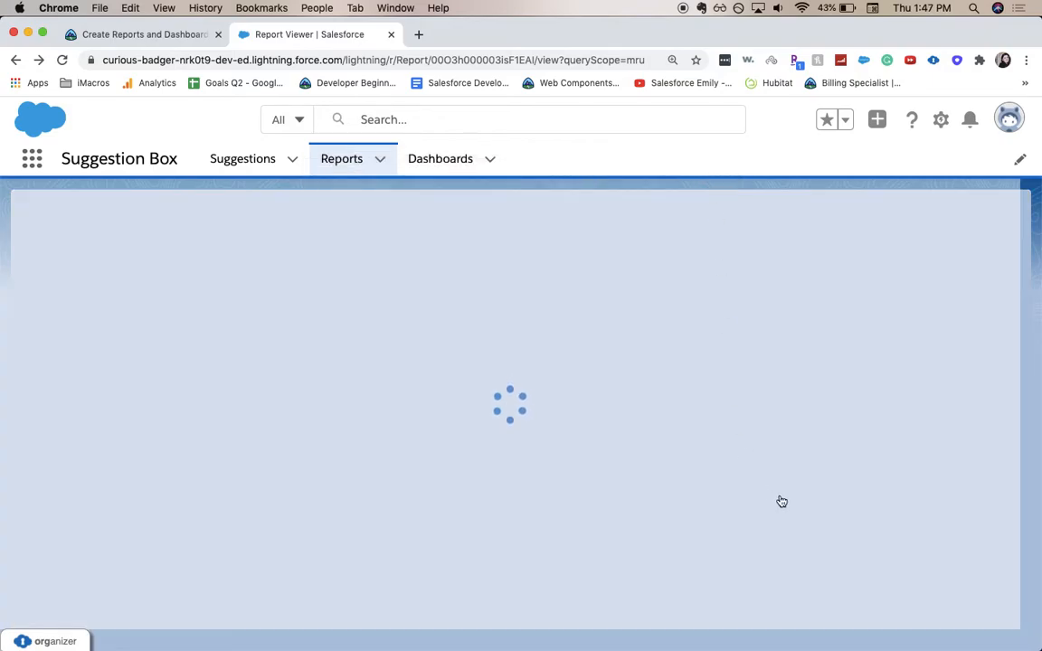
pyautogui.moveTo(883, 239)
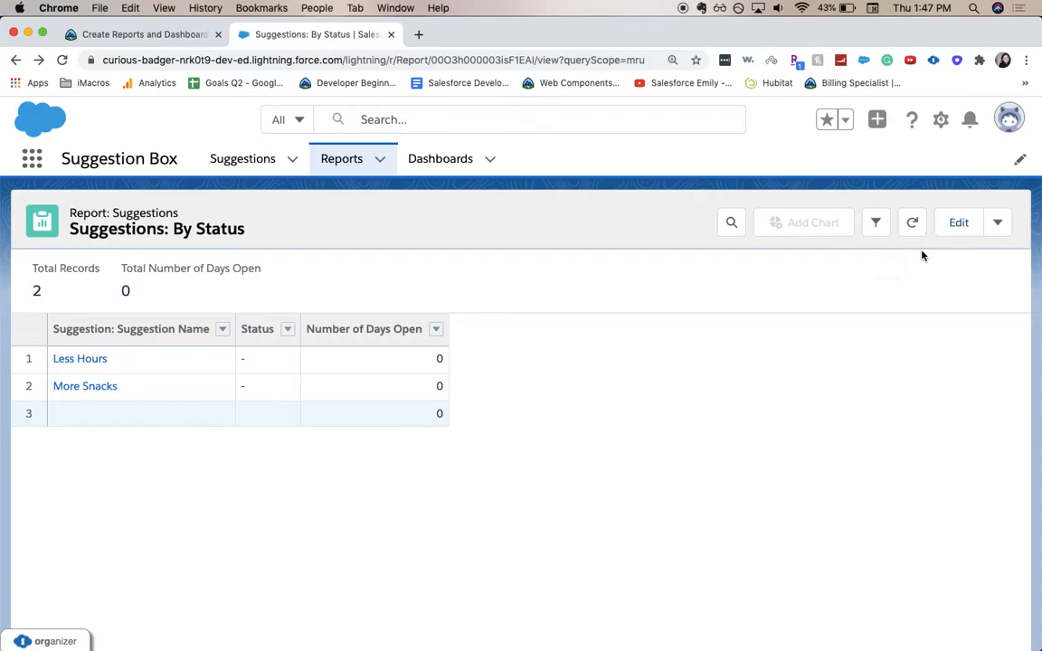
# Step: Group the report rows by Status, then save and run it
pyautogui.click(959, 221)
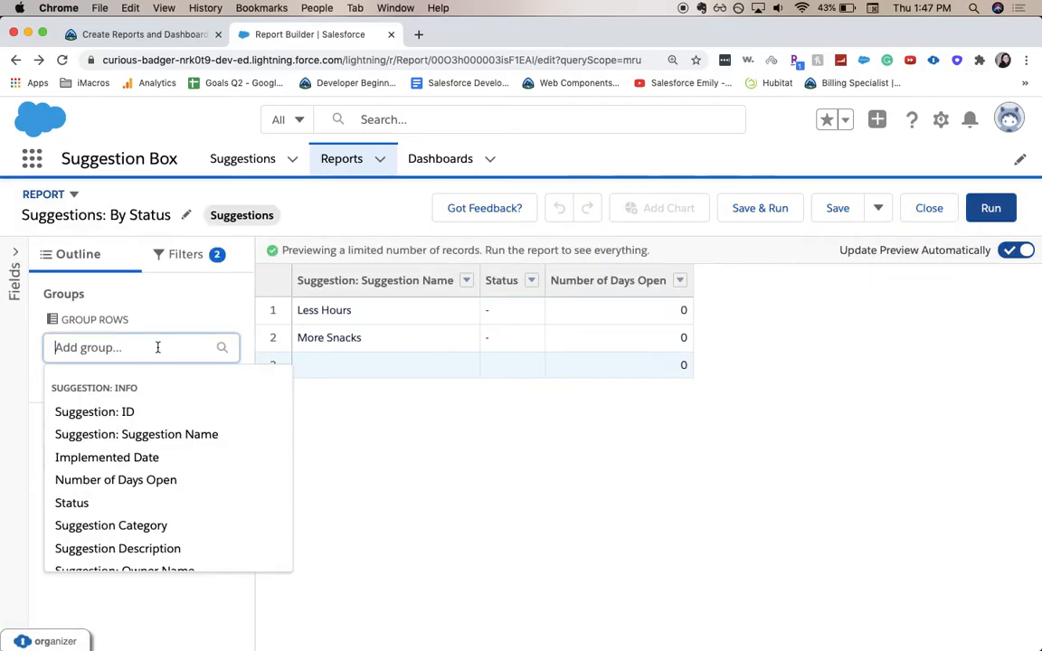
pyautogui.write('st')
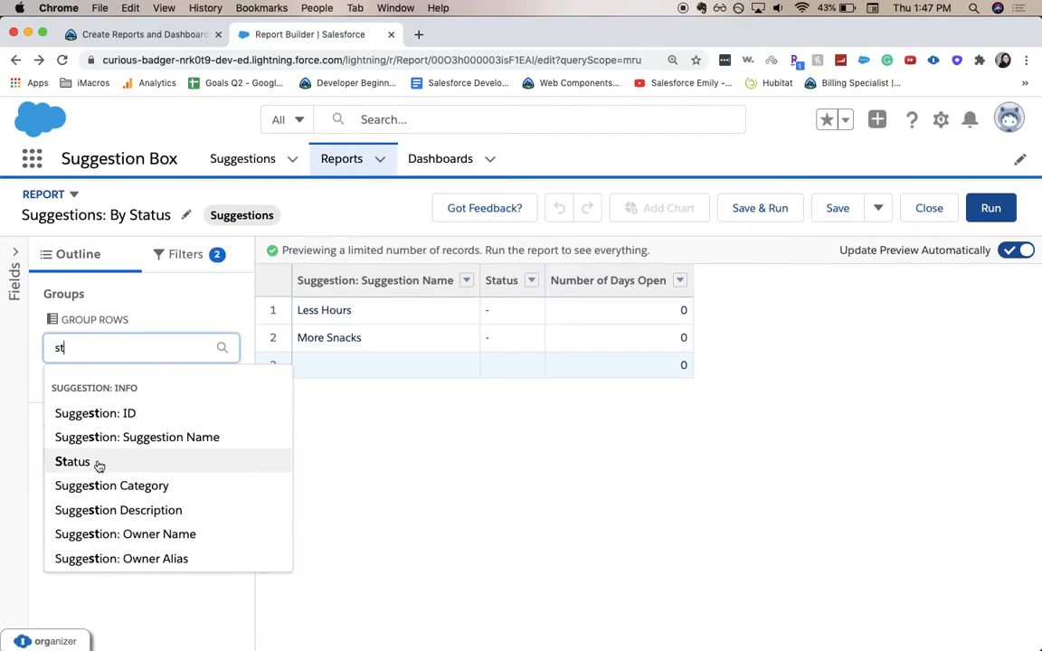
pyautogui.click(72, 462)
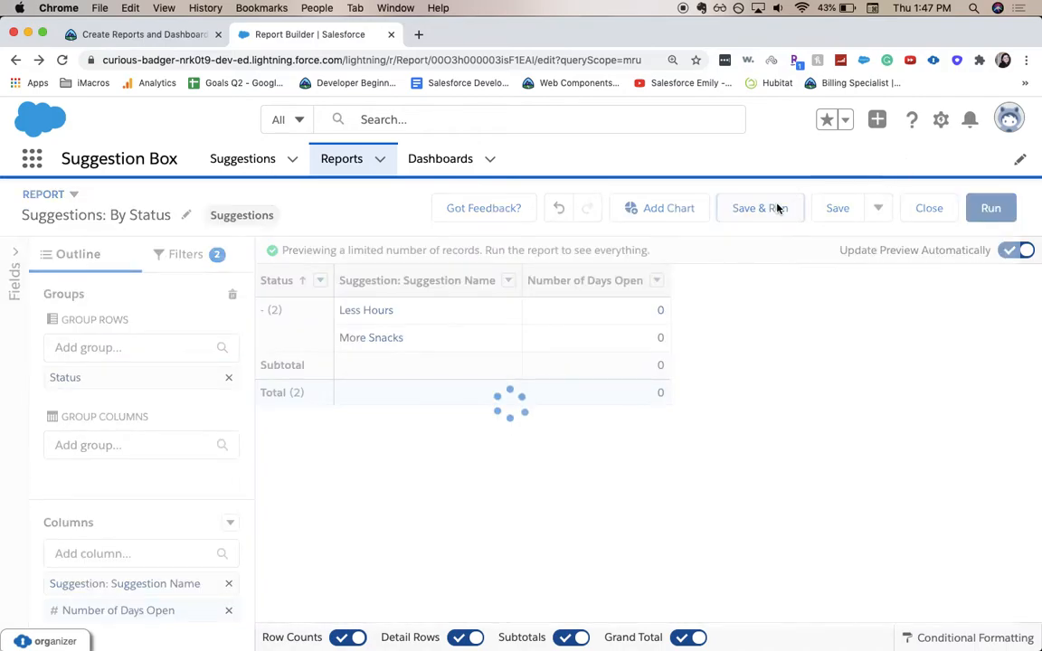
pyautogui.click(760, 208)
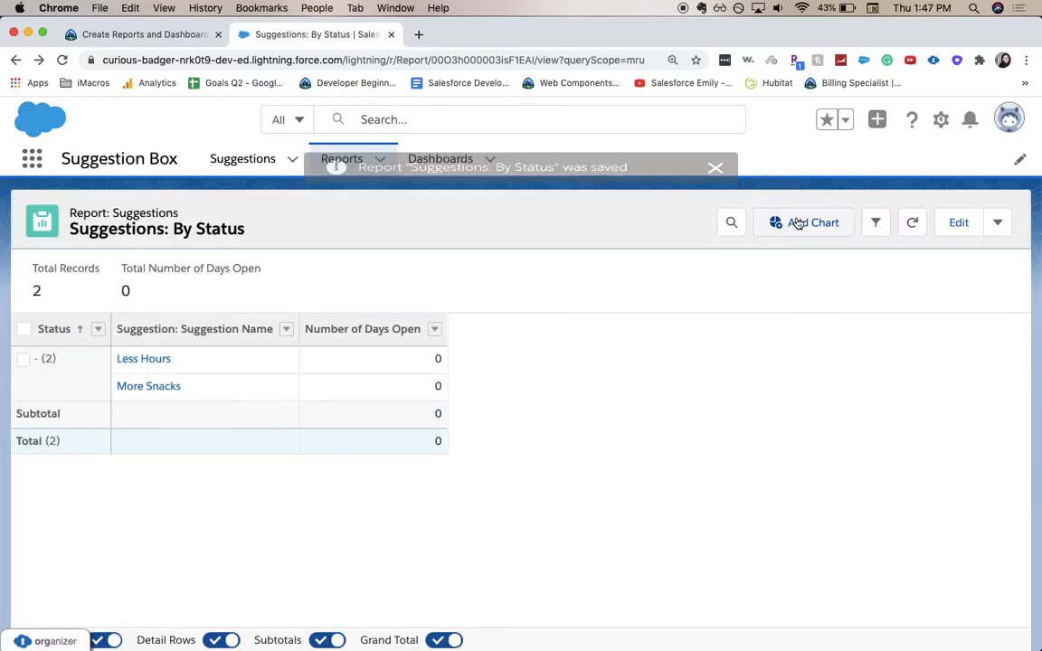
# Step: Add a chart of Sum of Number of Days Open to the report
pyautogui.click(804, 223)
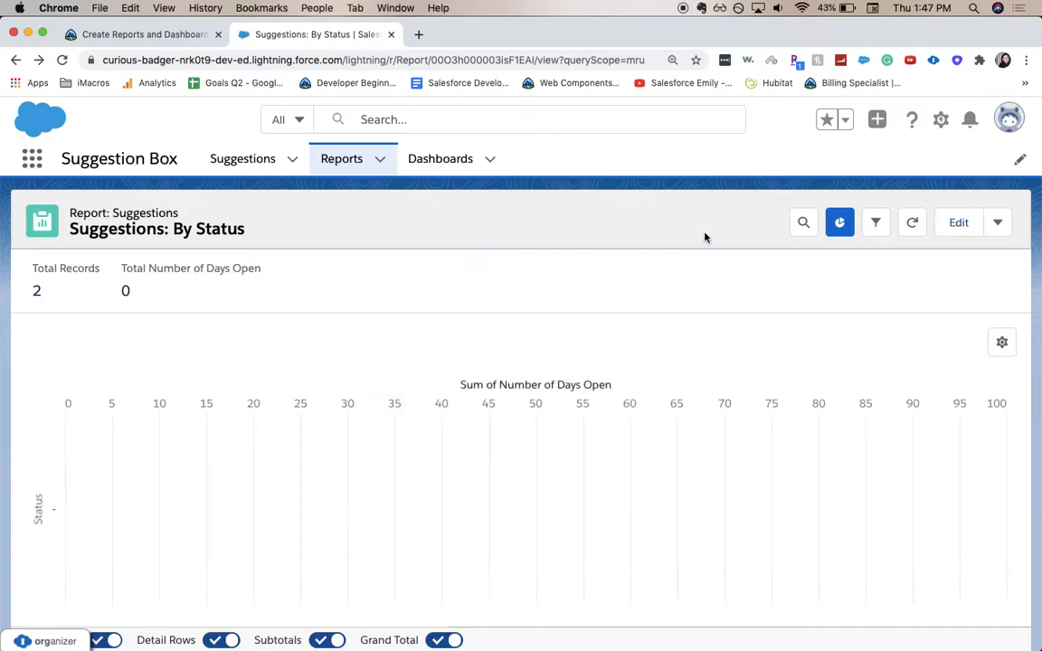
pyautogui.moveTo(570, 307)
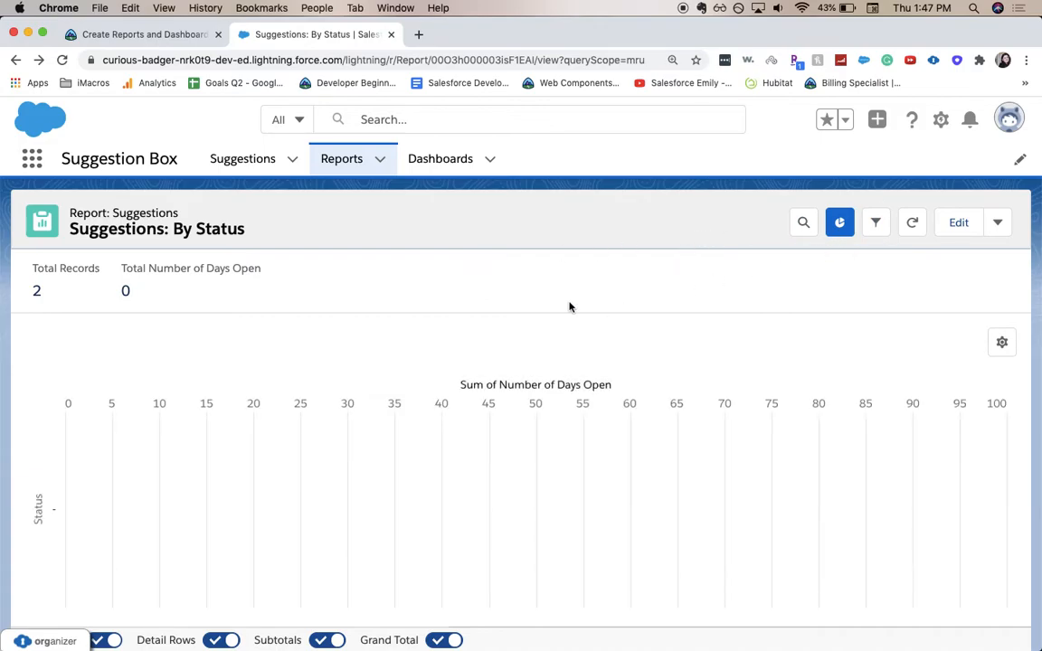
pyautogui.moveTo(716, 344)
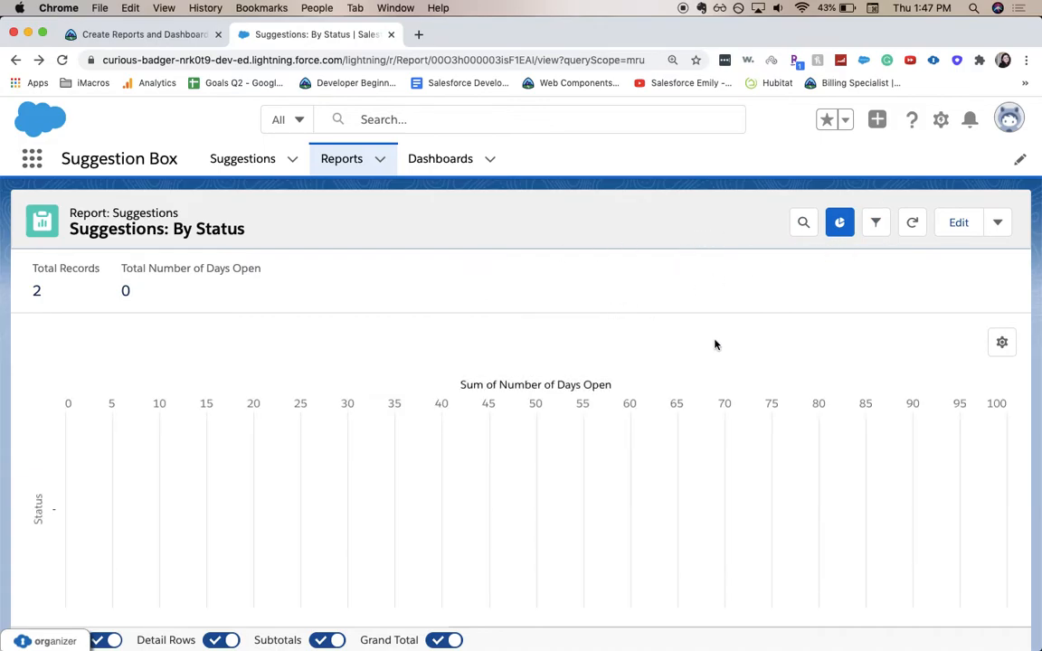
pyautogui.moveTo(847, 263)
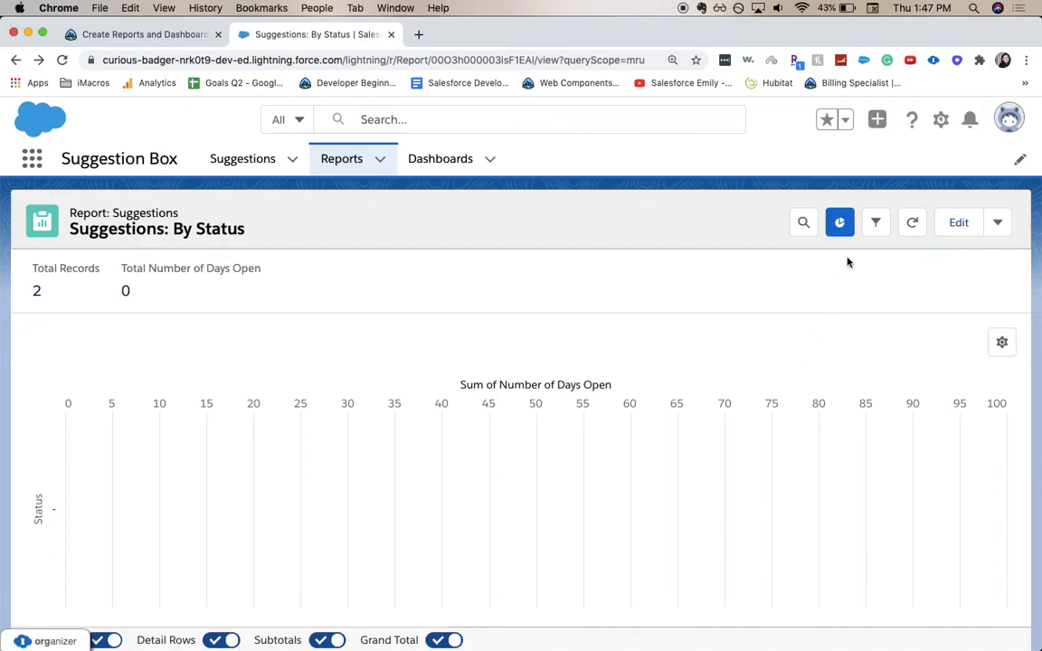
# Step: Make the chart a donut titled 'Suggestions Status' measuring Record Count
pyautogui.click(1002, 342)
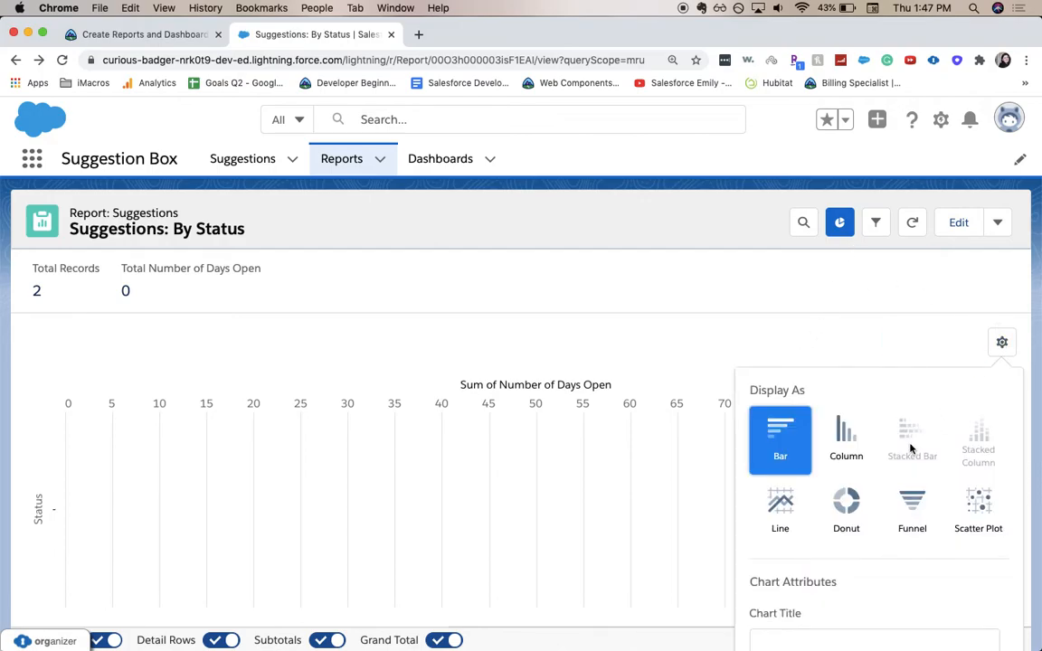
pyautogui.click(846, 511)
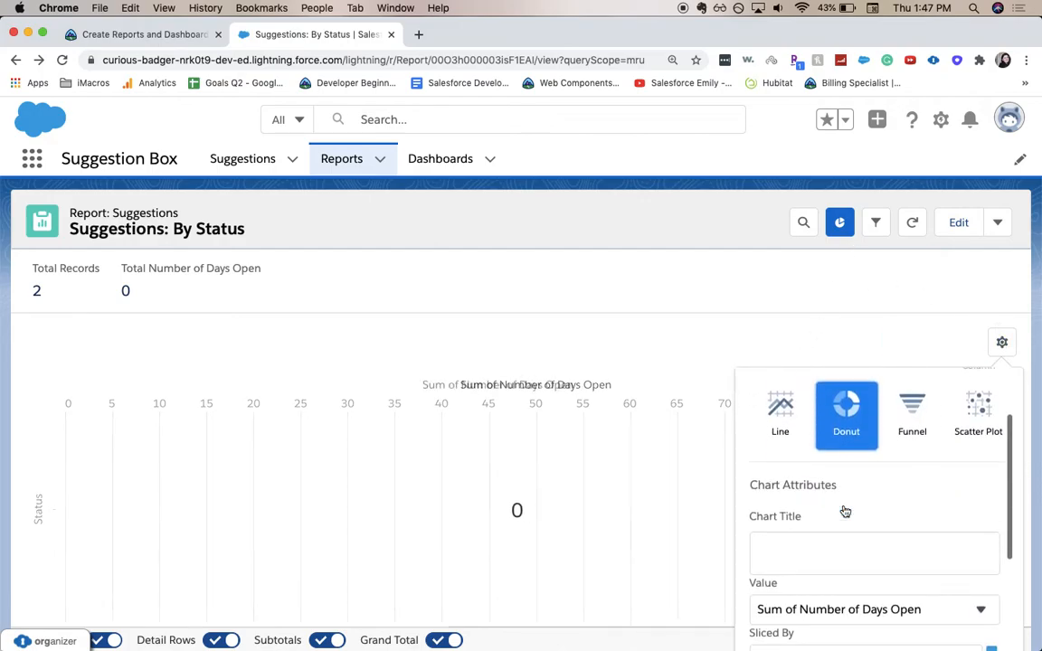
pyautogui.click(874, 543)
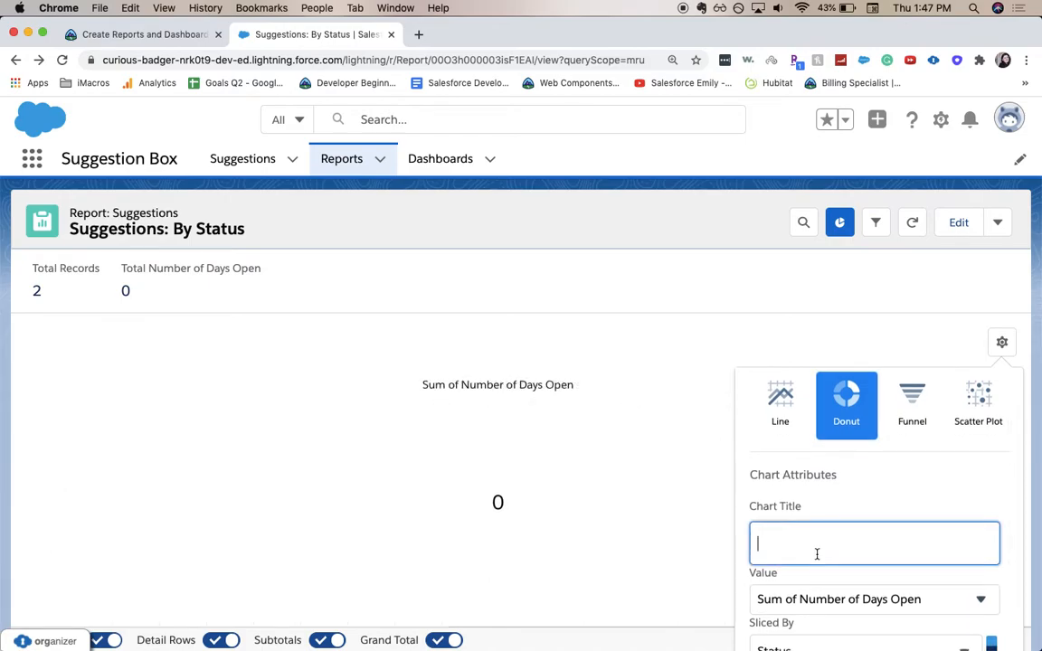
pyautogui.write('Sugge')
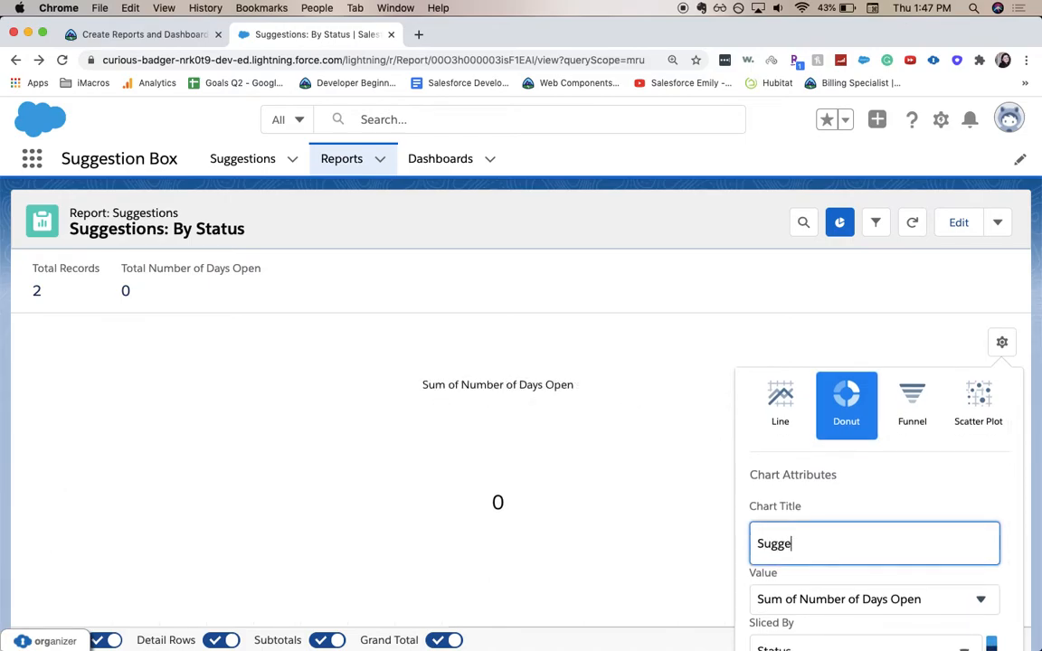
pyautogui.write('stions S')
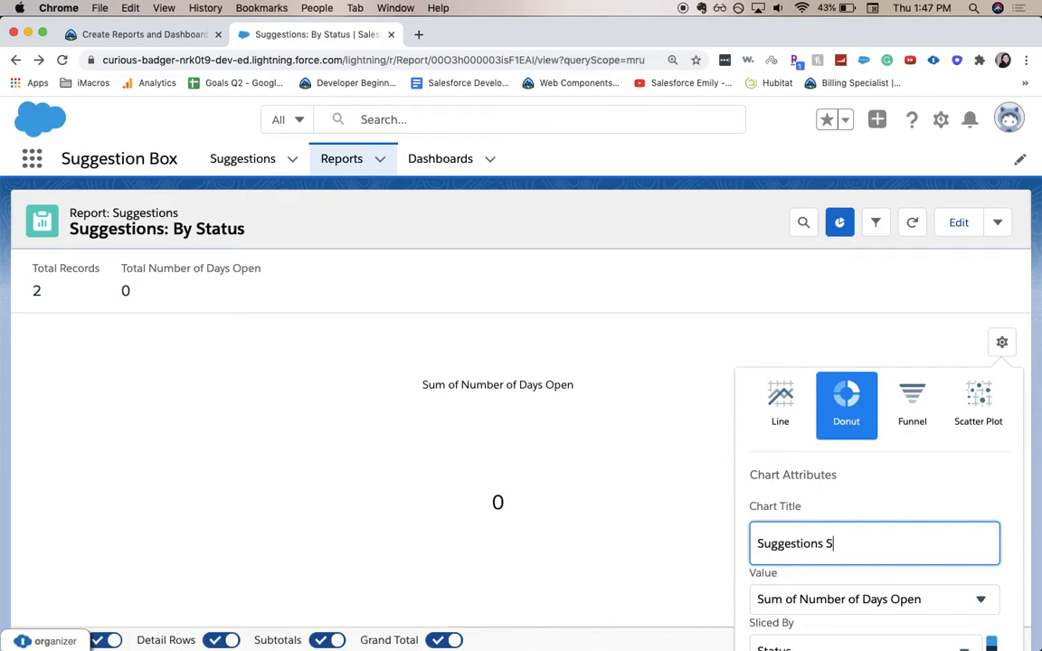
pyautogui.write('tatus')
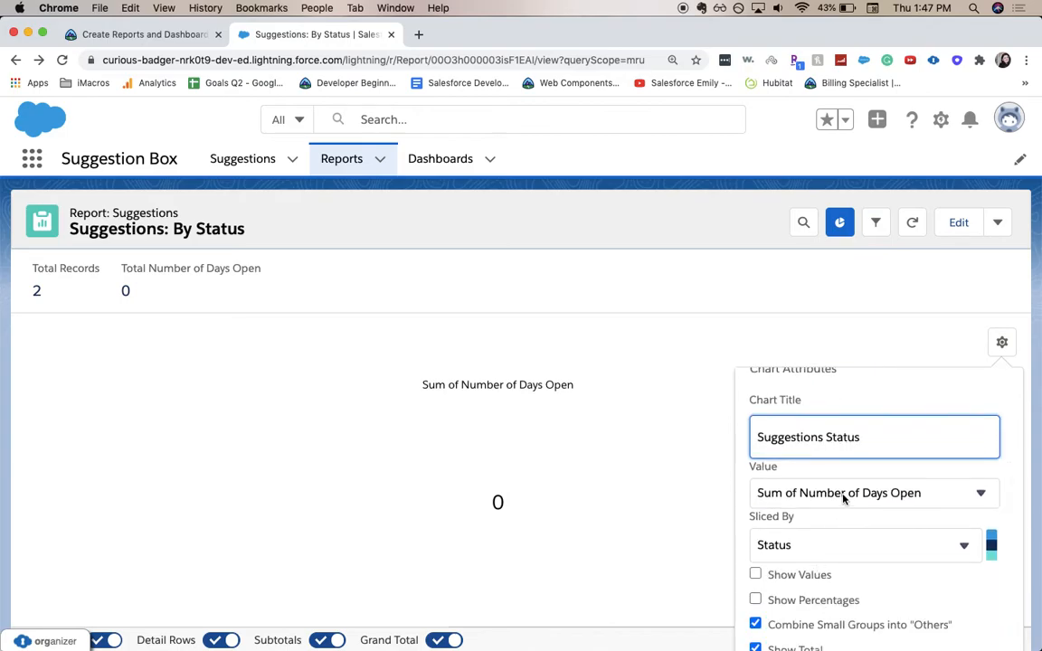
pyautogui.click(981, 492)
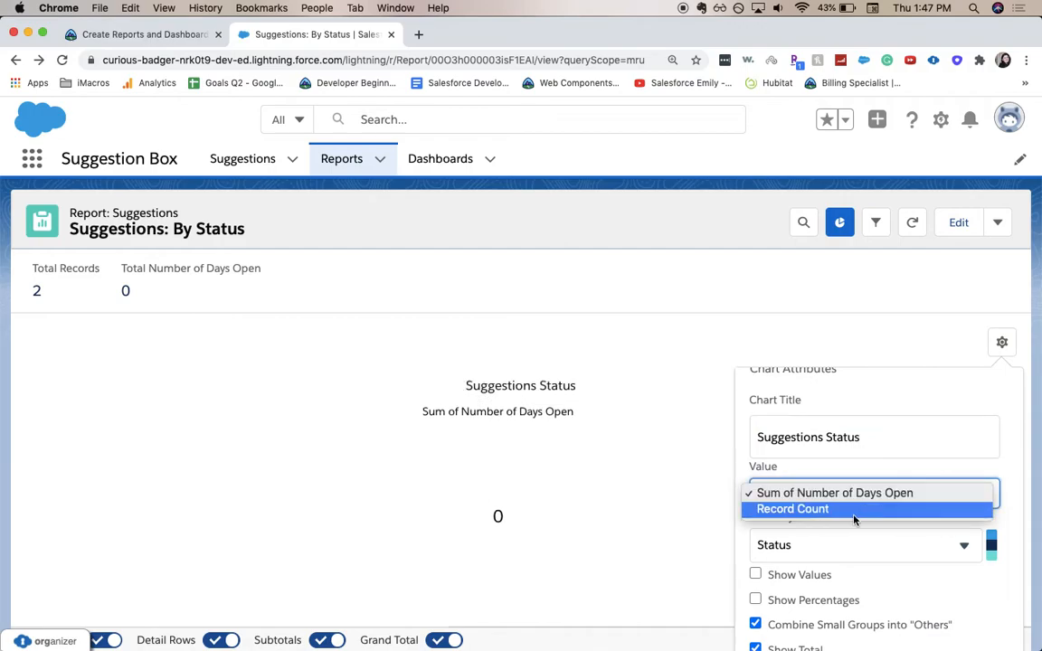
pyautogui.click(792, 508)
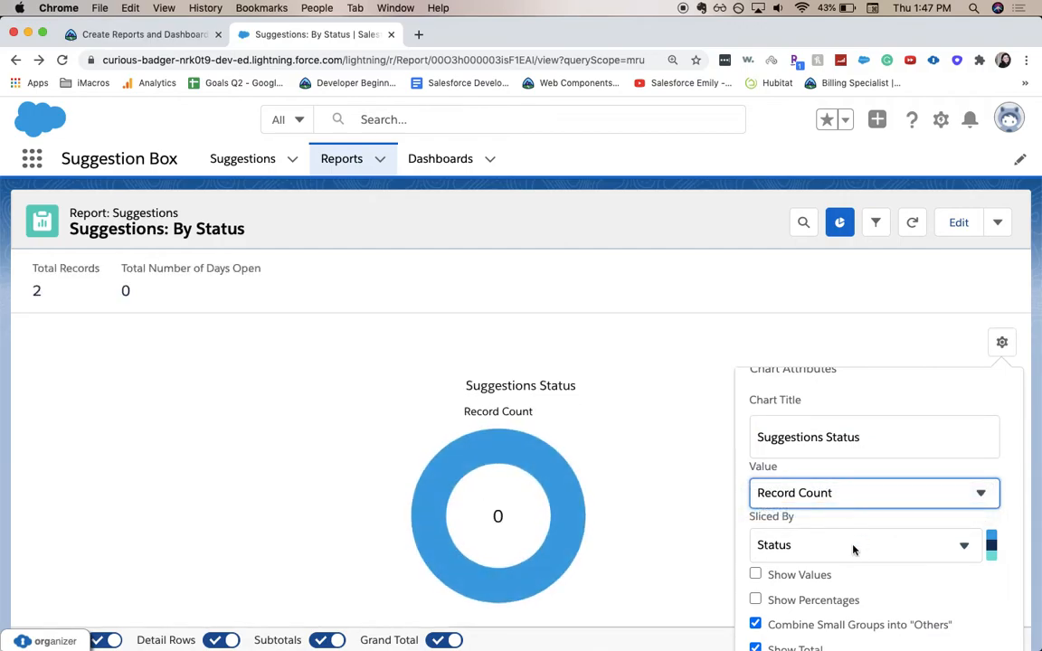
# Step: Review the updated chart and save the Suggestions: By Status report
pyautogui.scroll(-3)
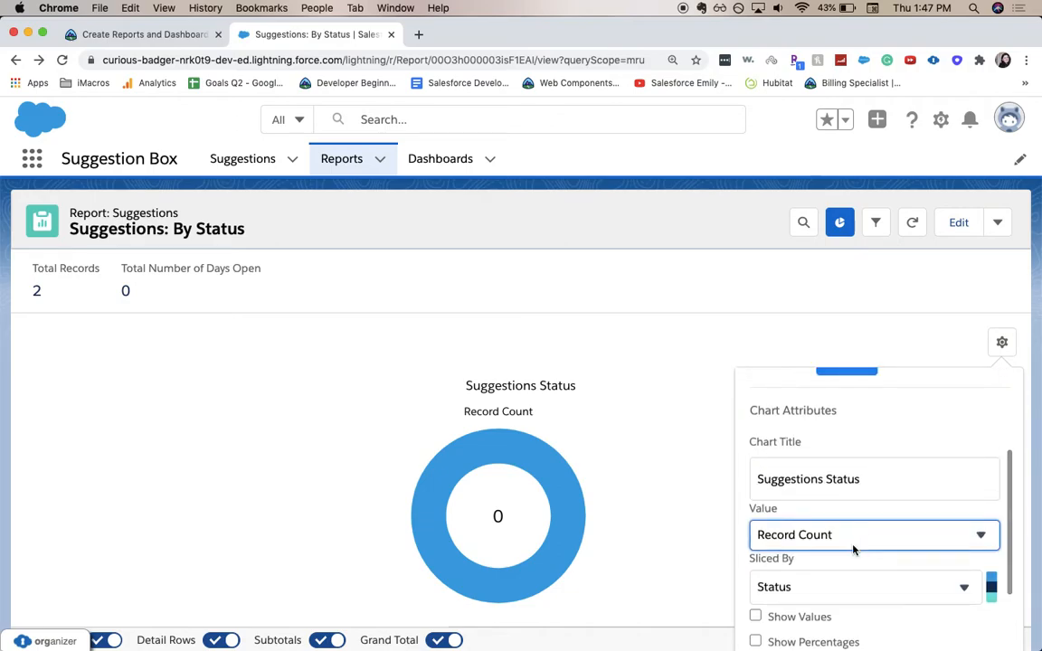
pyautogui.scroll(-3)
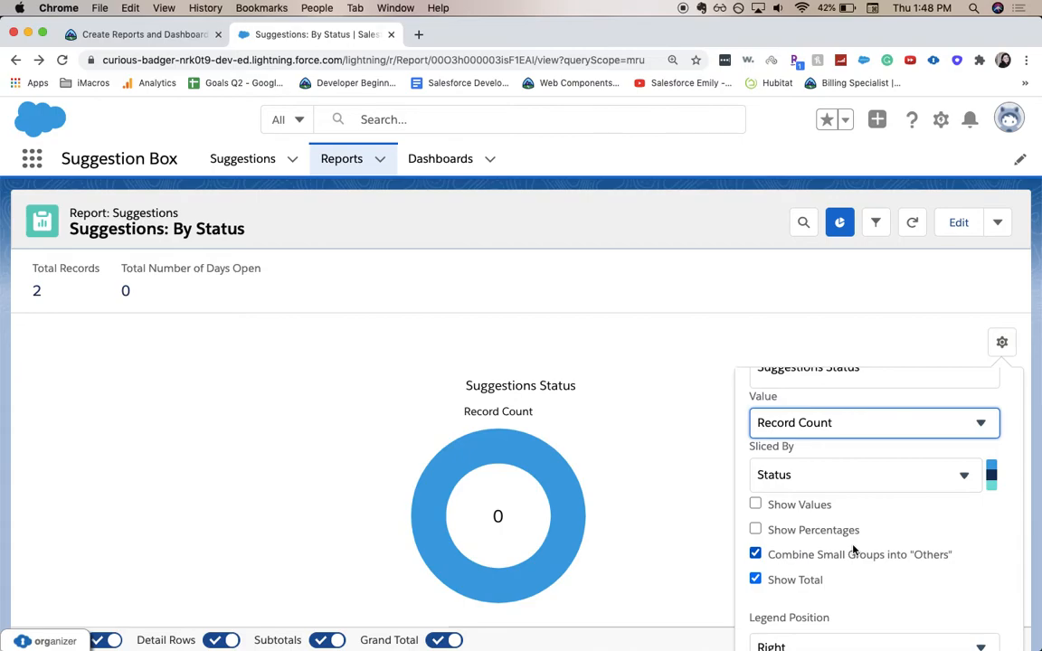
pyautogui.moveTo(867, 551)
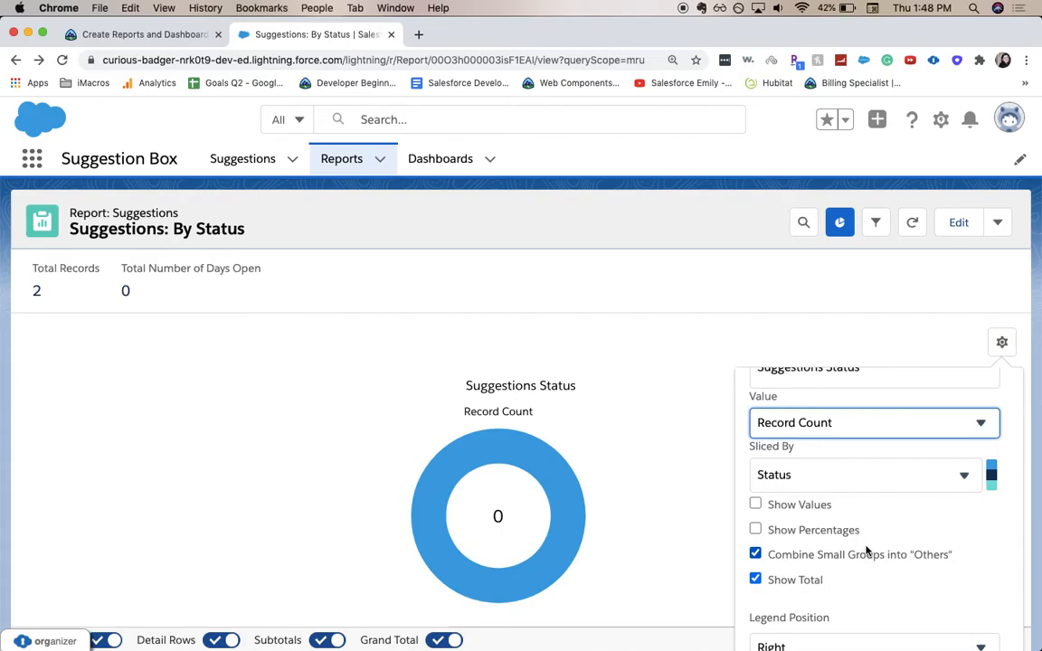
pyautogui.scroll(-3)
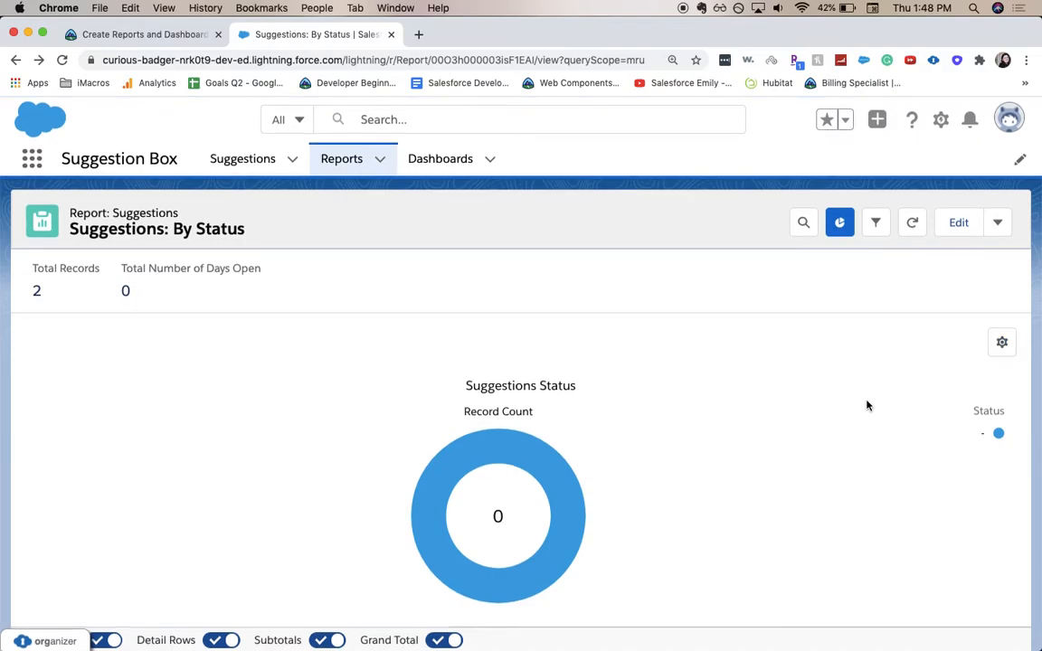
pyautogui.click(999, 223)
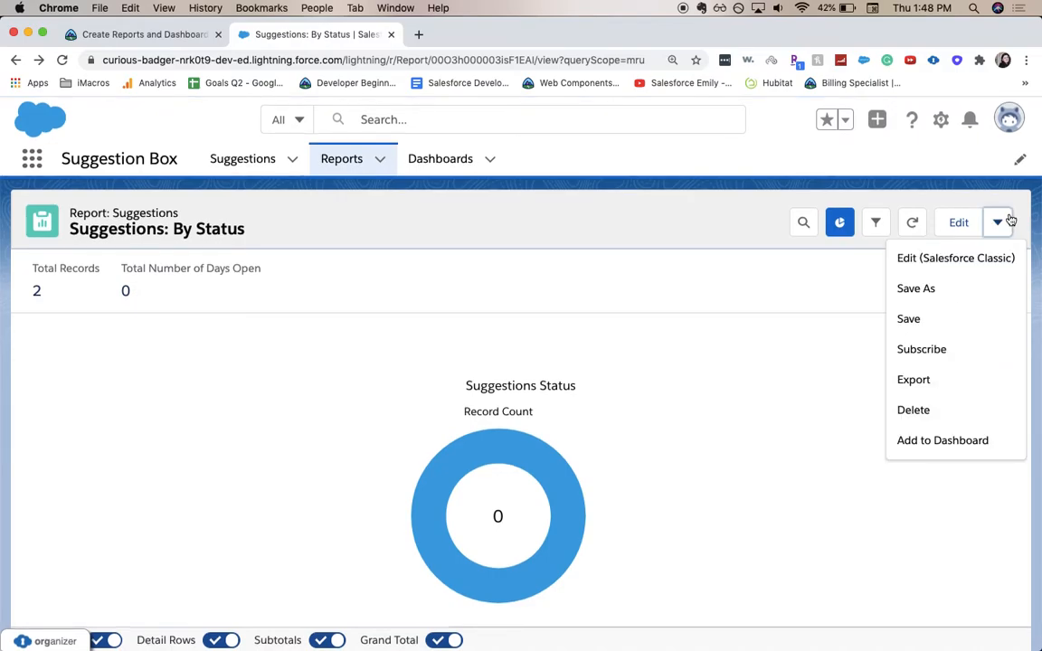
pyautogui.click(908, 318)
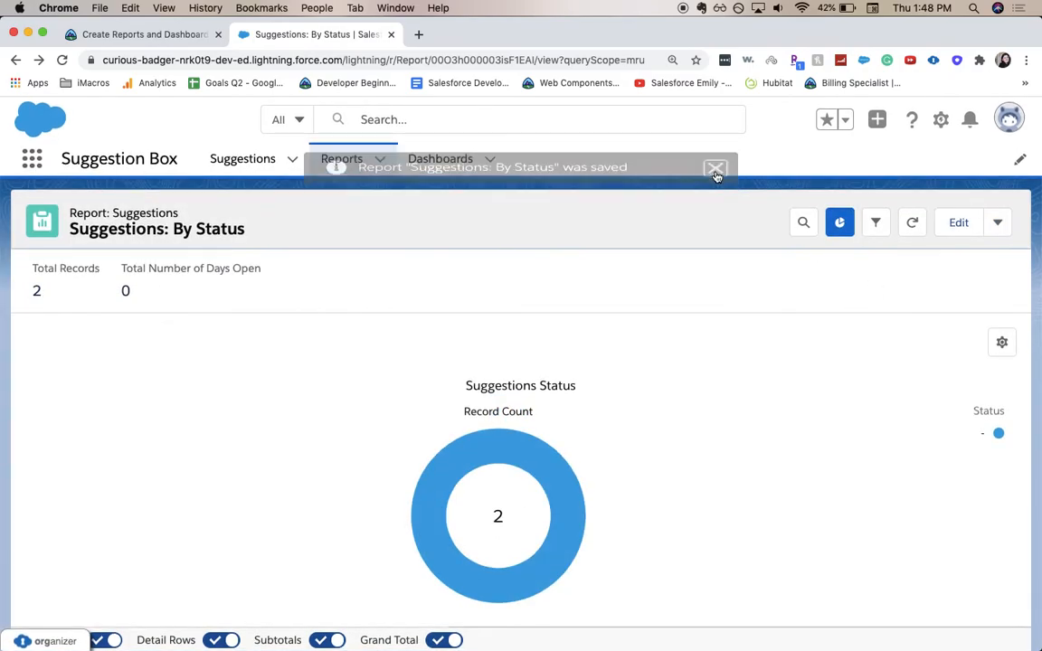
# Step: Create a new dashboard from the Dashboards area named 'Suggestions Dashboard'
pyautogui.click(441, 159)
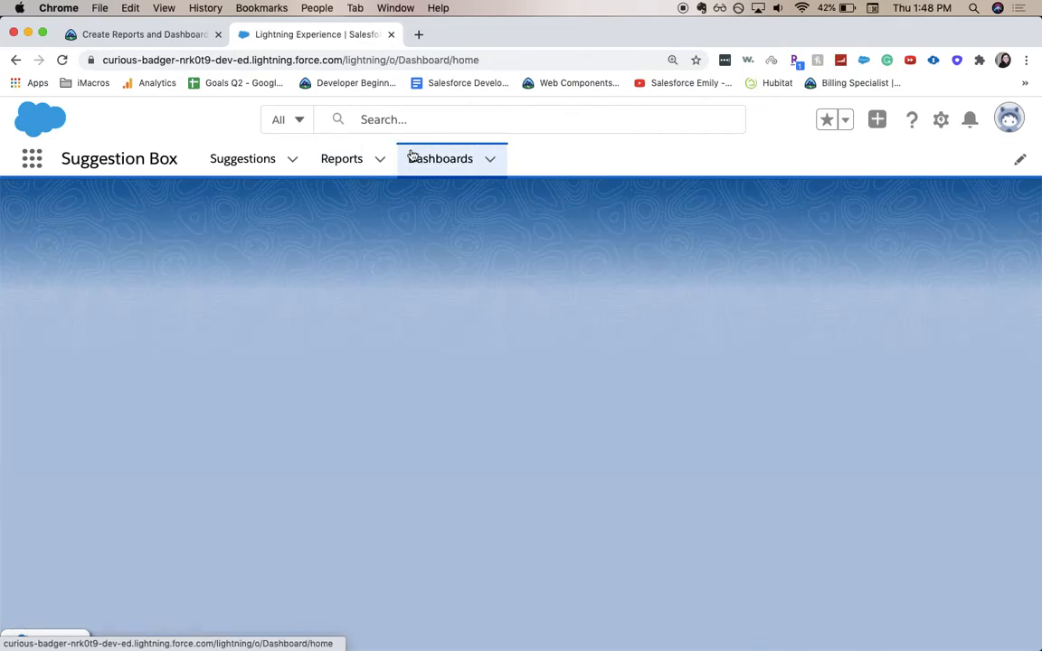
pyautogui.click(440, 160)
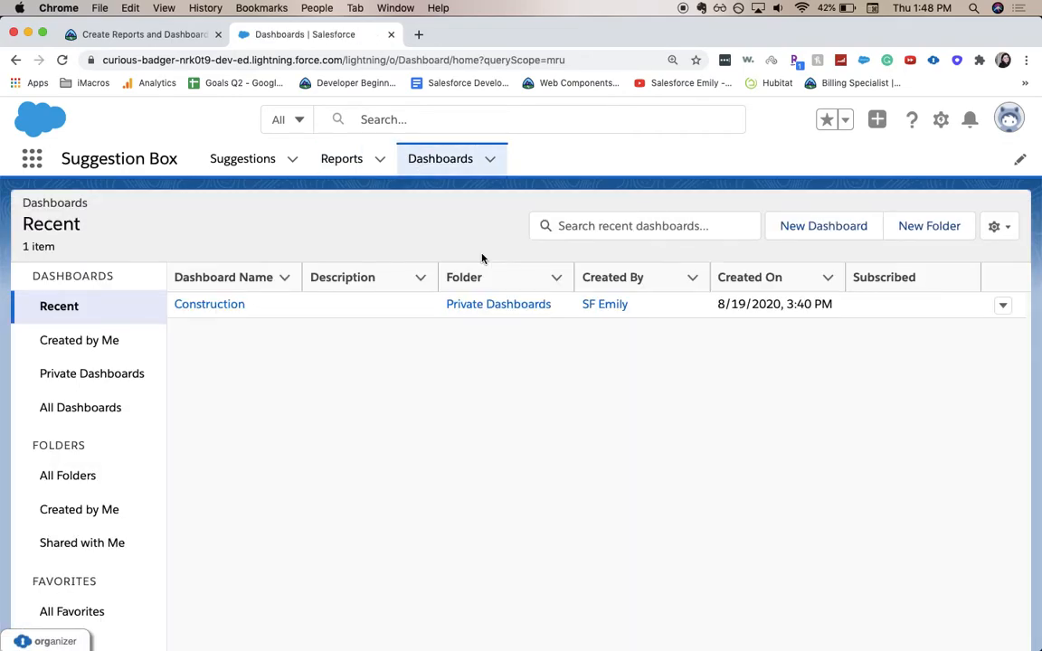
pyautogui.moveTo(823, 226)
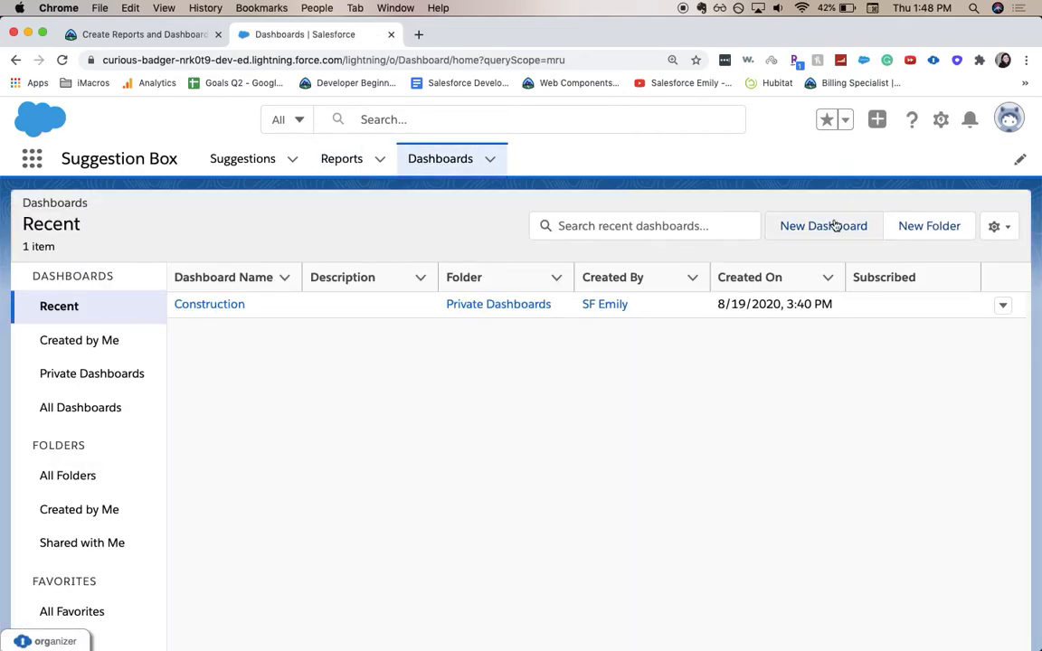
pyautogui.click(822, 224)
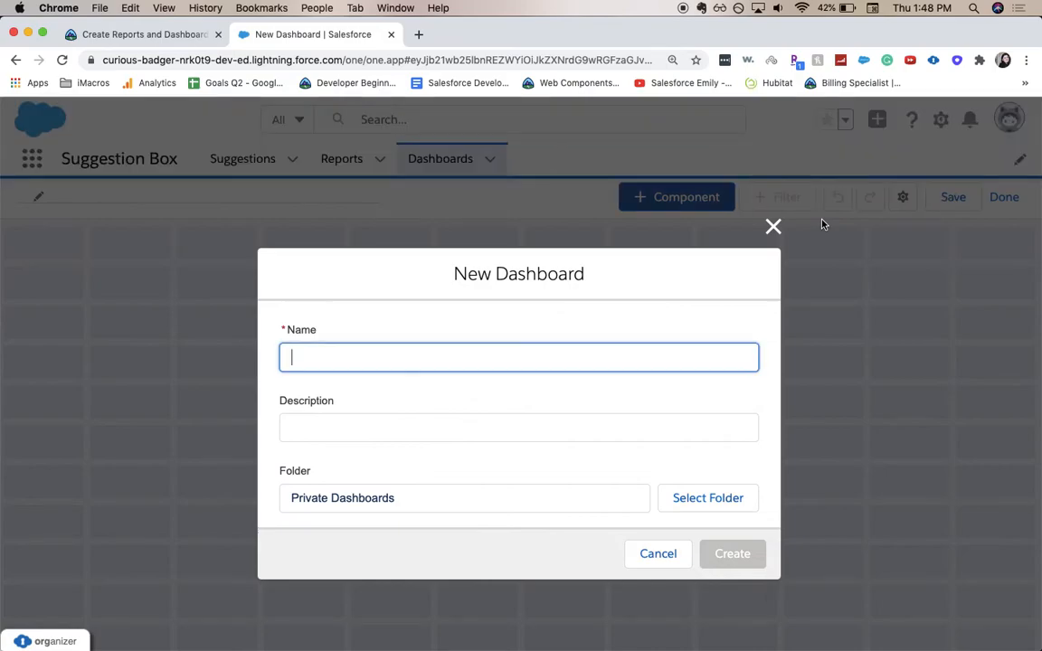
pyautogui.moveTo(695, 228)
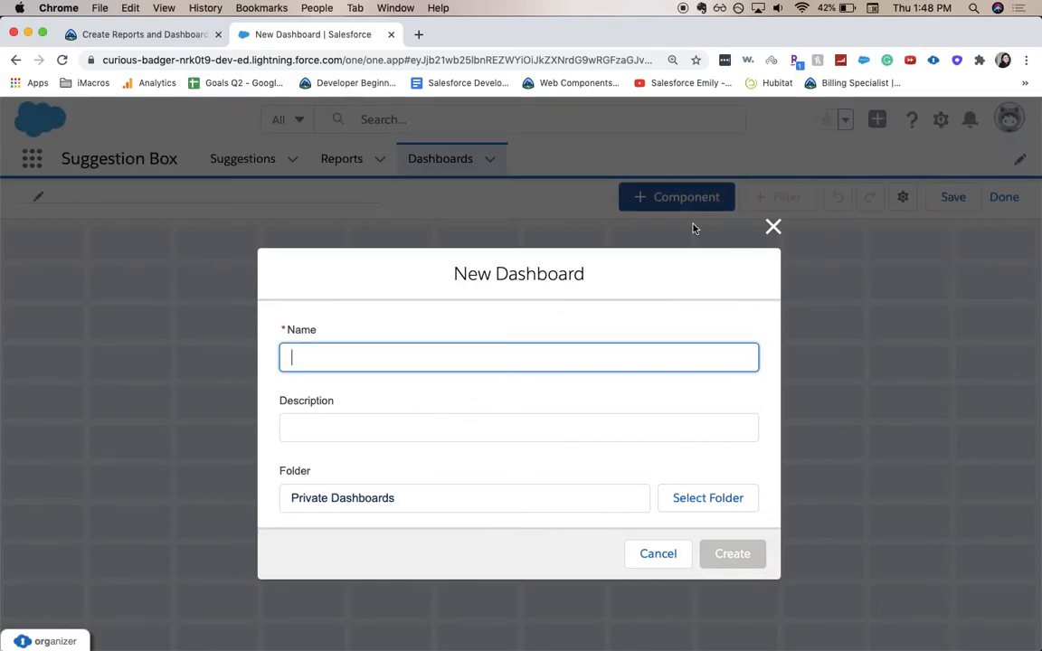
pyautogui.write('Sug')
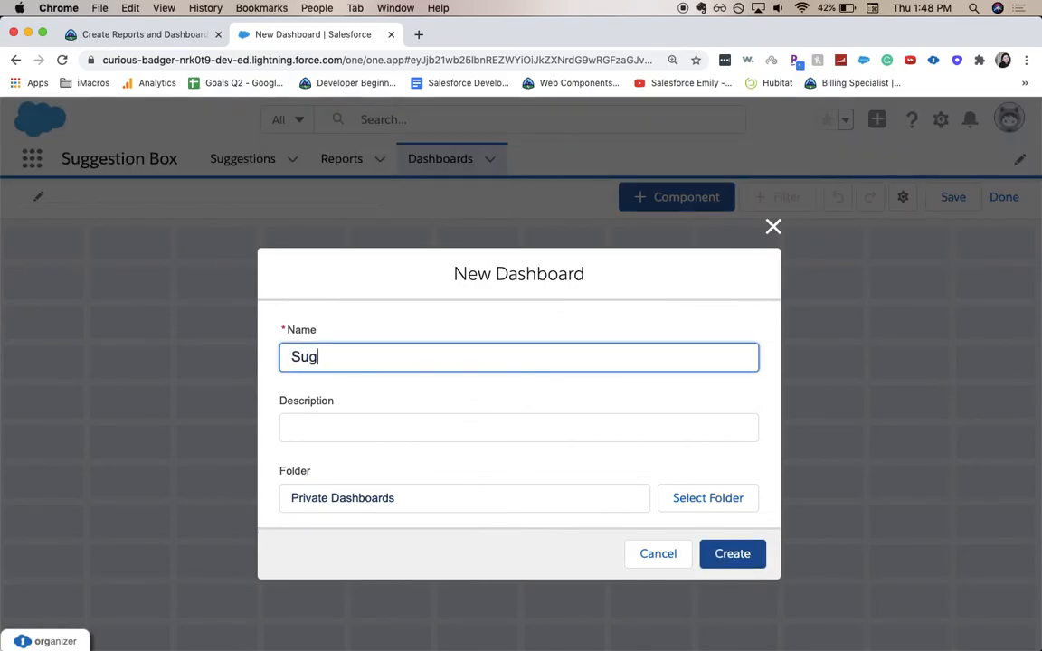
pyautogui.write('gestions')
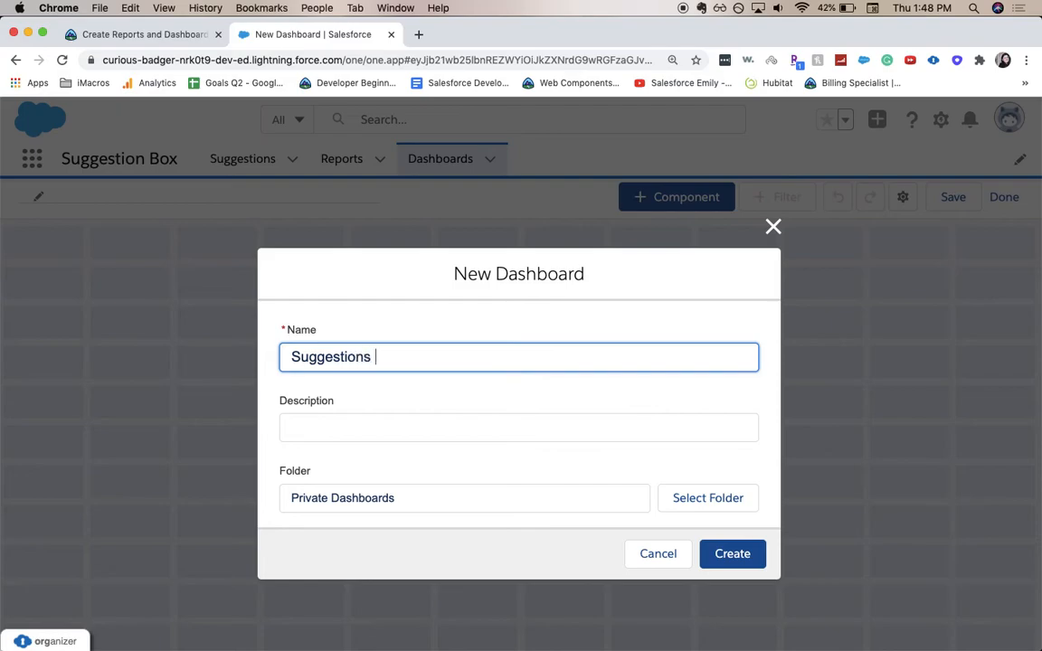
pyautogui.write('Dashboard')
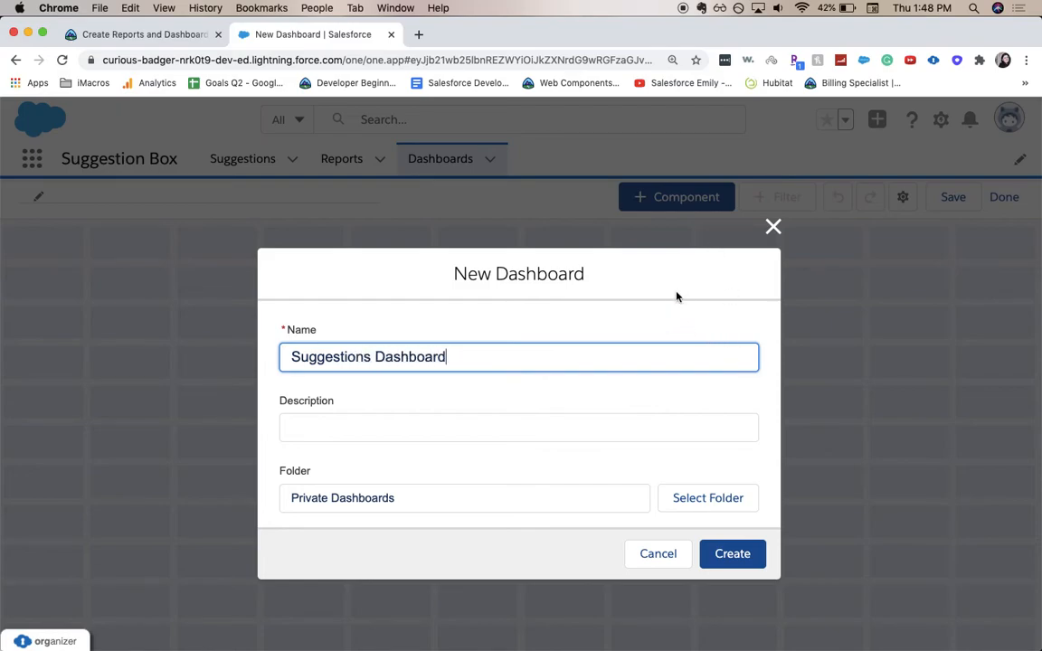
pyautogui.moveTo(619, 493)
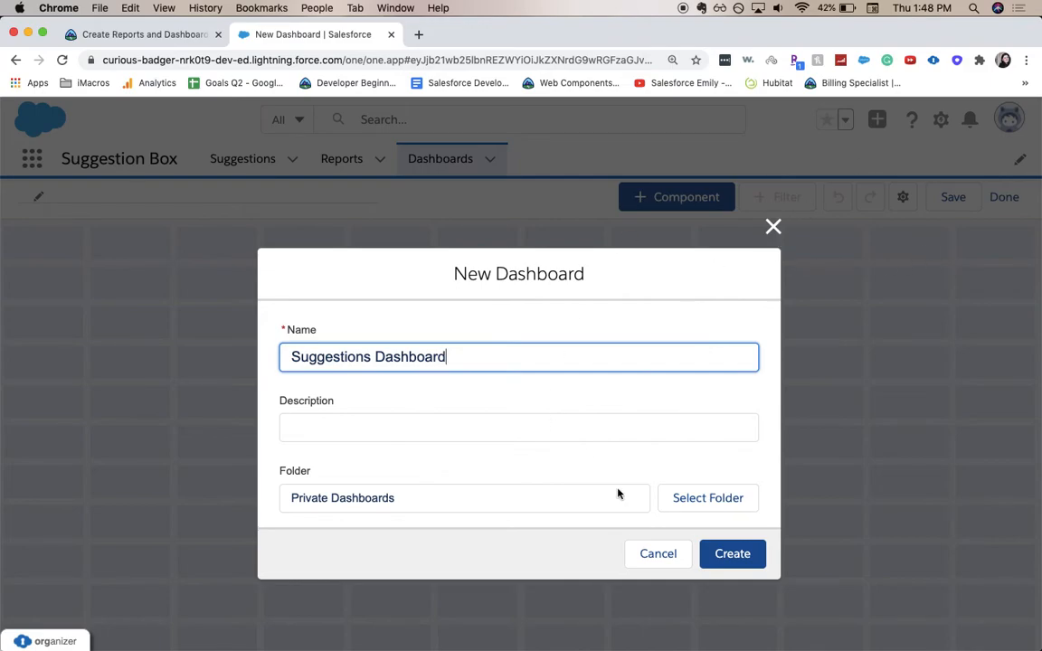
# Step: Create the dashboard and configure a donut component from Suggestions: By Status measuring Record Count
pyautogui.click(731, 554)
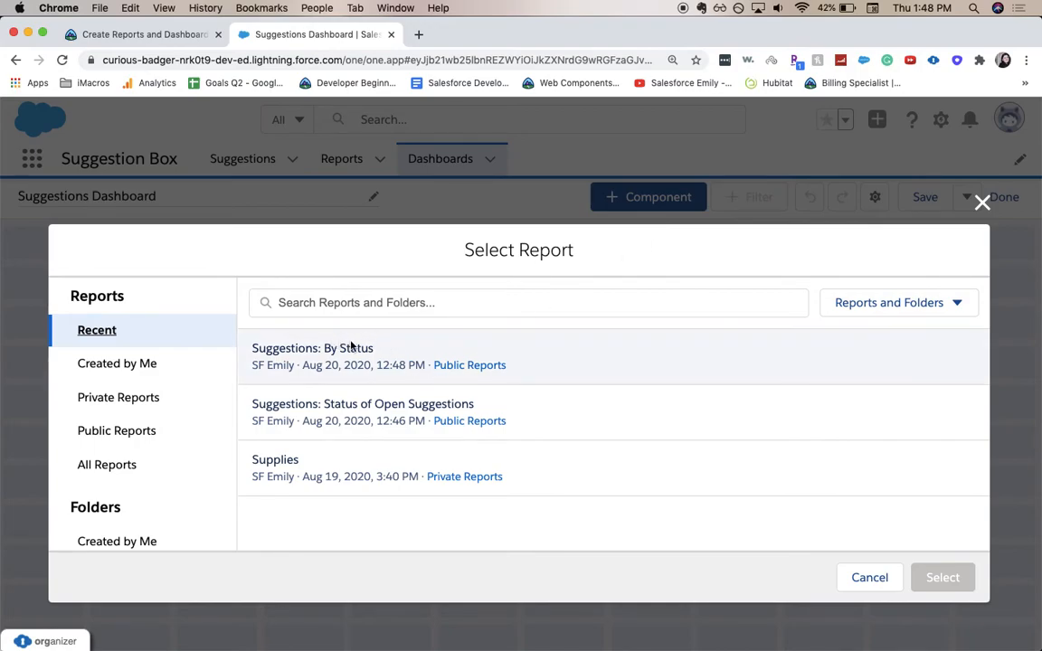
pyautogui.moveTo(578, 362)
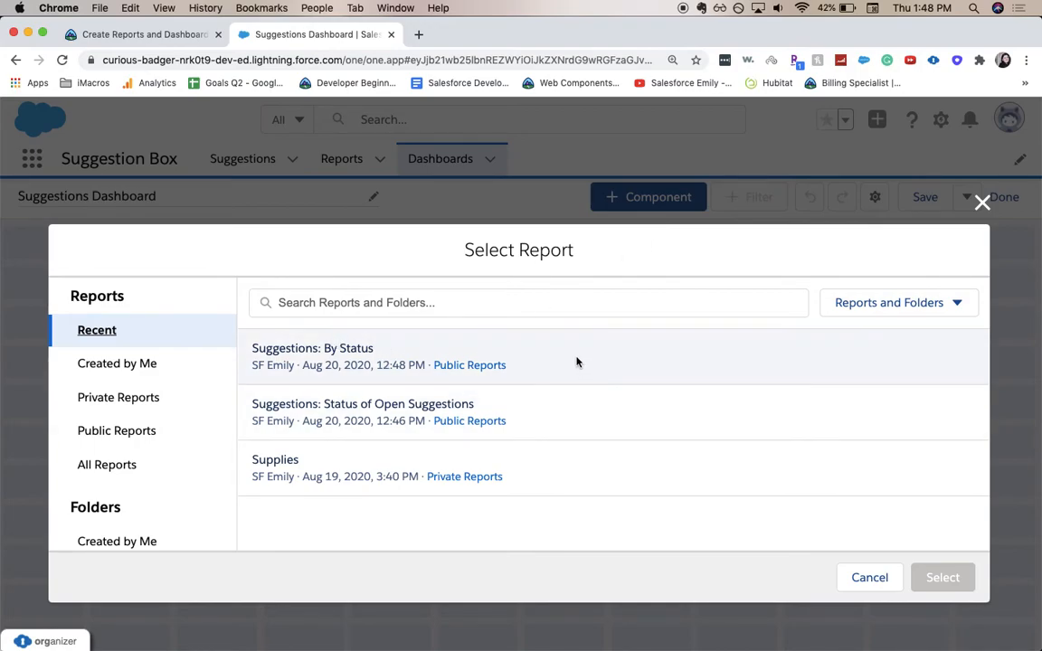
pyautogui.click(311, 357)
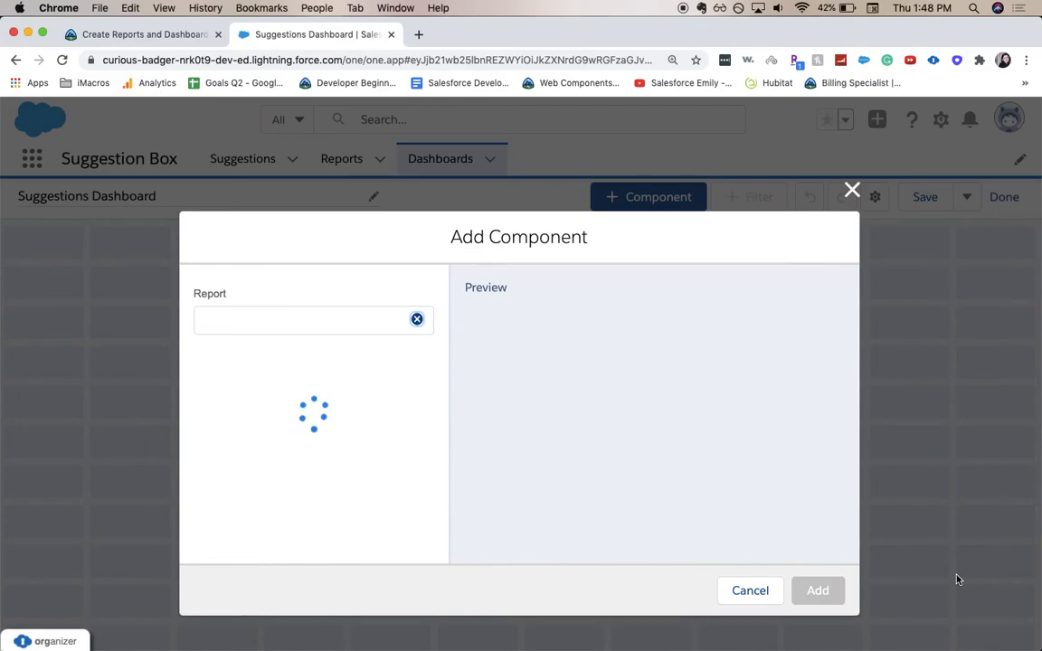
pyautogui.click(299, 318)
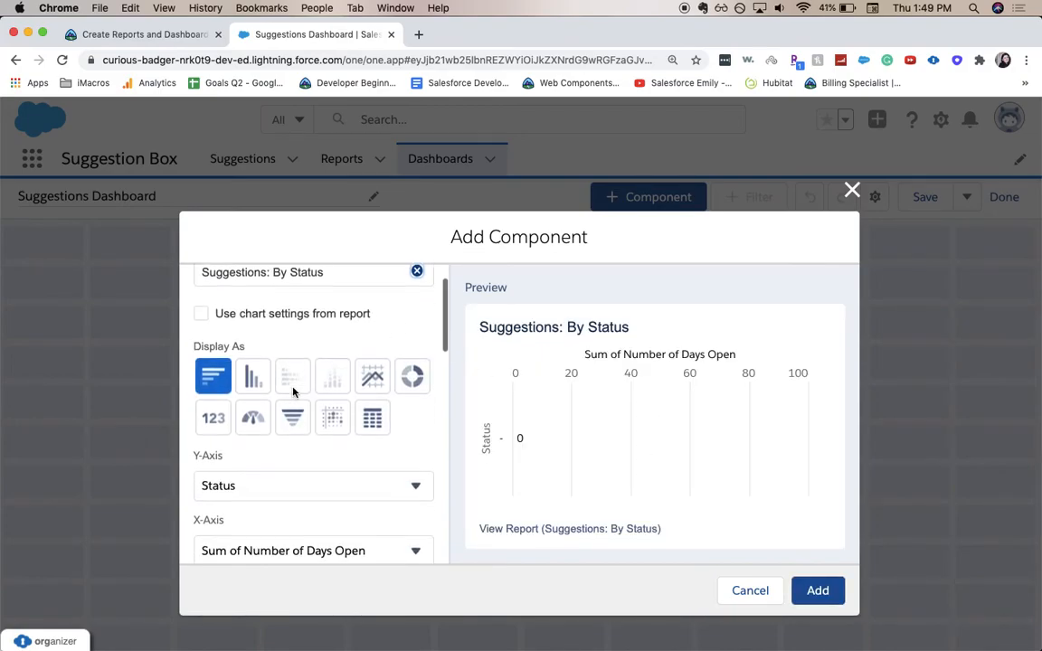
pyautogui.scroll(3)
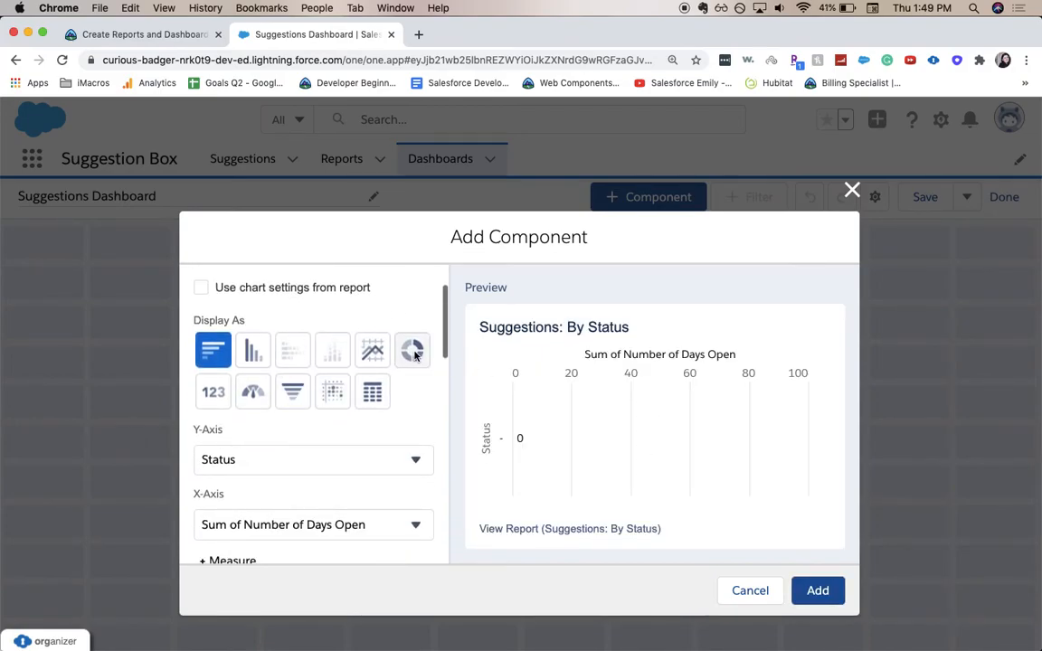
pyautogui.click(412, 351)
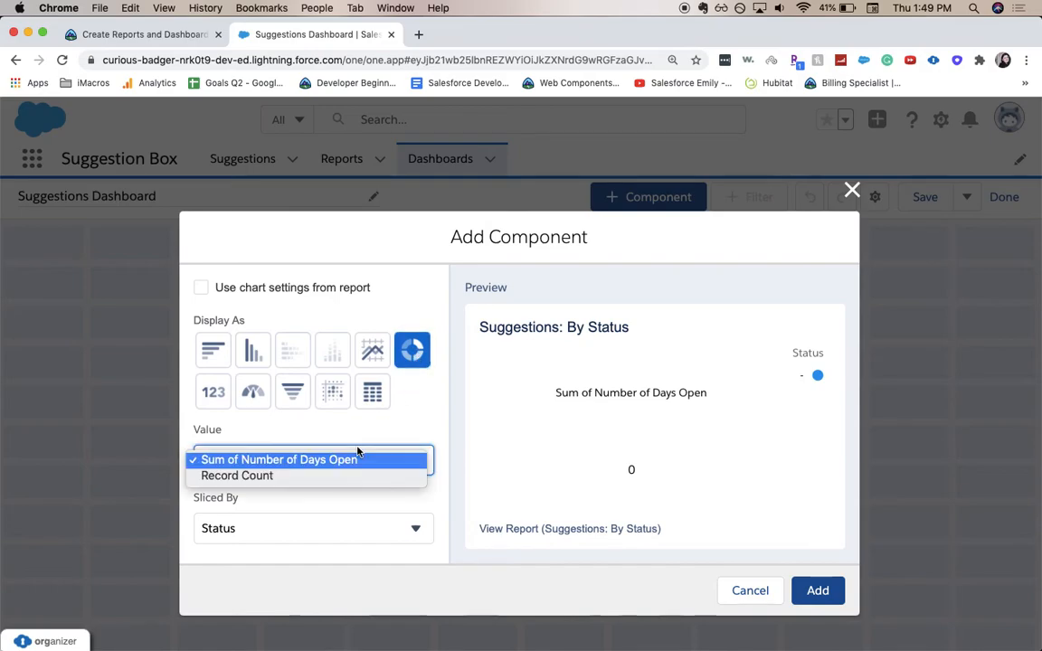
pyautogui.click(237, 476)
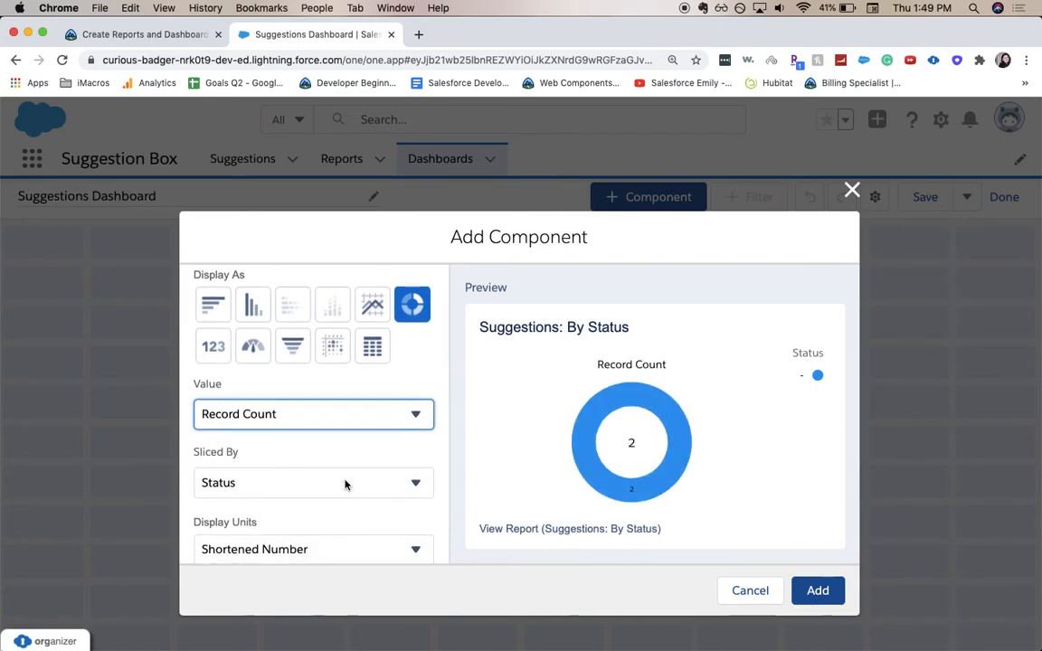
# Step: Review the component's Sliced By Status, title and theme settings
pyautogui.scroll(-3)
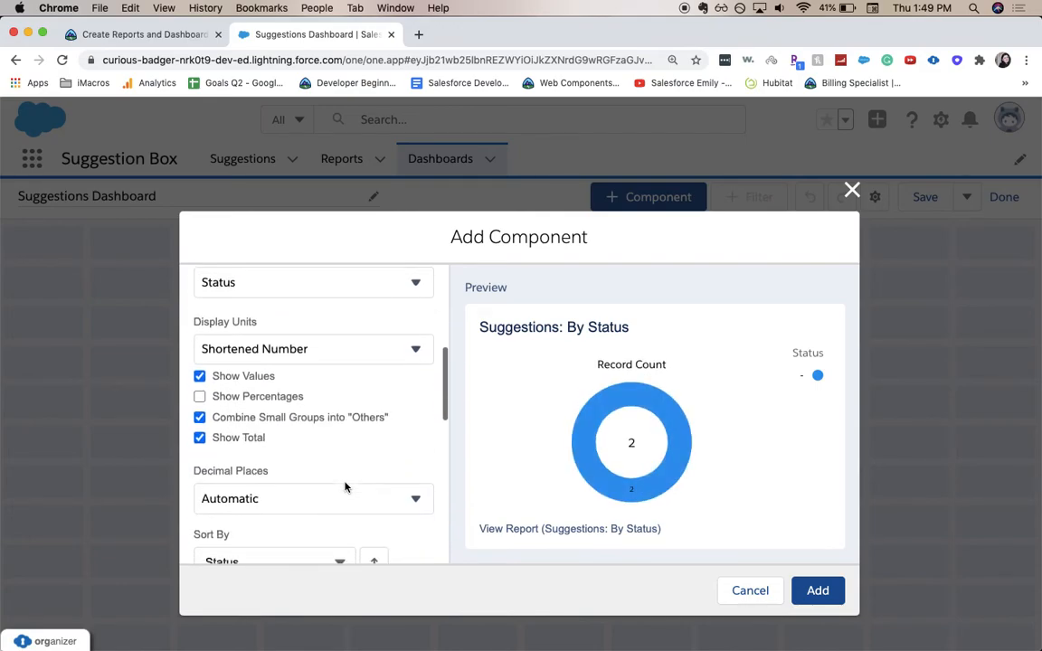
pyautogui.scroll(-3)
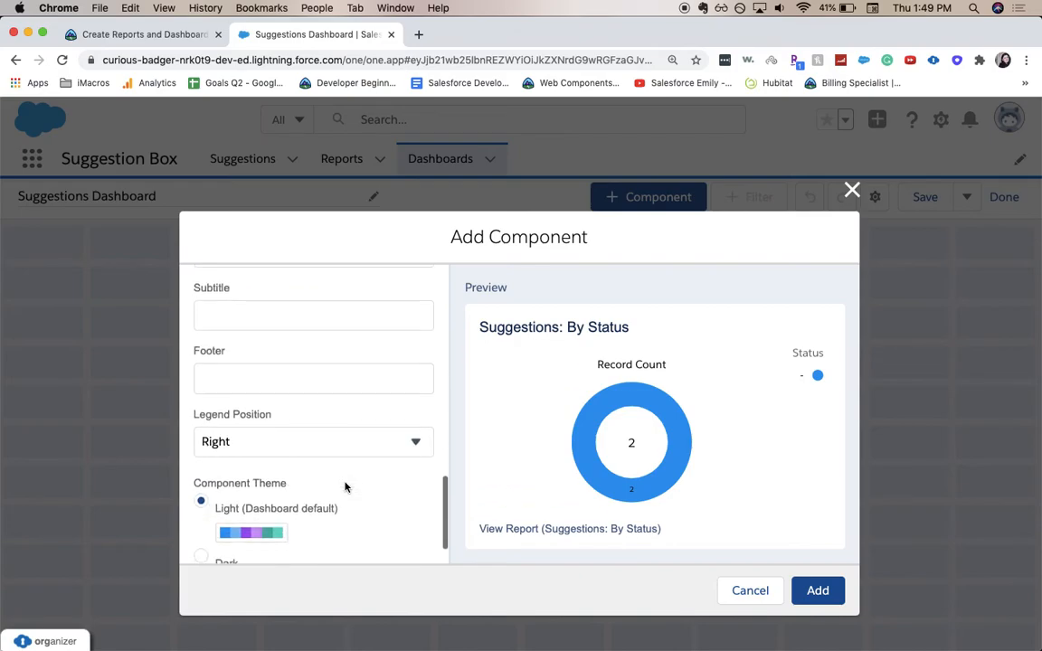
pyautogui.scroll(3)
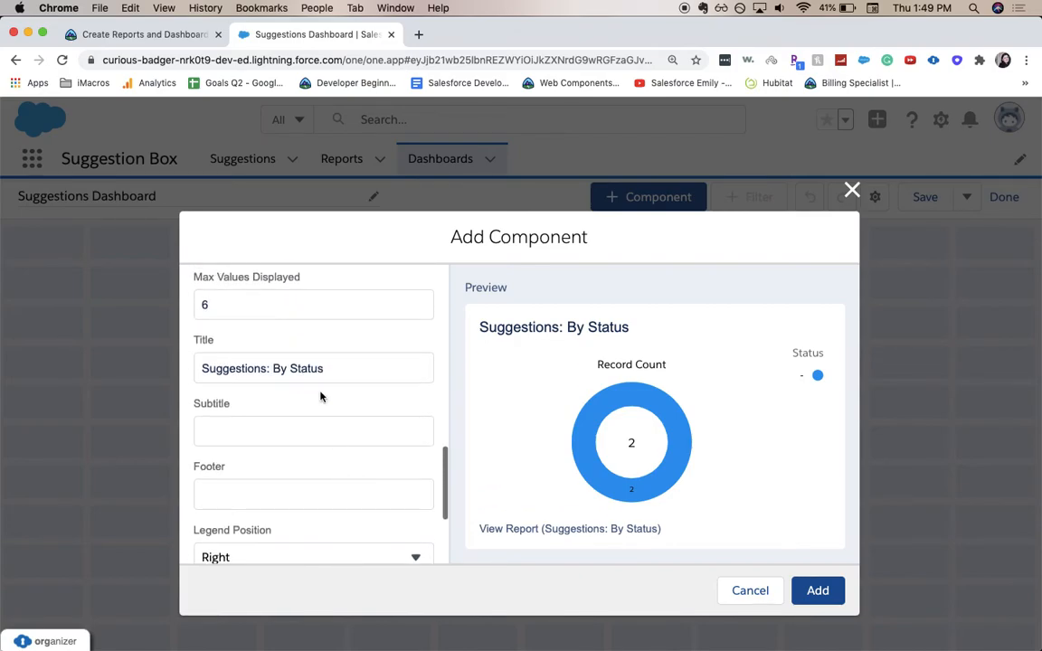
pyautogui.moveTo(380, 408)
pyautogui.write('=')
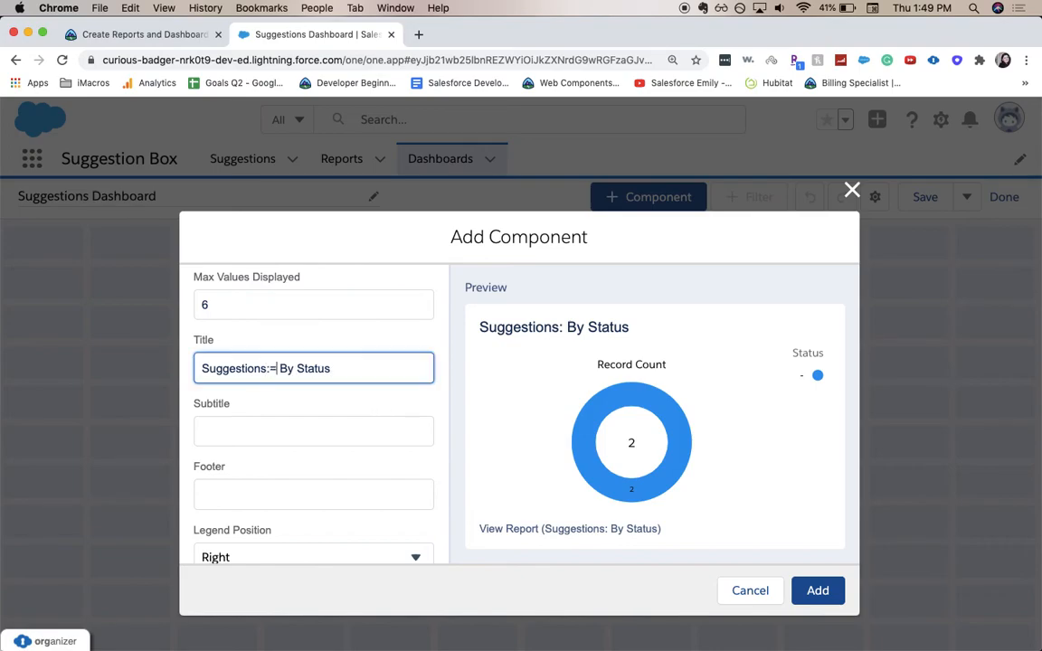
pyautogui.scroll(-3)
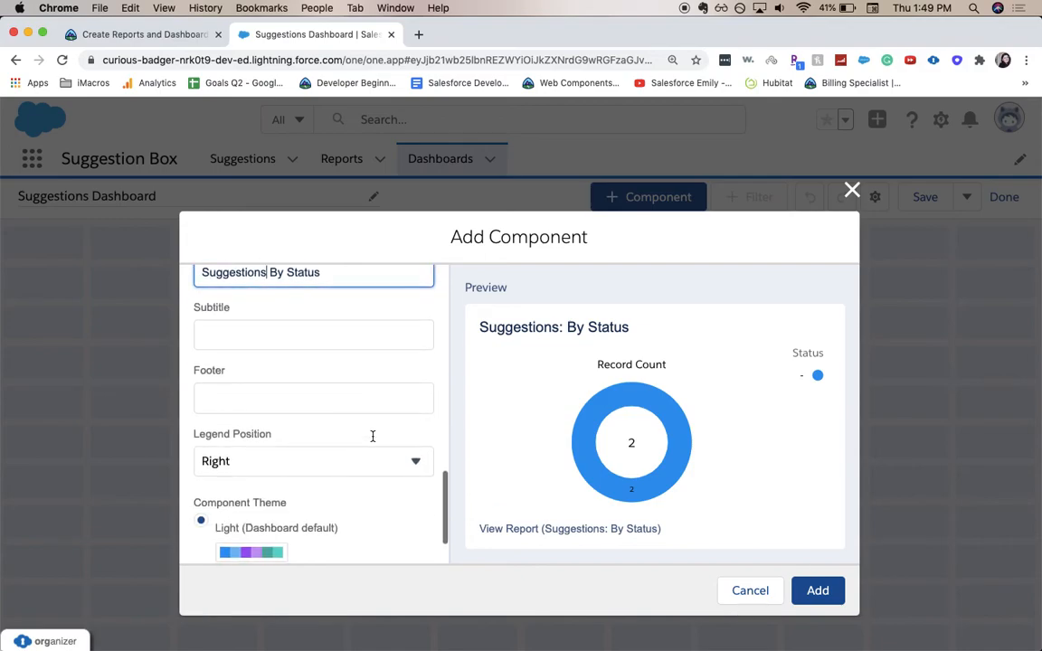
pyautogui.scroll(-3)
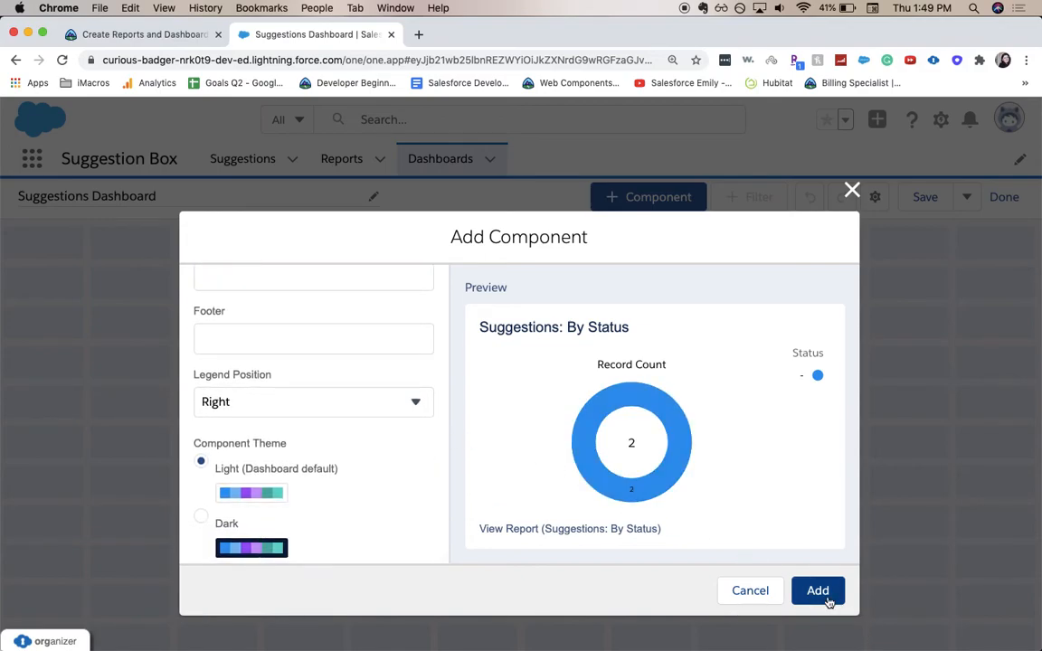
# Step: Add the donut to Suggestions Dashboard, save and finish it, then return to Trailhead
pyautogui.click(818, 590)
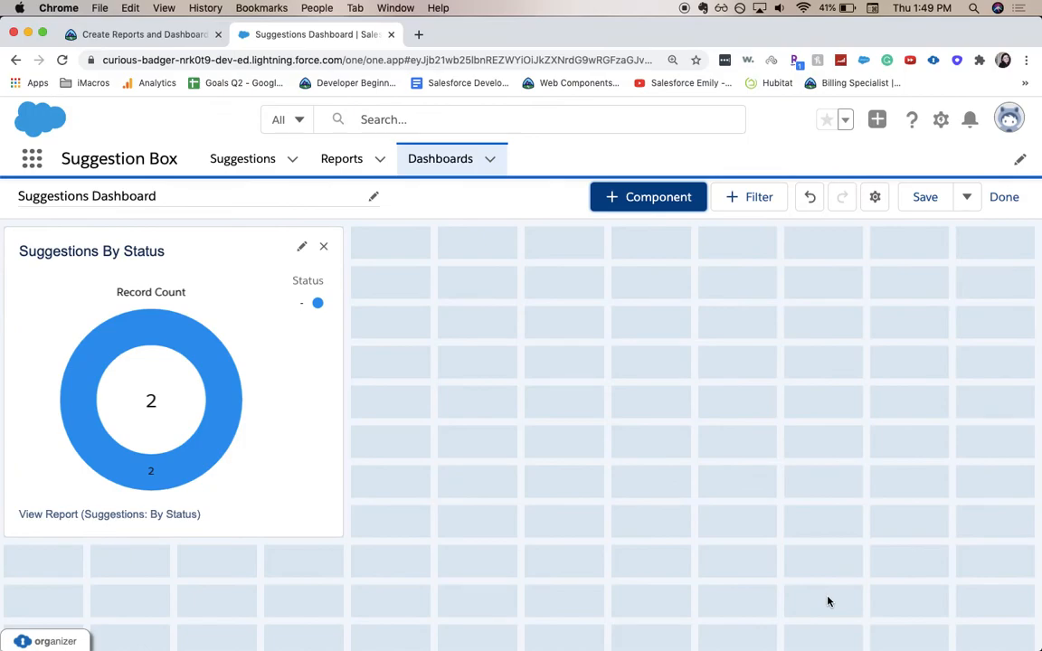
pyautogui.moveTo(832, 564)
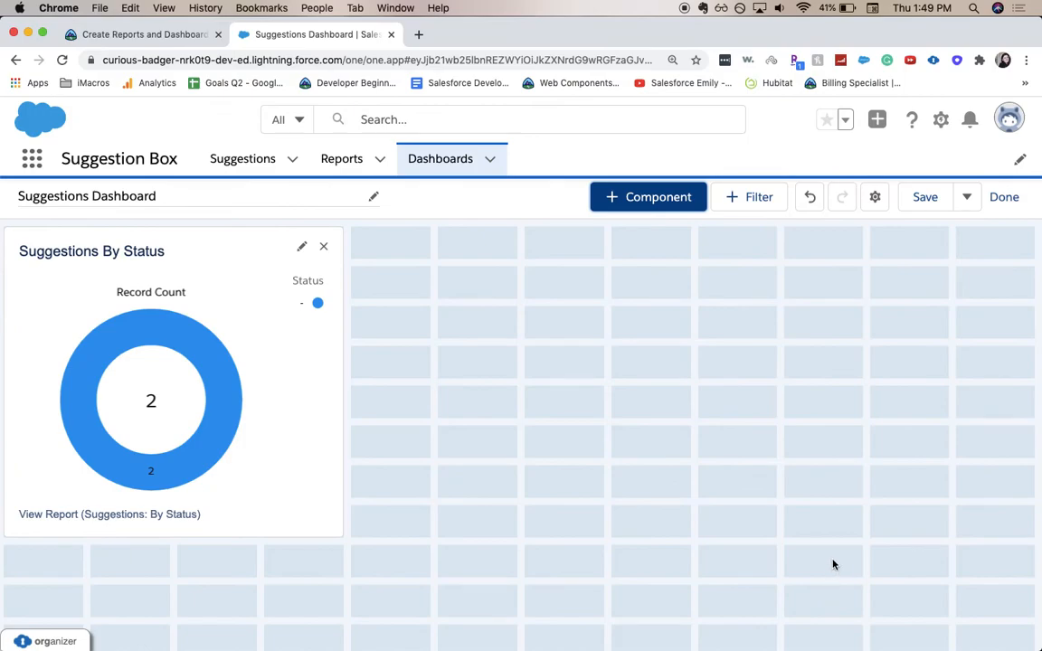
pyautogui.moveTo(967, 202)
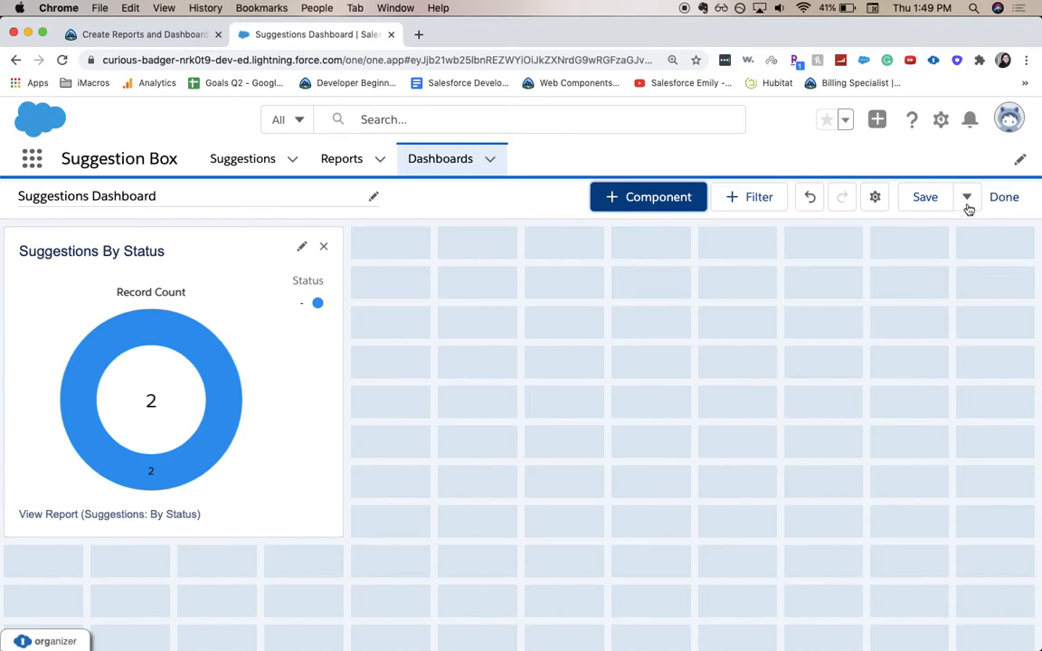
pyautogui.click(924, 196)
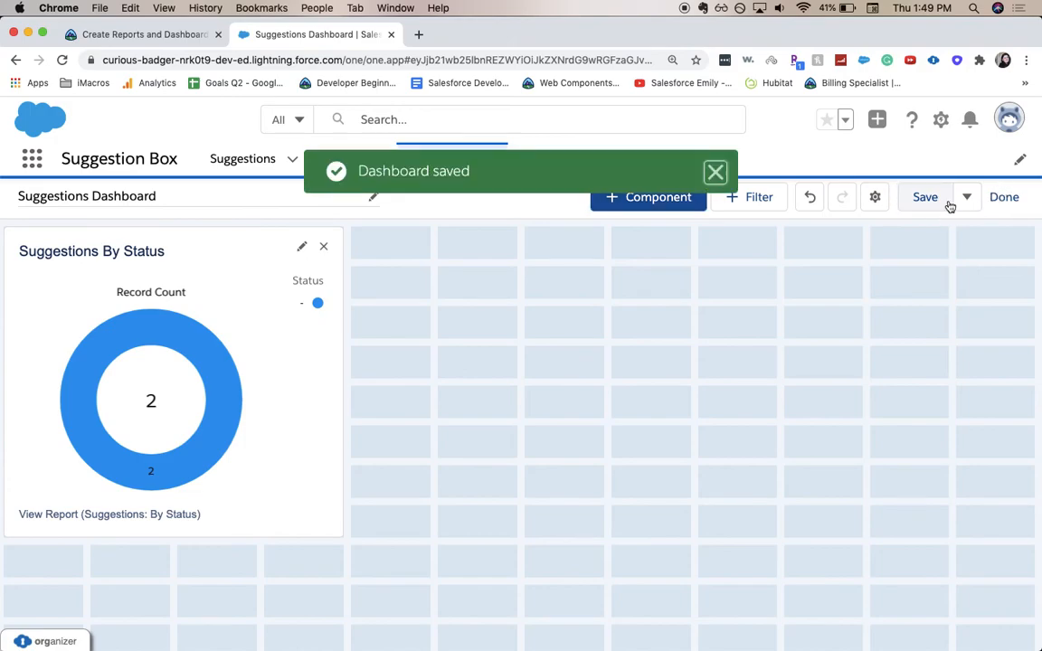
pyautogui.moveTo(984, 203)
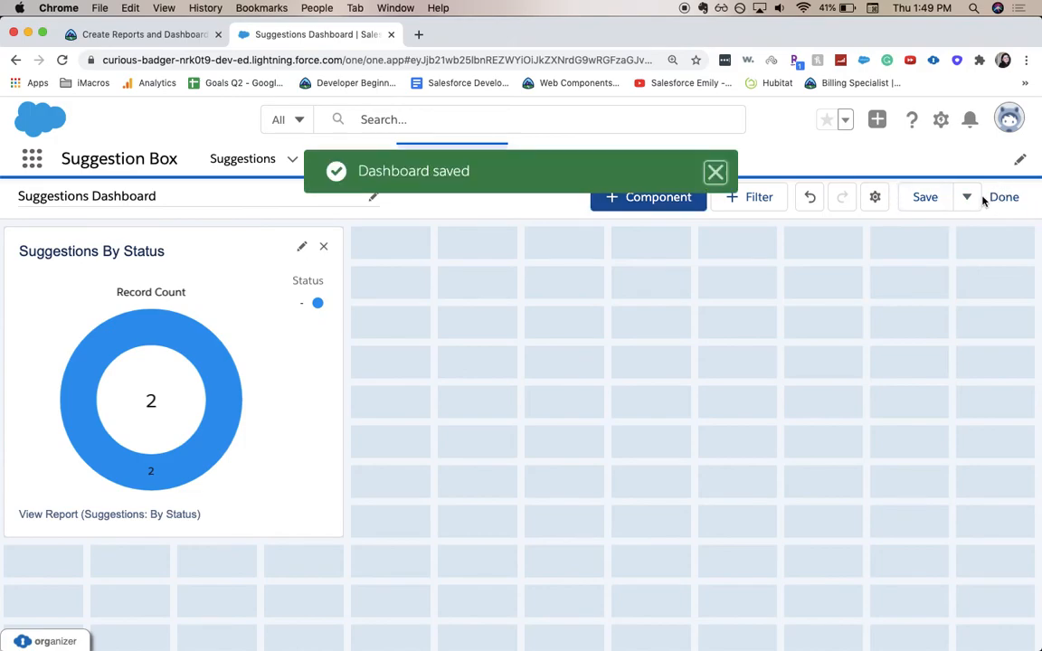
pyautogui.click(1005, 196)
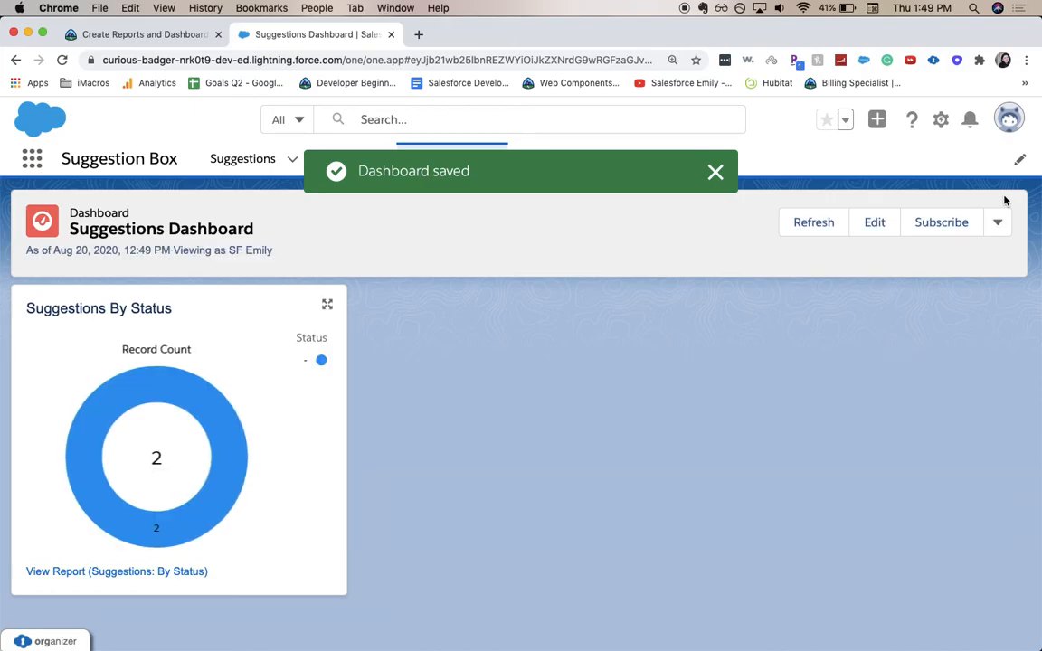
pyautogui.click(141, 34)
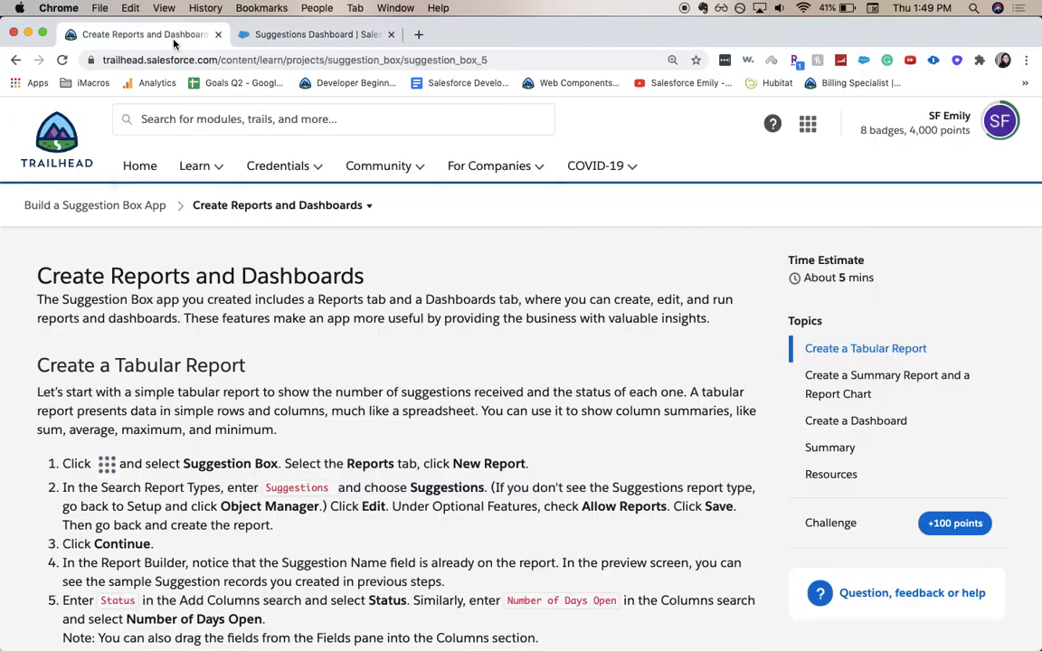
# Step: Scroll down to the Verify Step section of the Trailhead project page
pyautogui.scroll(-3)
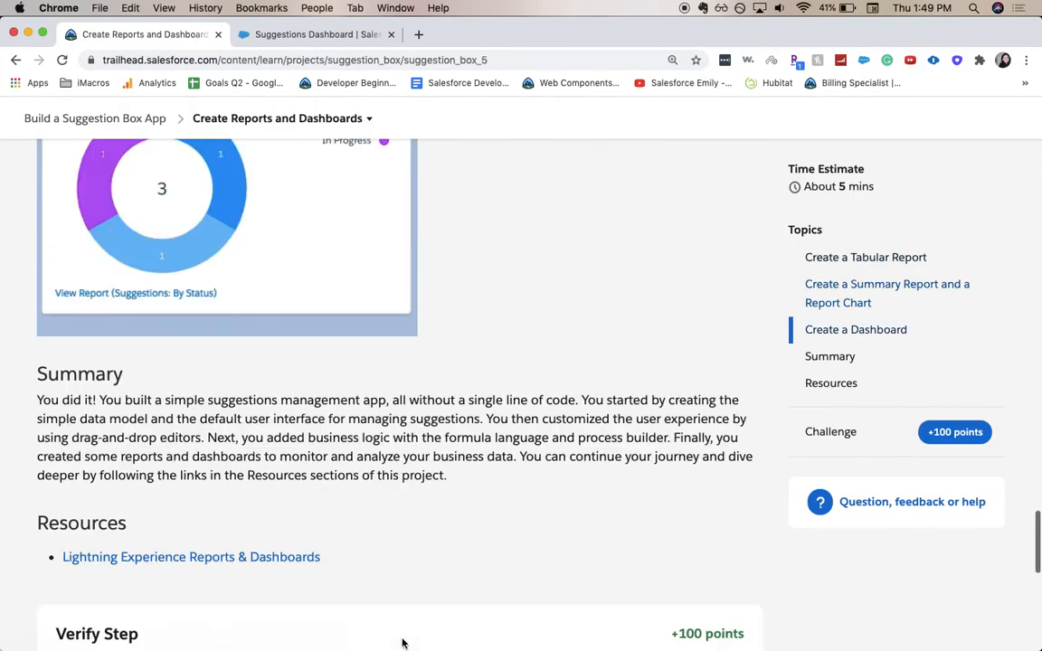
pyautogui.scroll(-3)
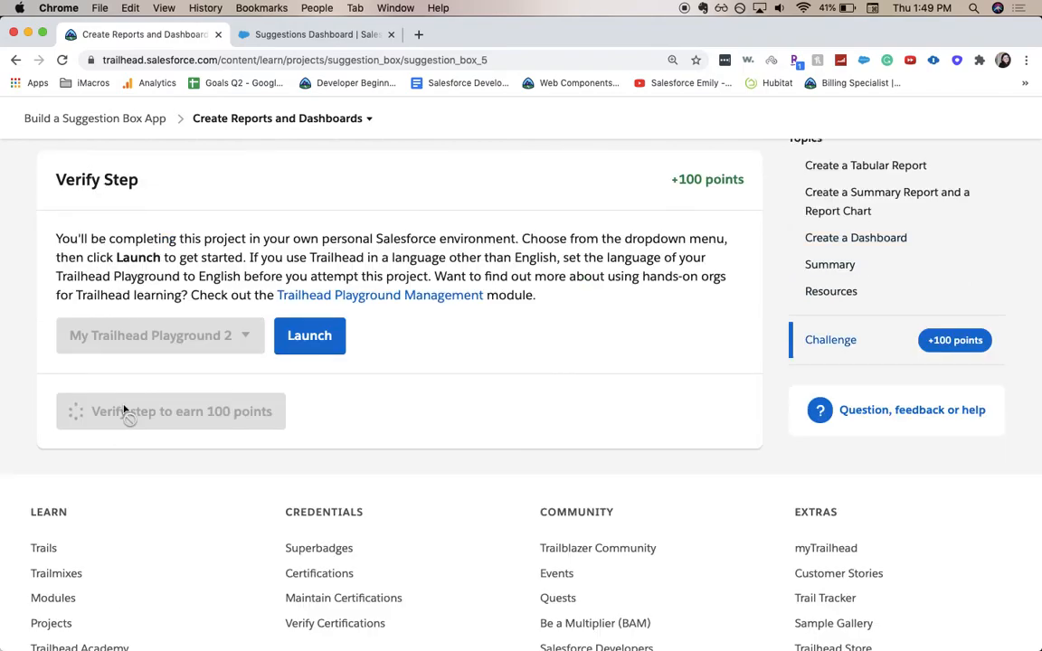
pyautogui.moveTo(355, 187)
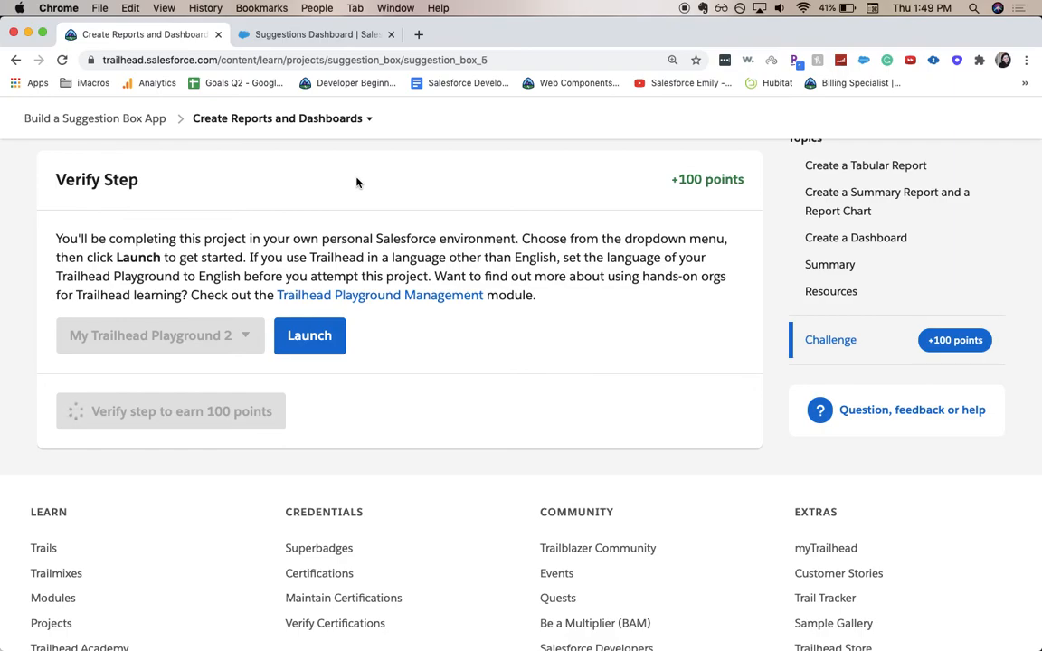
pyautogui.moveTo(405, 199)
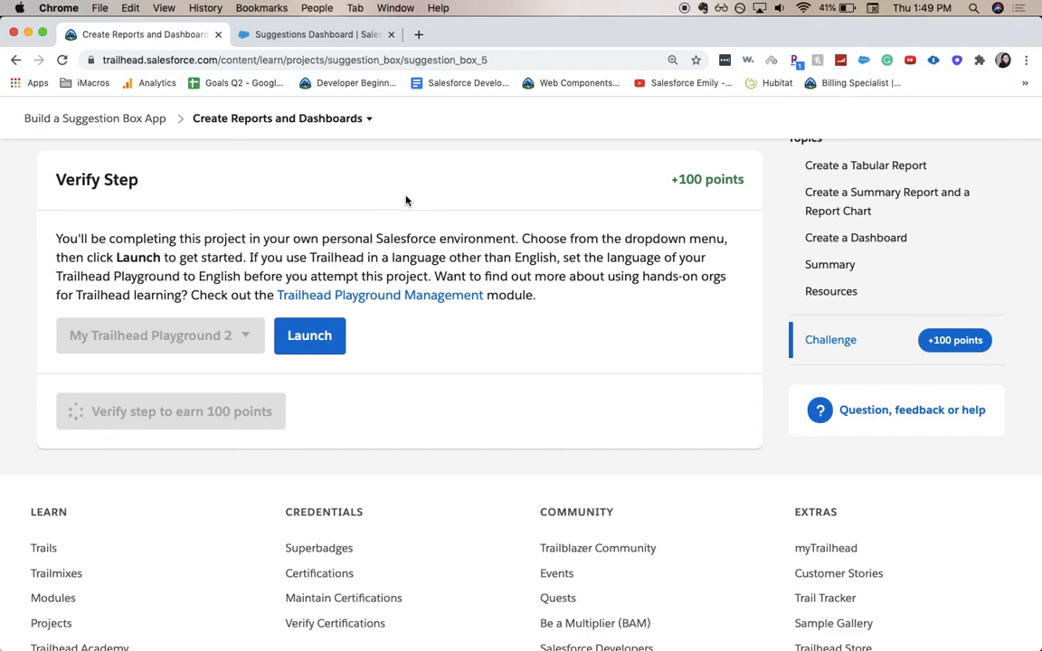
pyautogui.moveTo(425, 201)
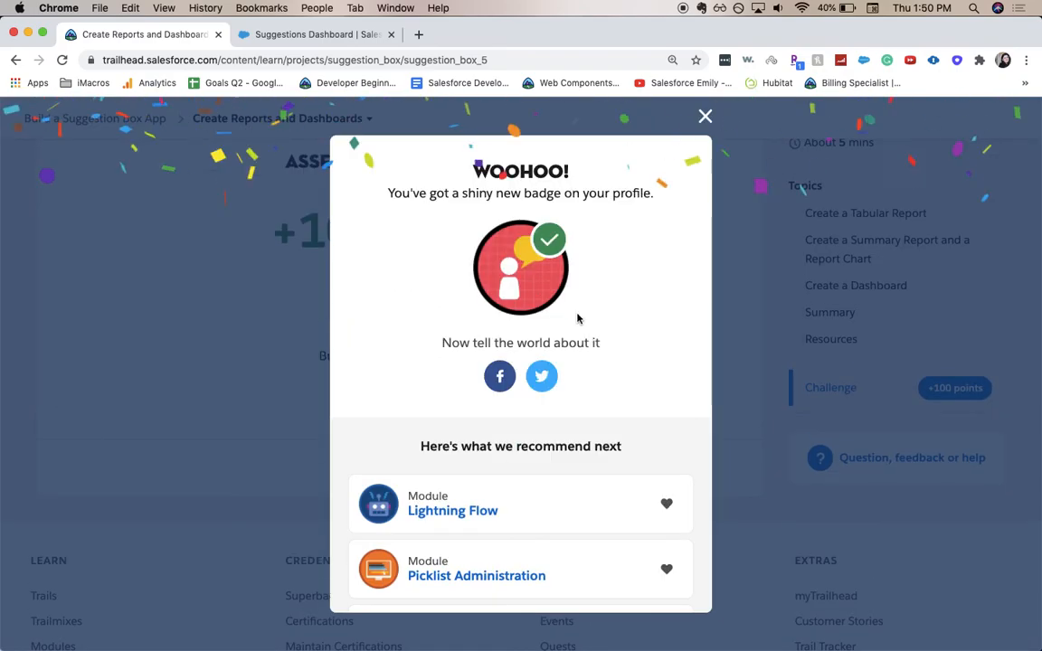
pyautogui.moveTo(756, 296)
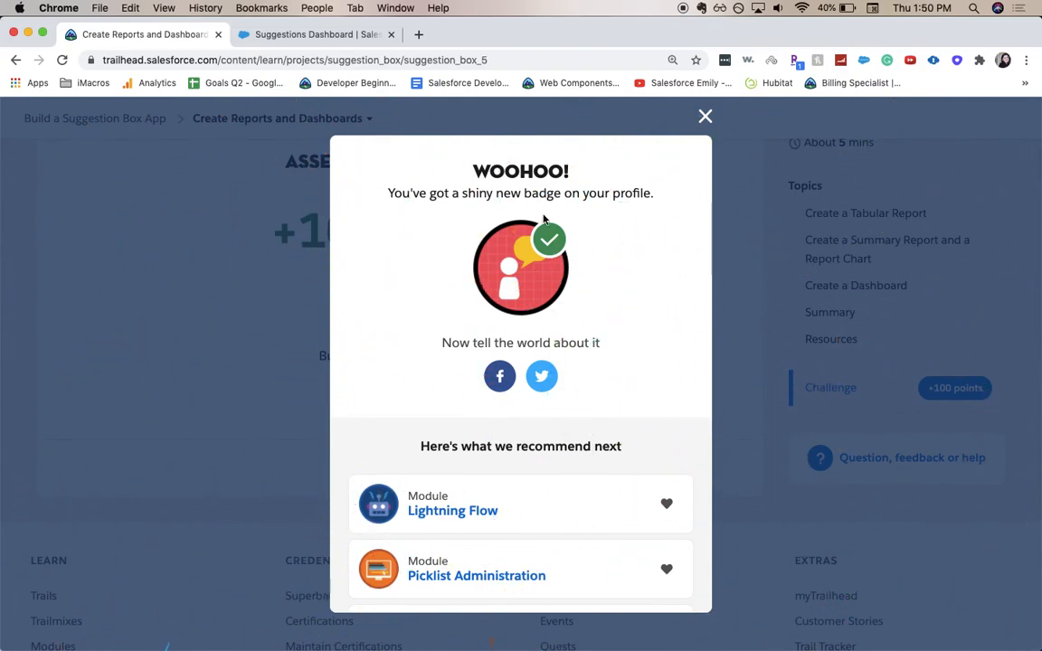
pyautogui.moveTo(467, 137)
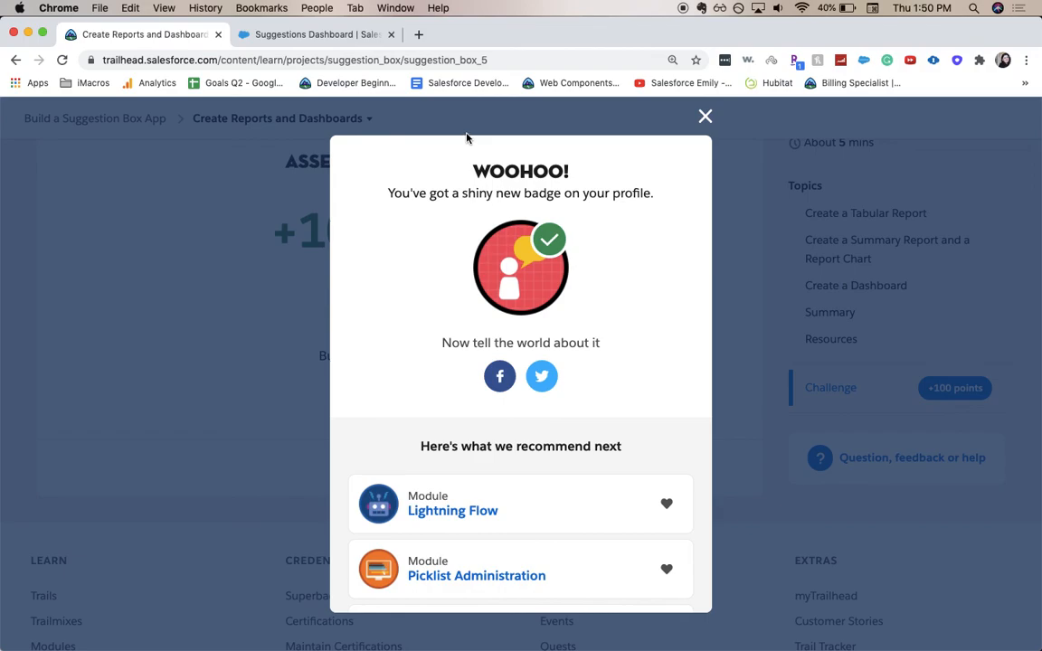
pyautogui.moveTo(696, 100)
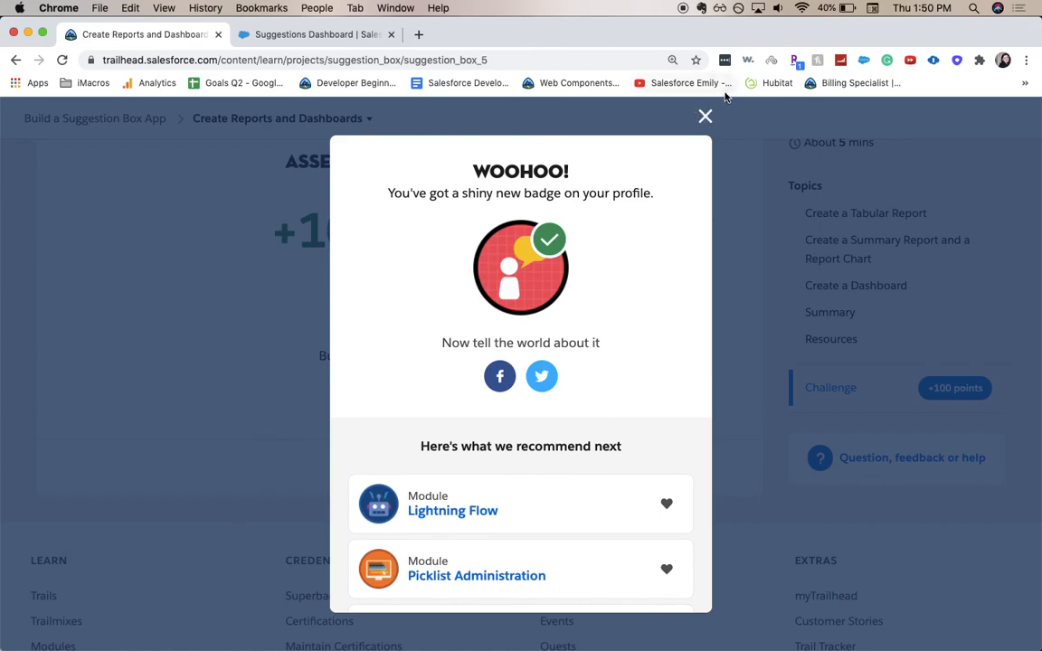
pyautogui.moveTo(900, 127)
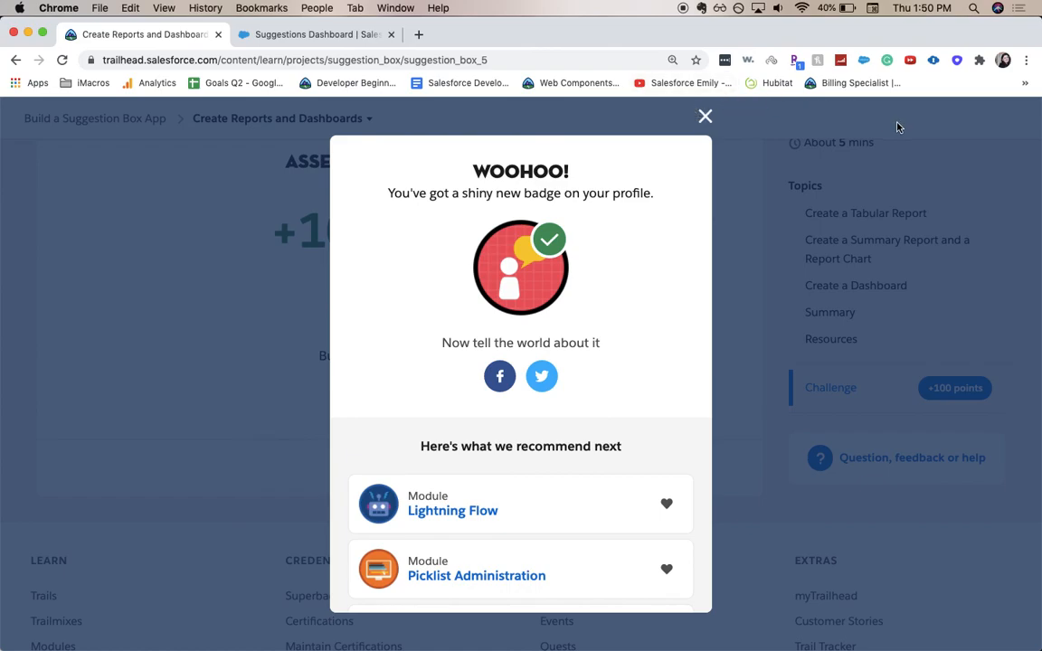
pyautogui.moveTo(913, 134)
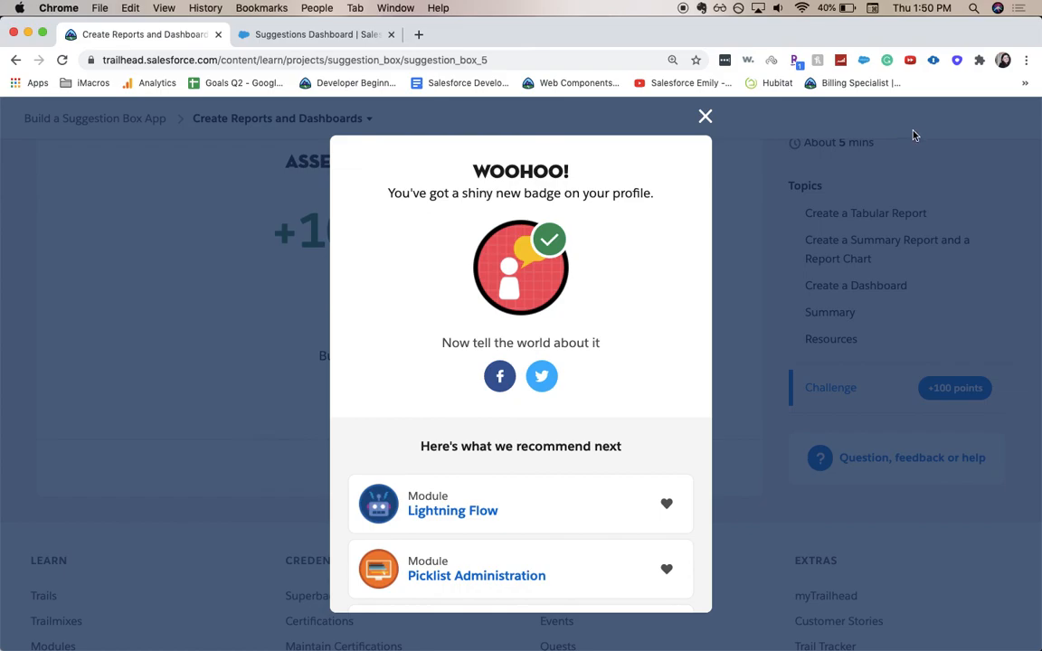